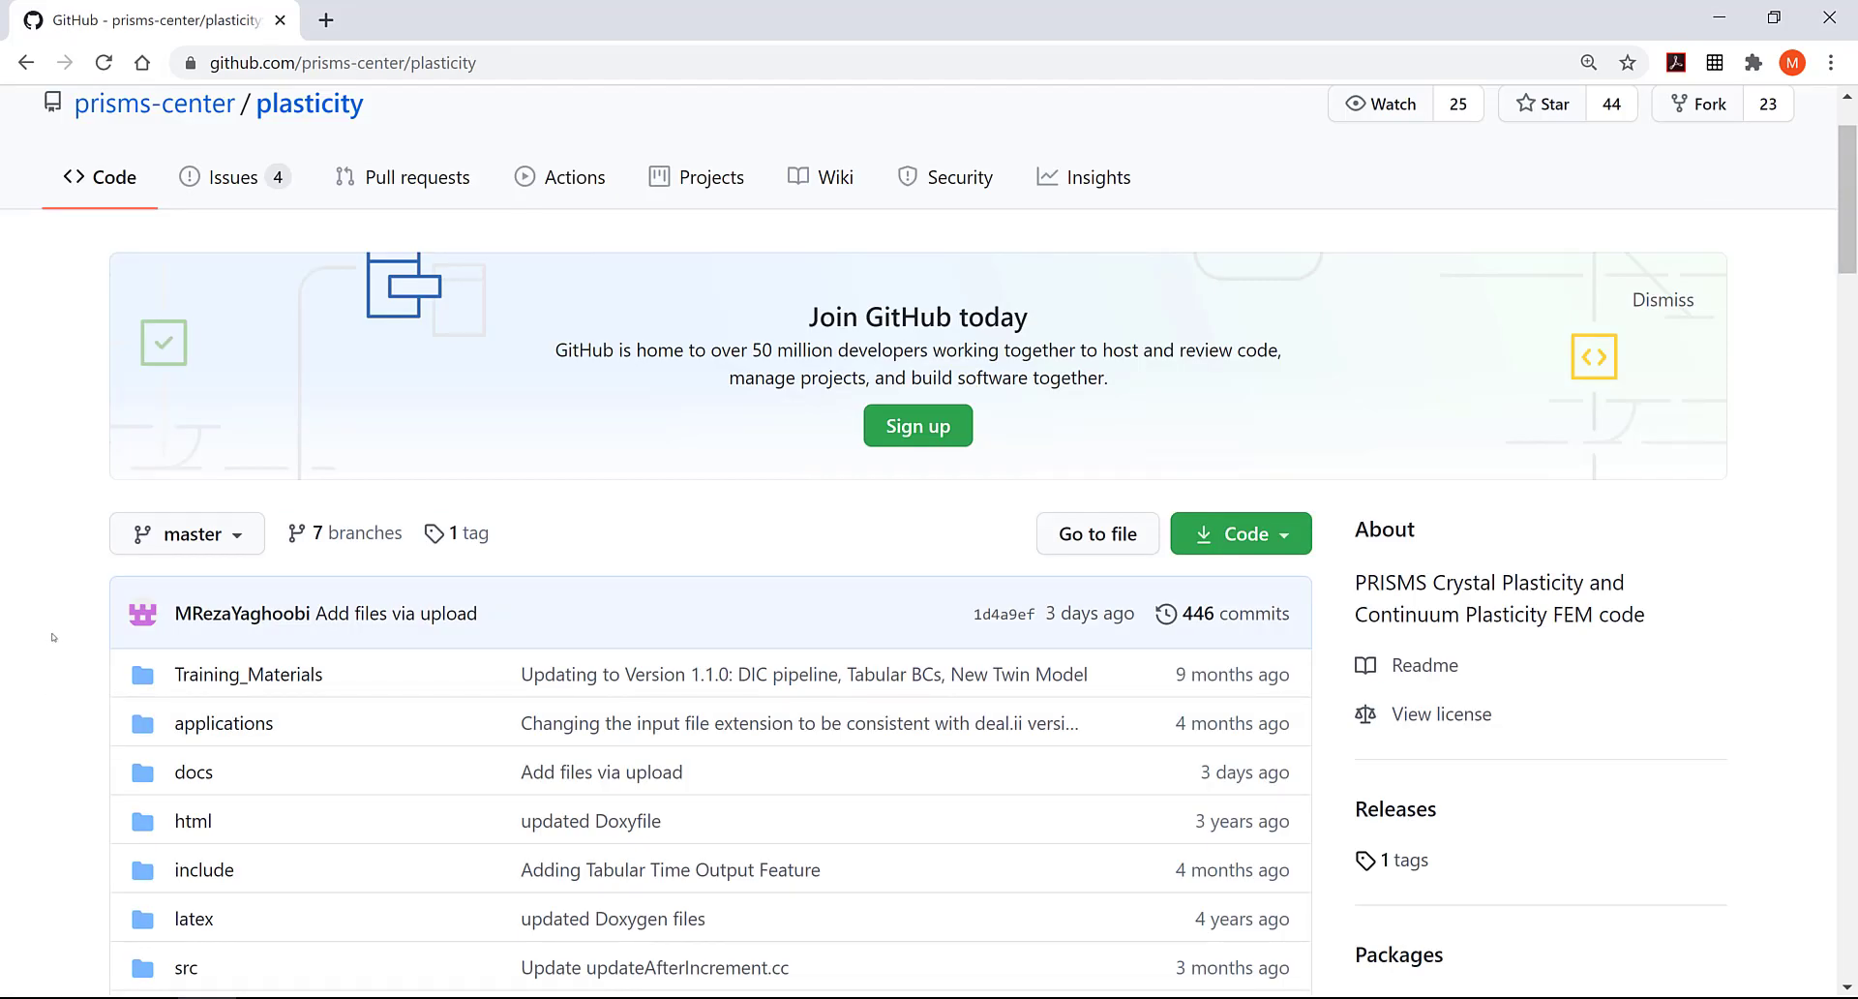
{"action": "mouse_move", "coordinate": [202, 675]}
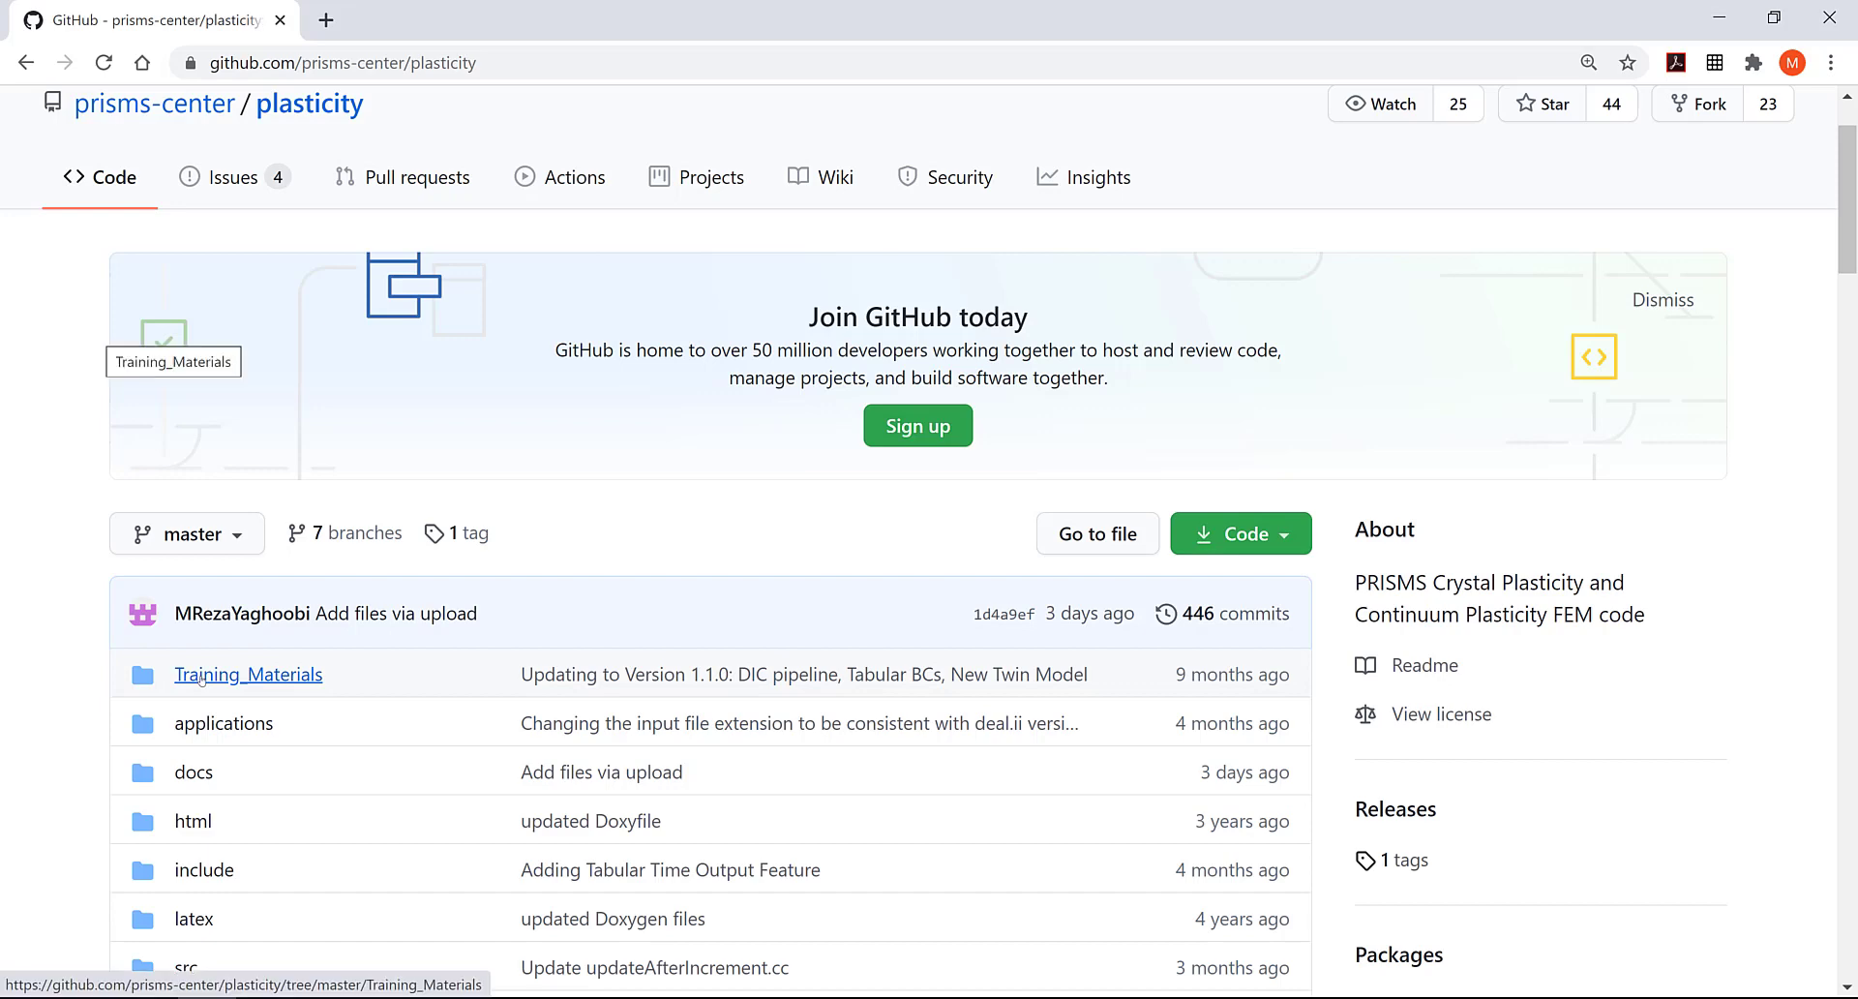
- Browse to Training_Materials > Pre-Processing in the prisms-center/plasticity GitHub repository
{"action": "left_click", "coordinate": [247, 674]}
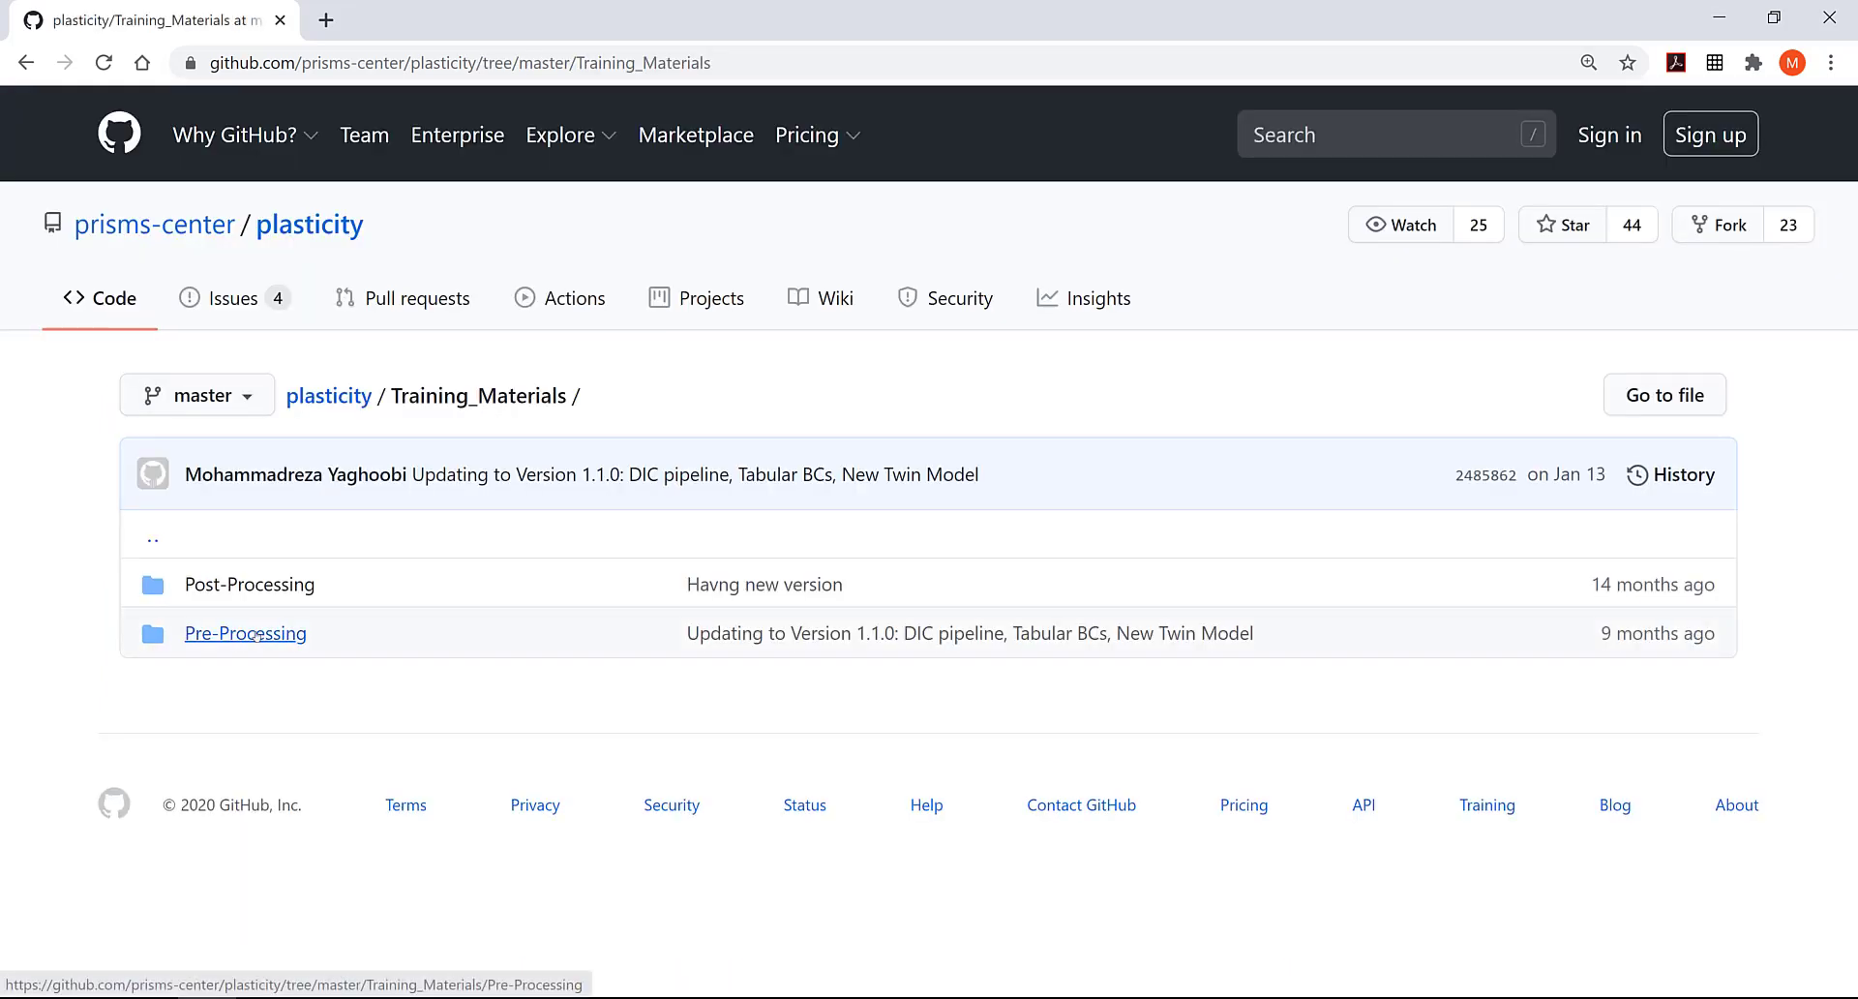
{"action": "left_click", "coordinate": [245, 633]}
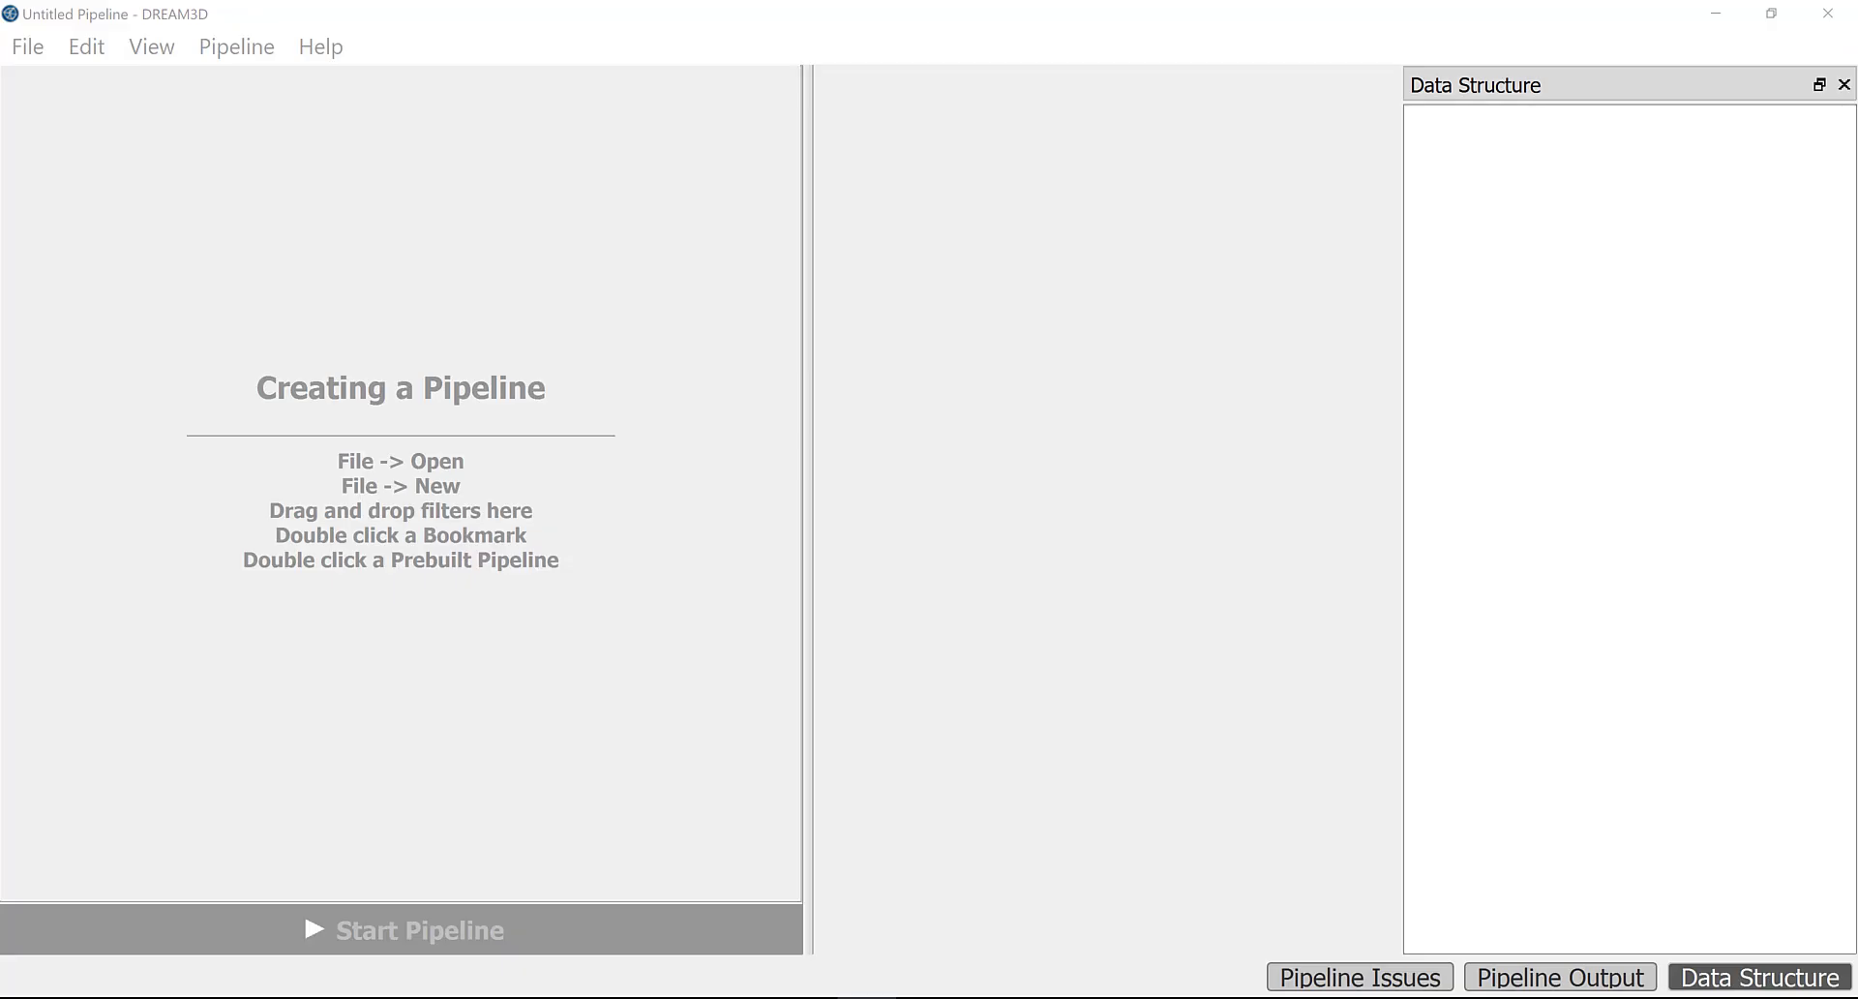
- Load the PRISMS_pipeline_hcp.json pipeline from the Session folder via File > Open
{"action": "left_click", "coordinate": [27, 46]}
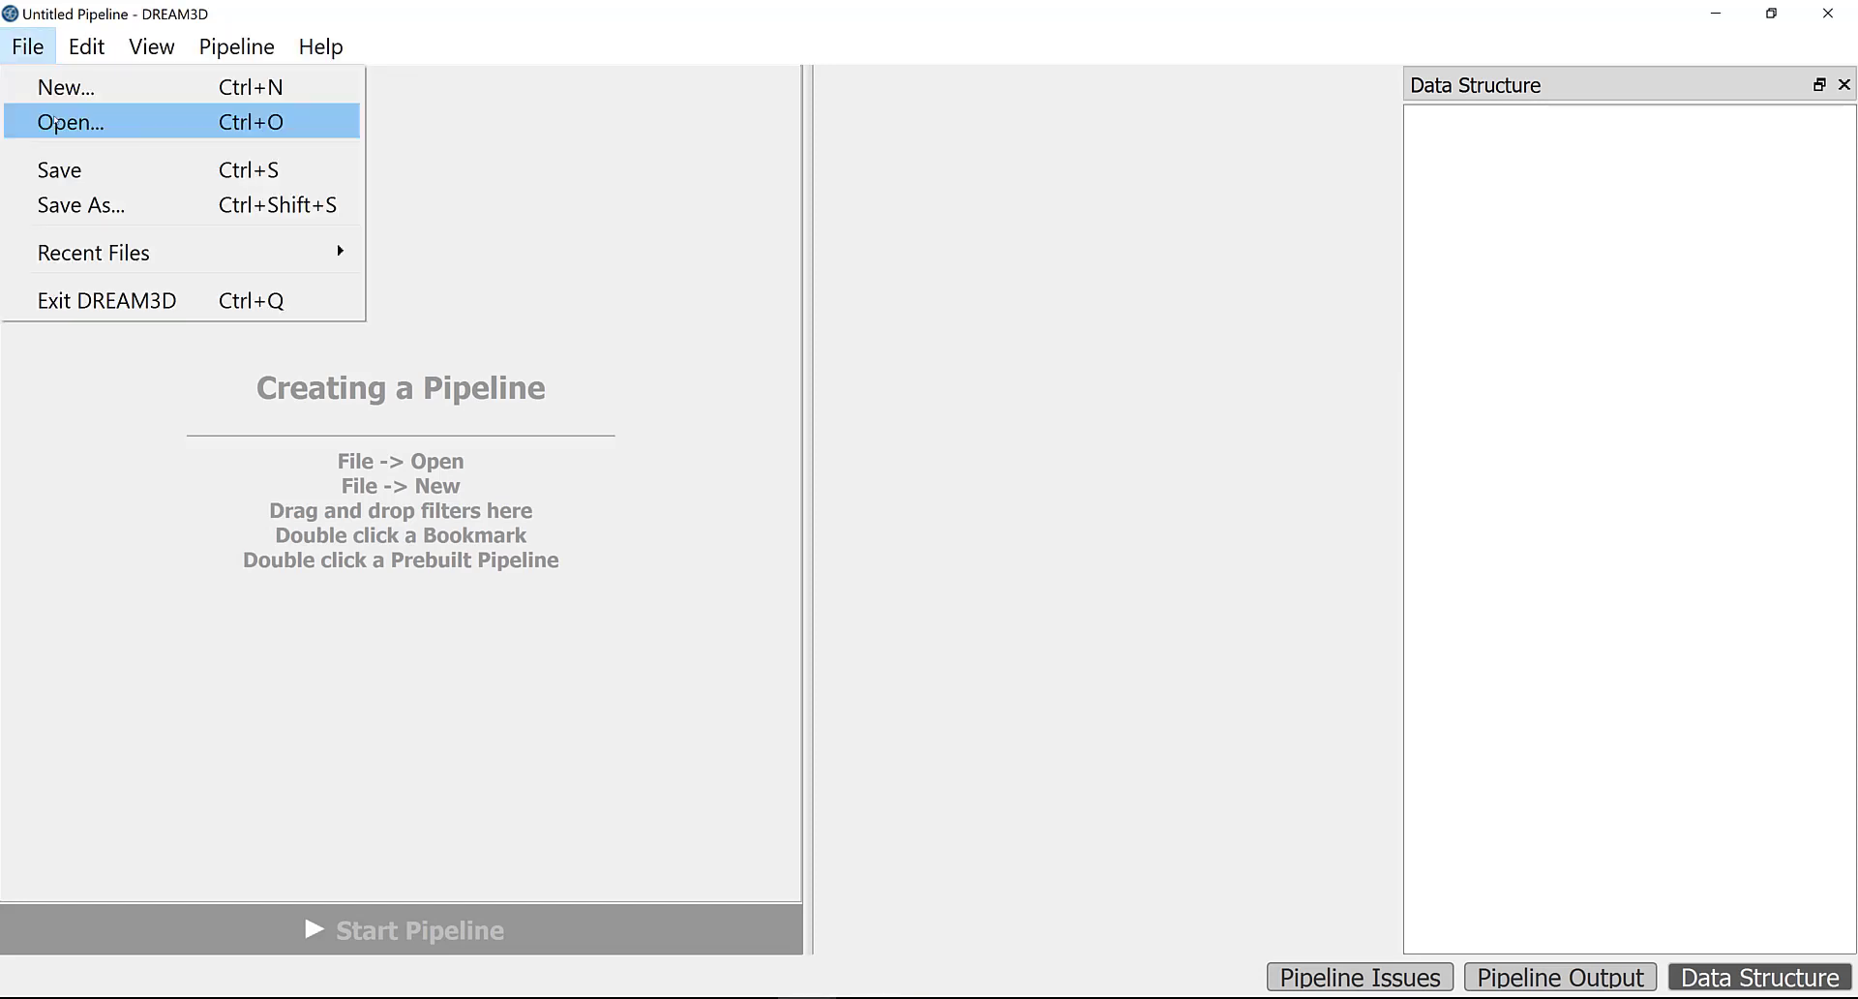
{"action": "left_click", "coordinate": [75, 121]}
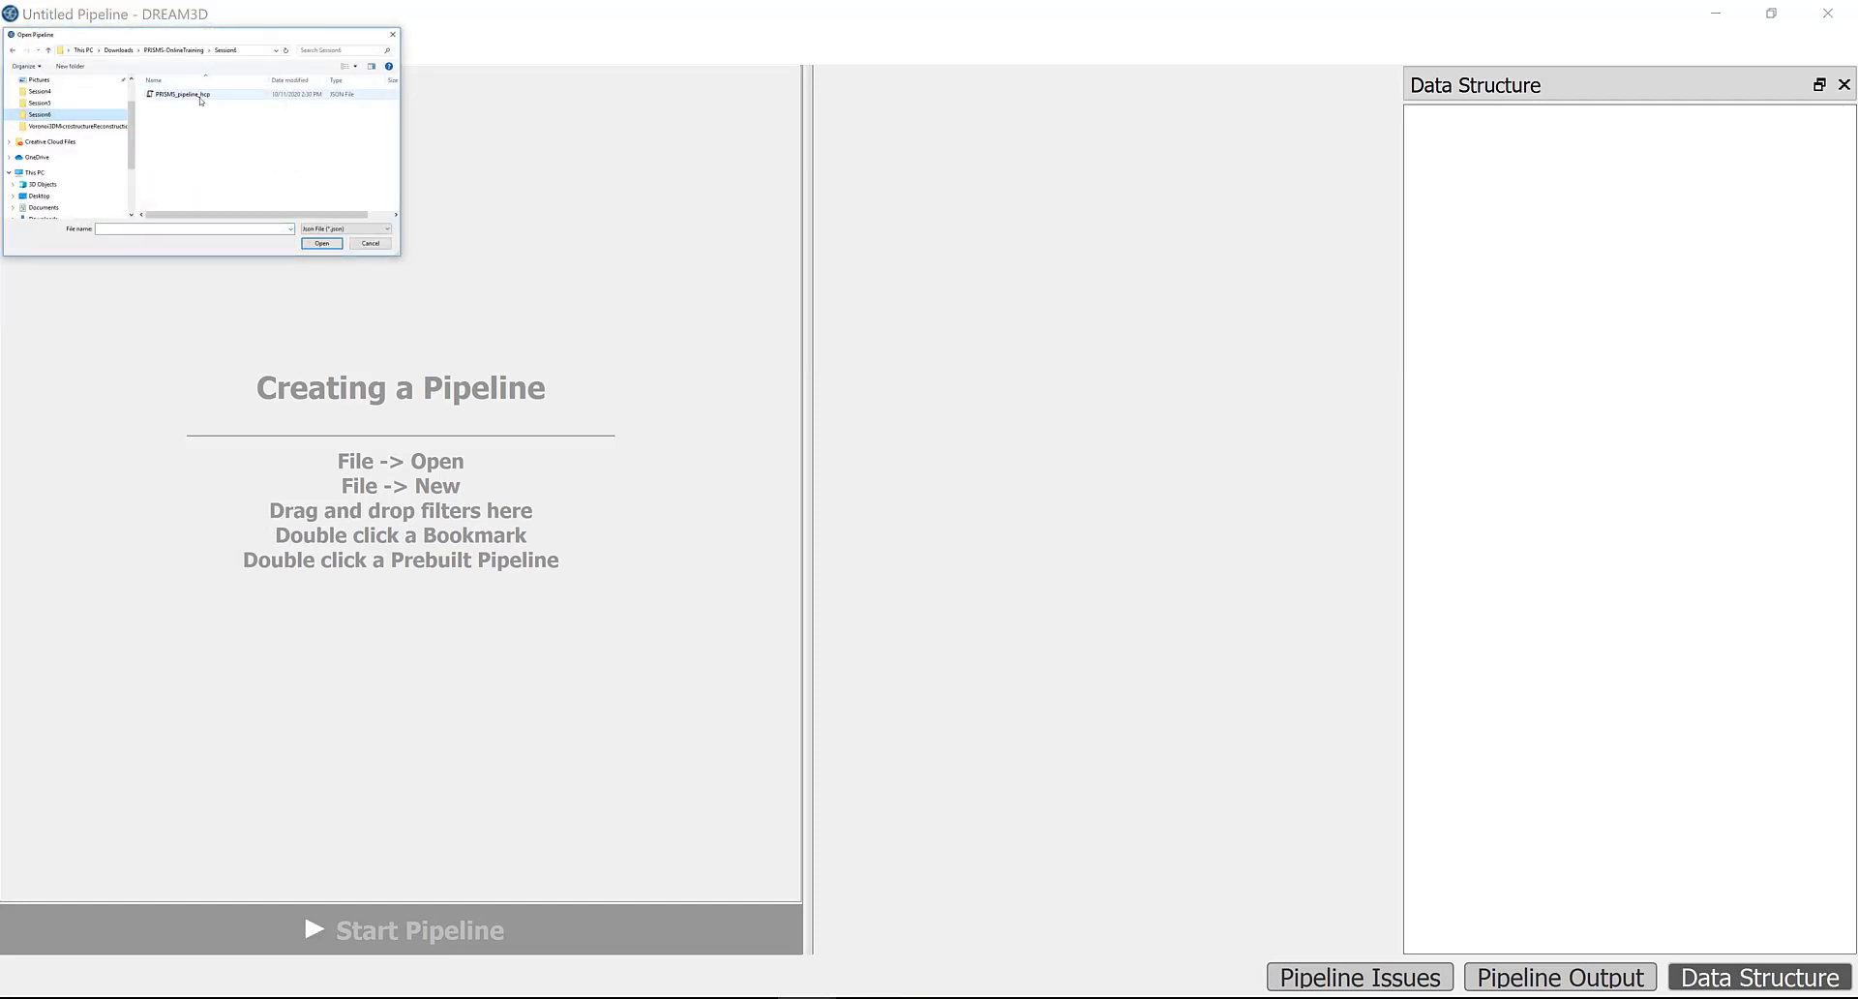
{"action": "left_click", "coordinate": [369, 243]}
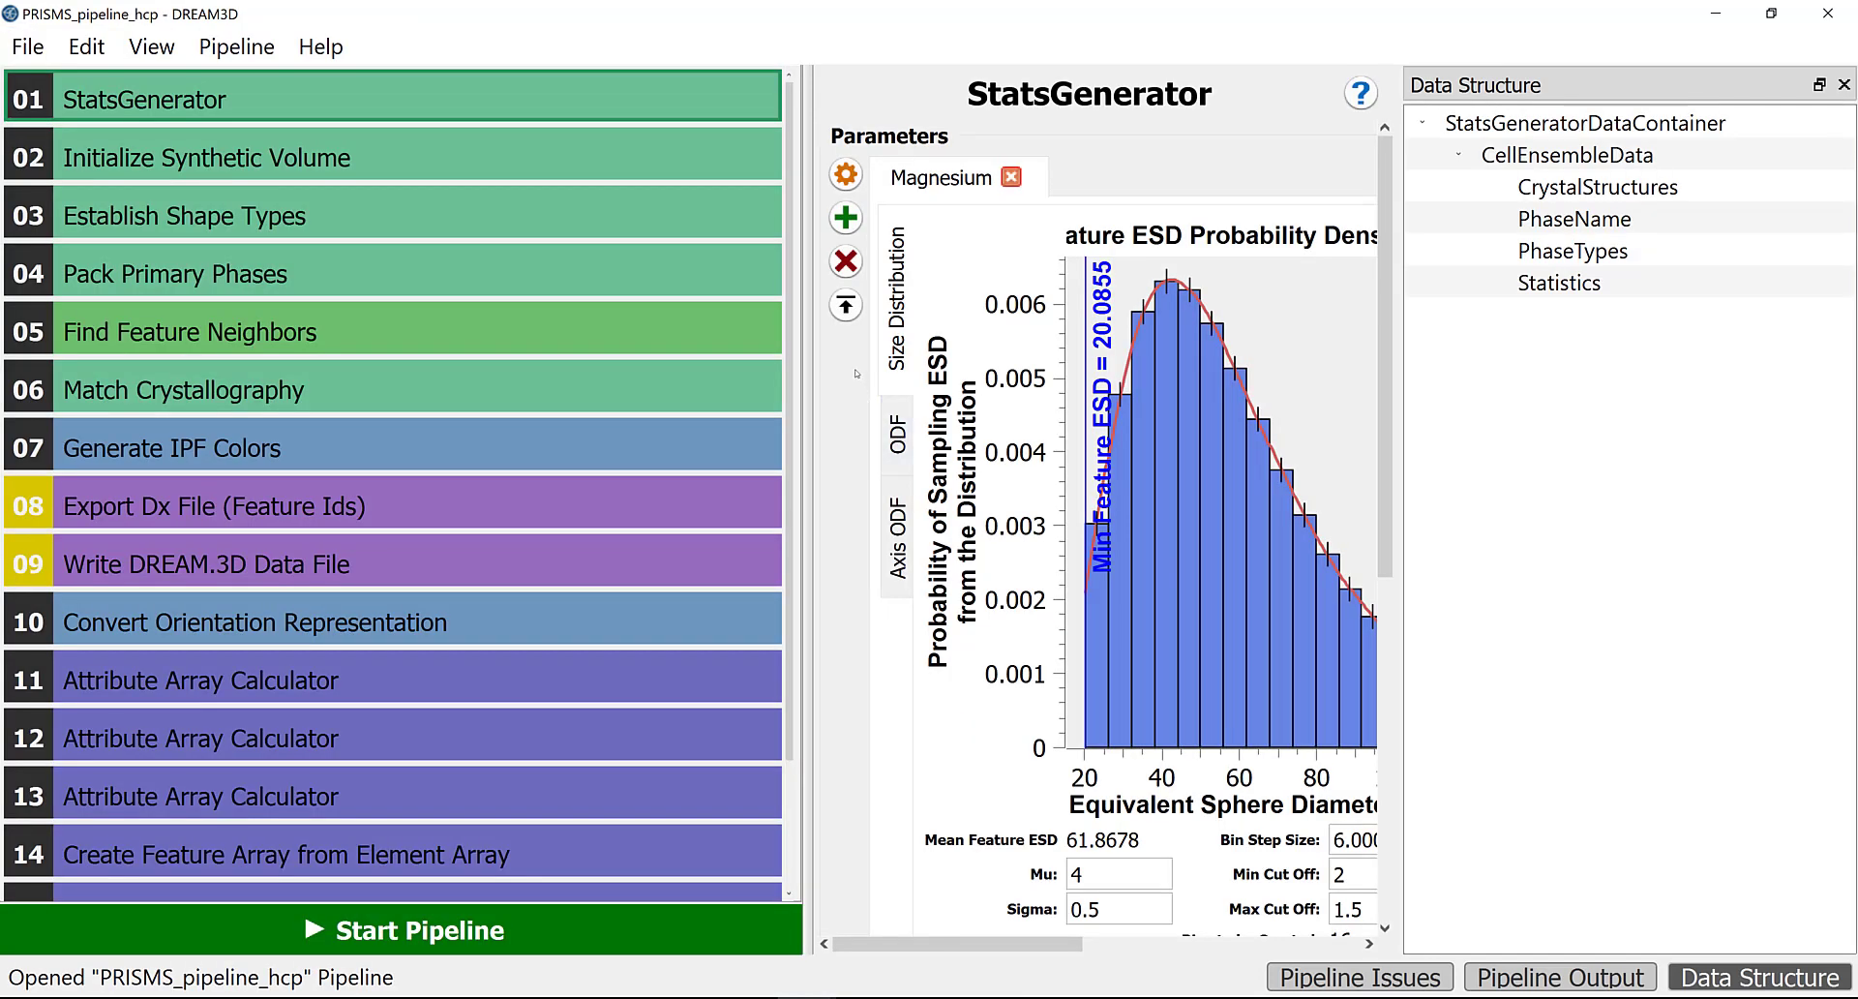
{"action": "mouse_move", "coordinate": [443, 369]}
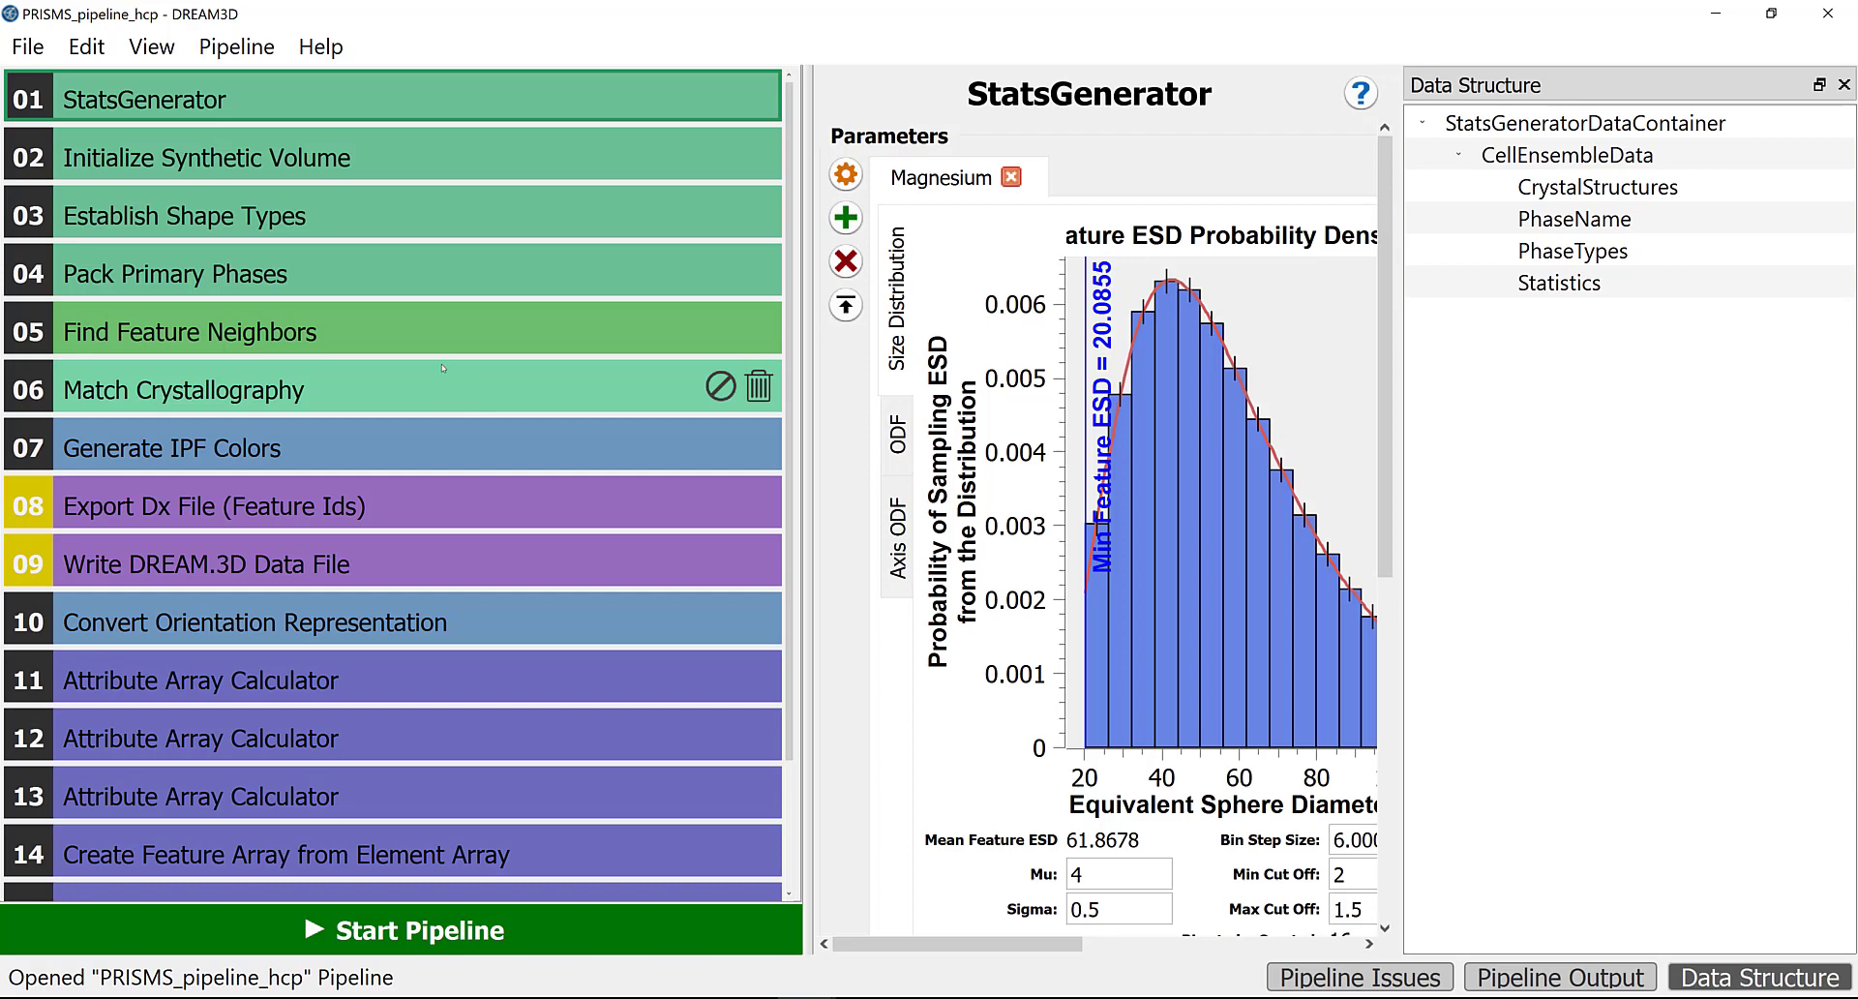
{"action": "mouse_move", "coordinate": [442, 368]}
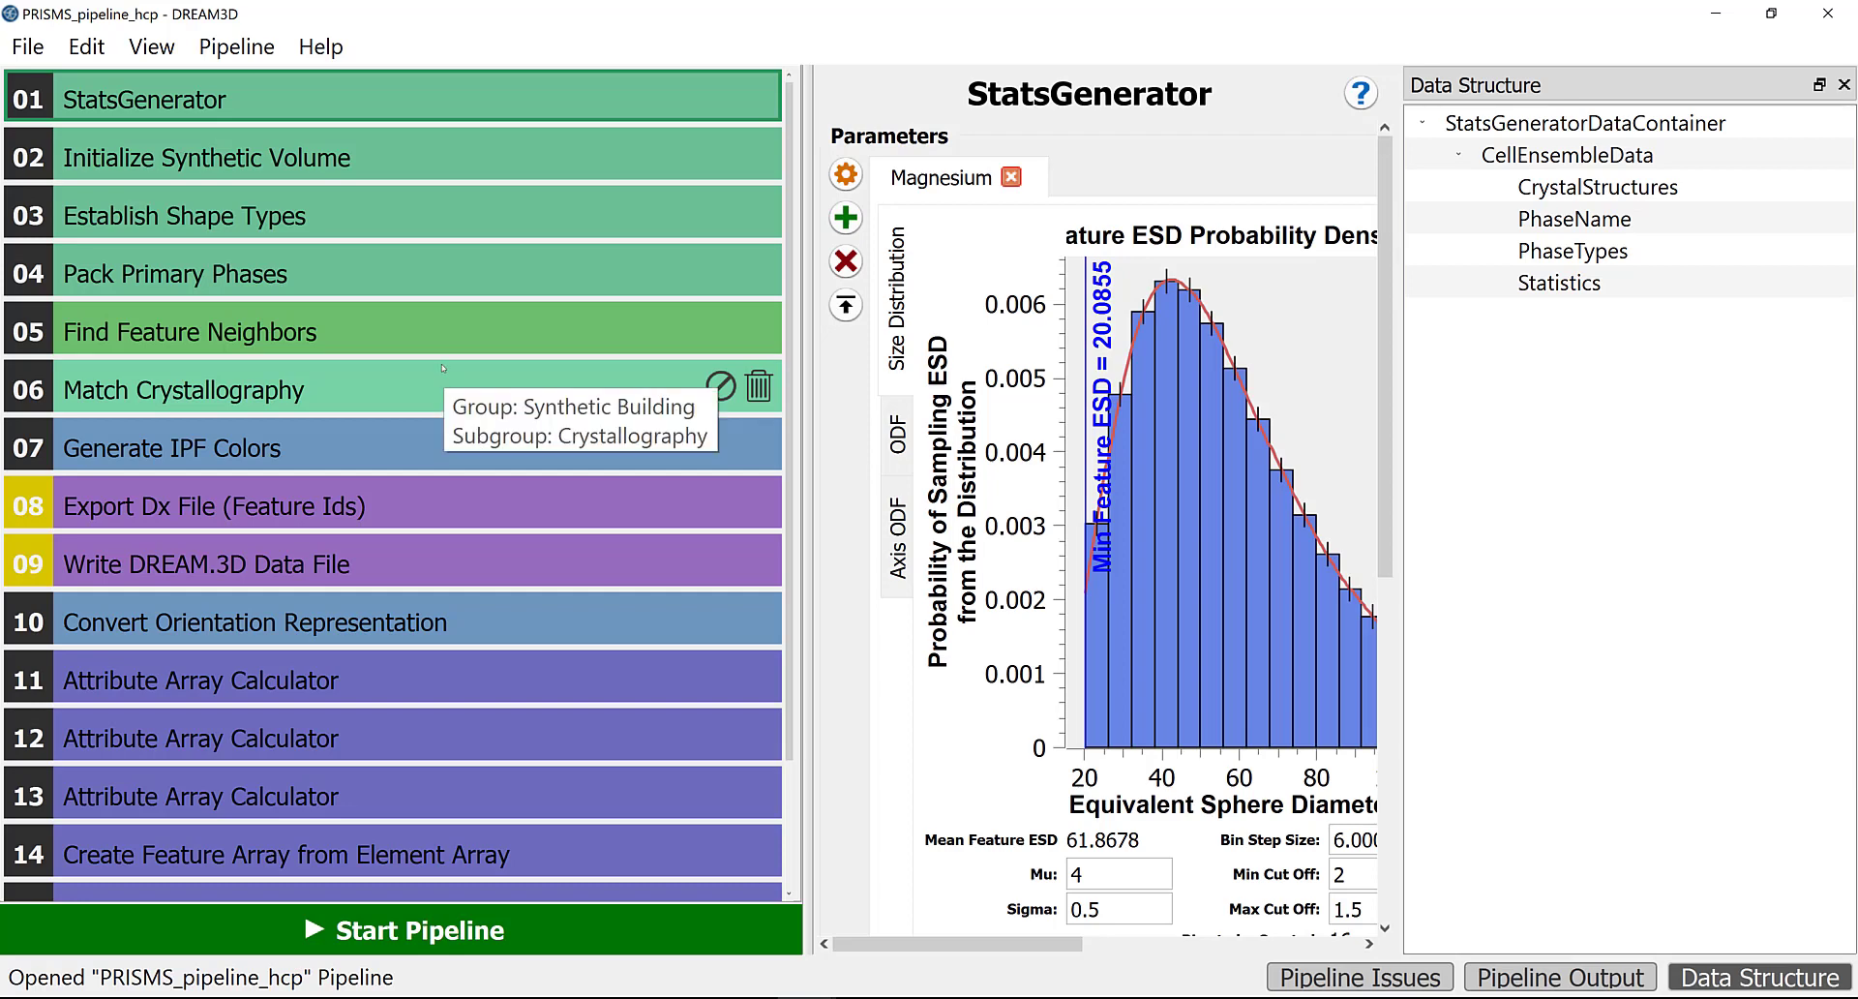
- Review the hexagonal Magnesium phase properties, then show its ODF parameters and pole figures
{"action": "left_click", "coordinate": [845, 175]}
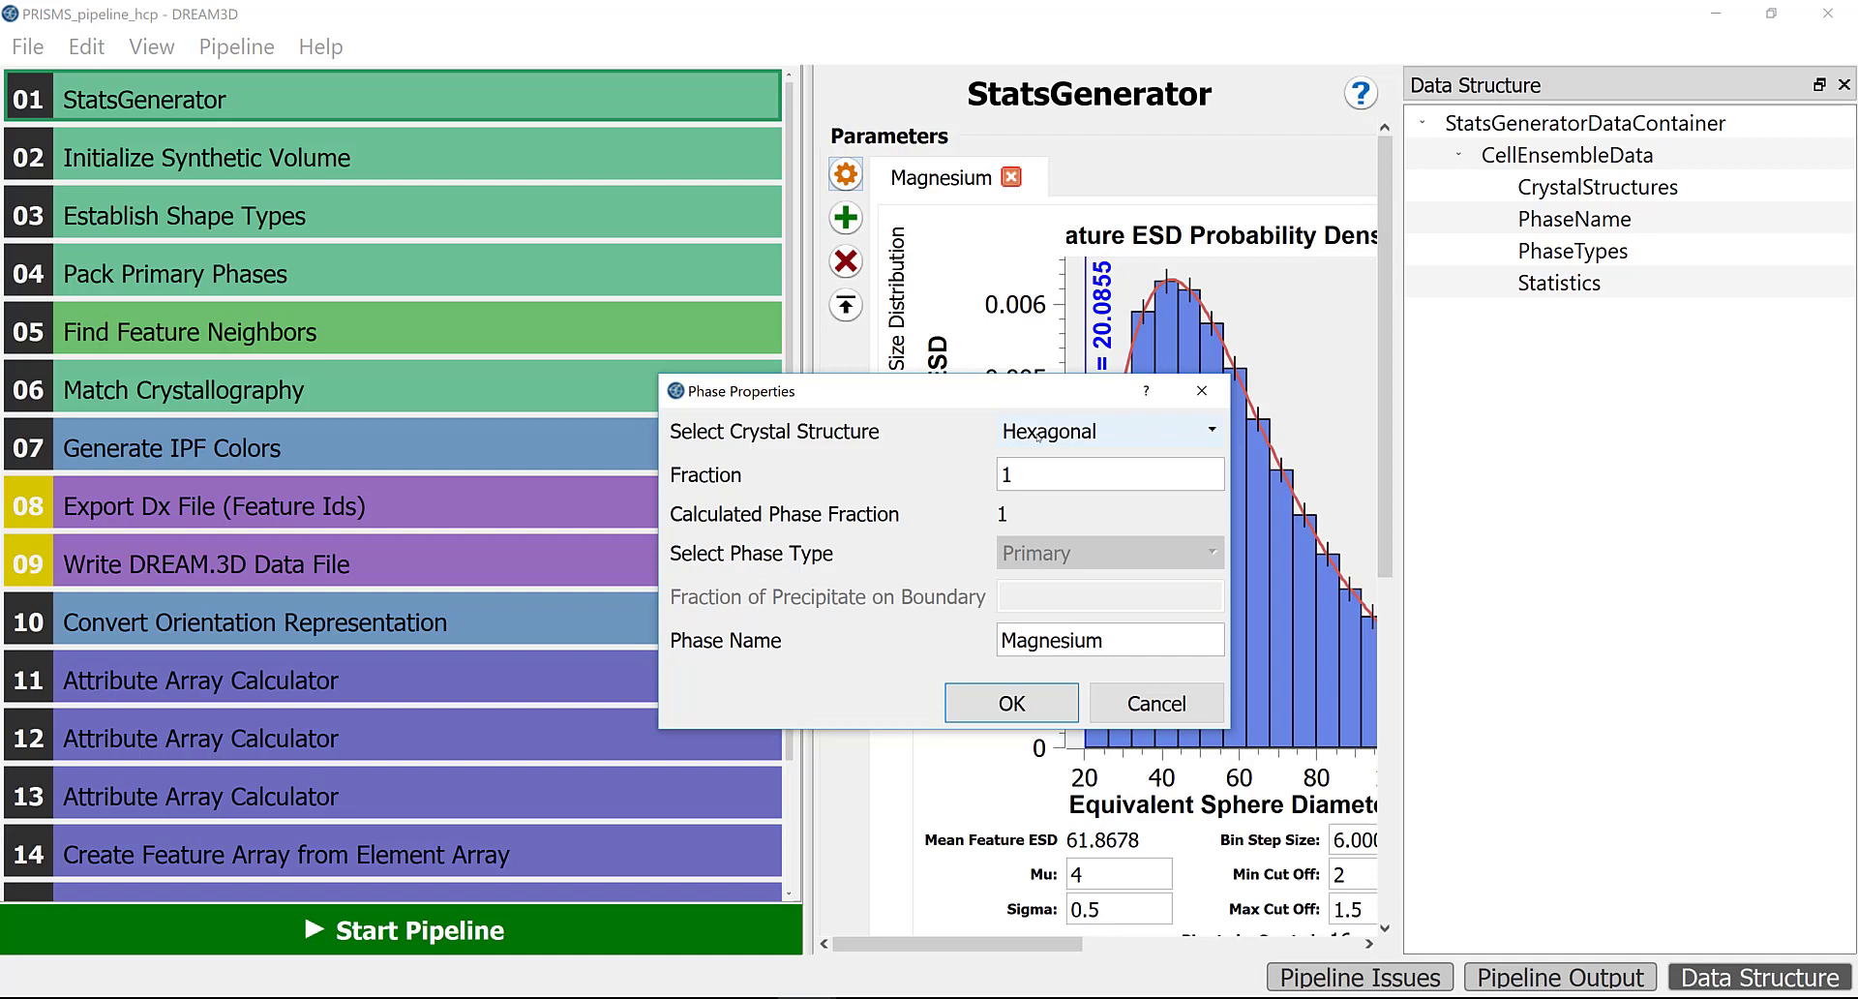
{"action": "left_click", "coordinate": [1012, 703]}
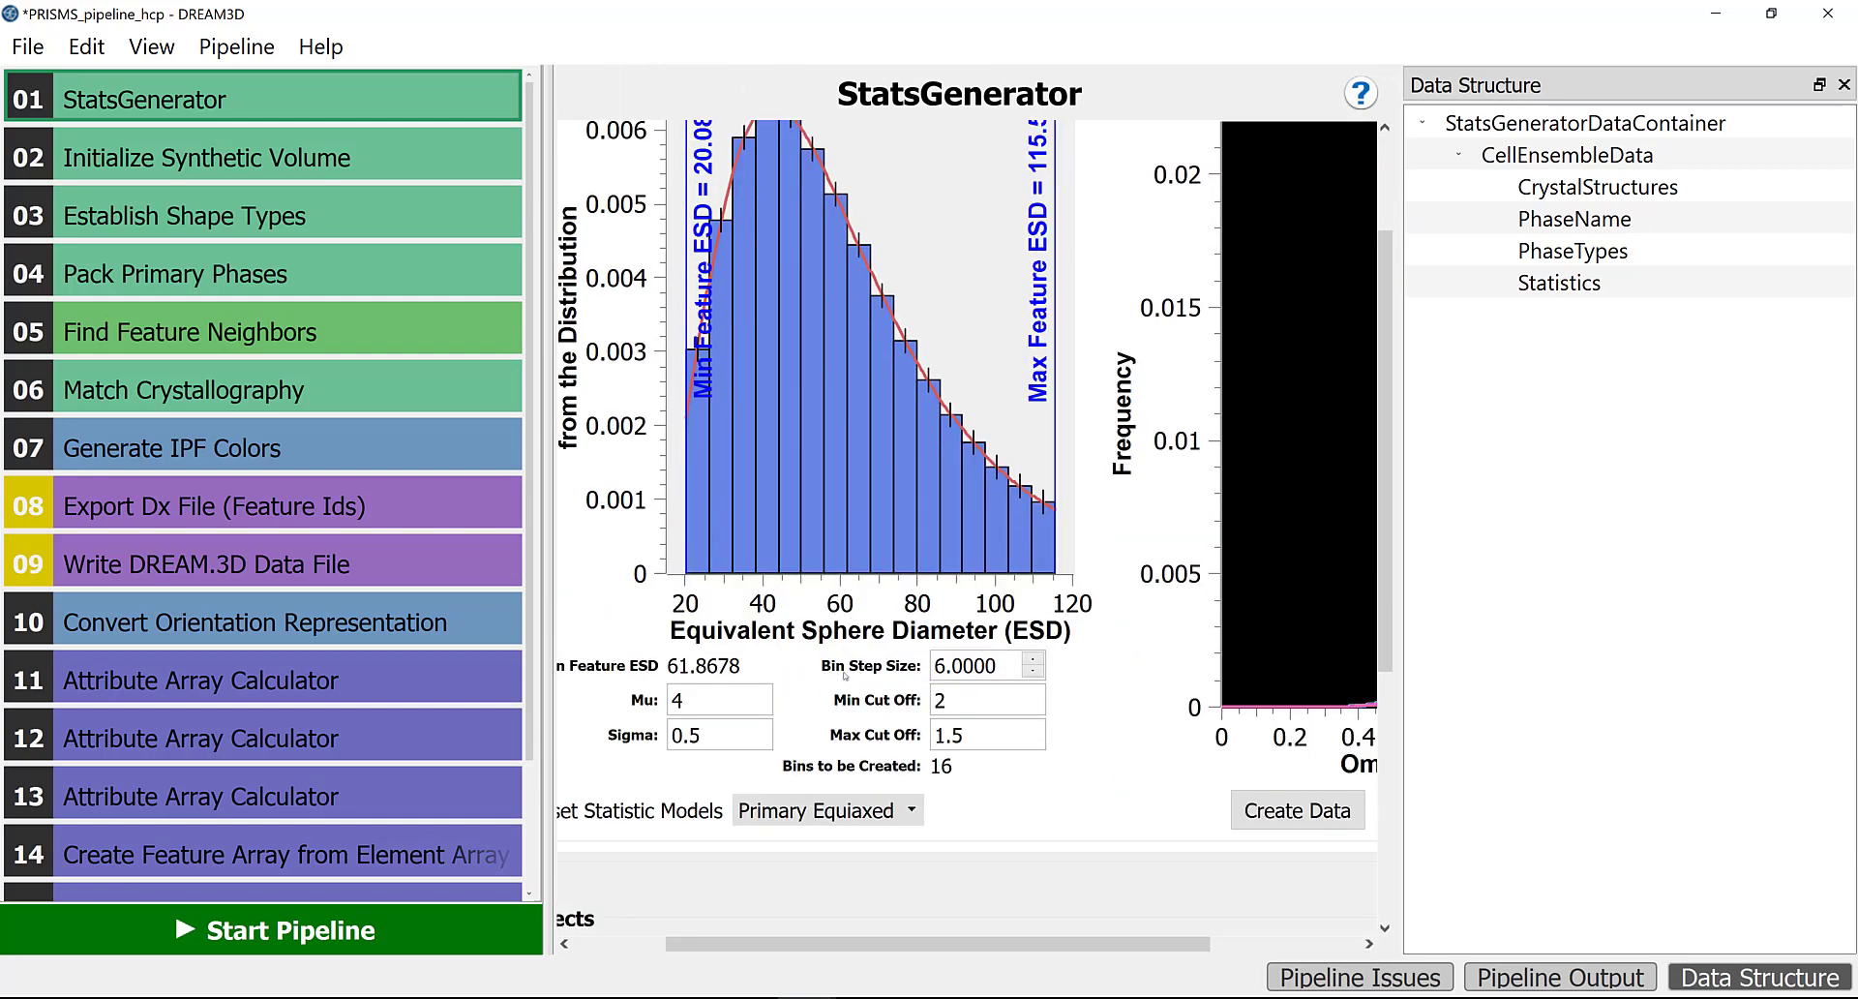
{"action": "mouse_move", "coordinate": [850, 691]}
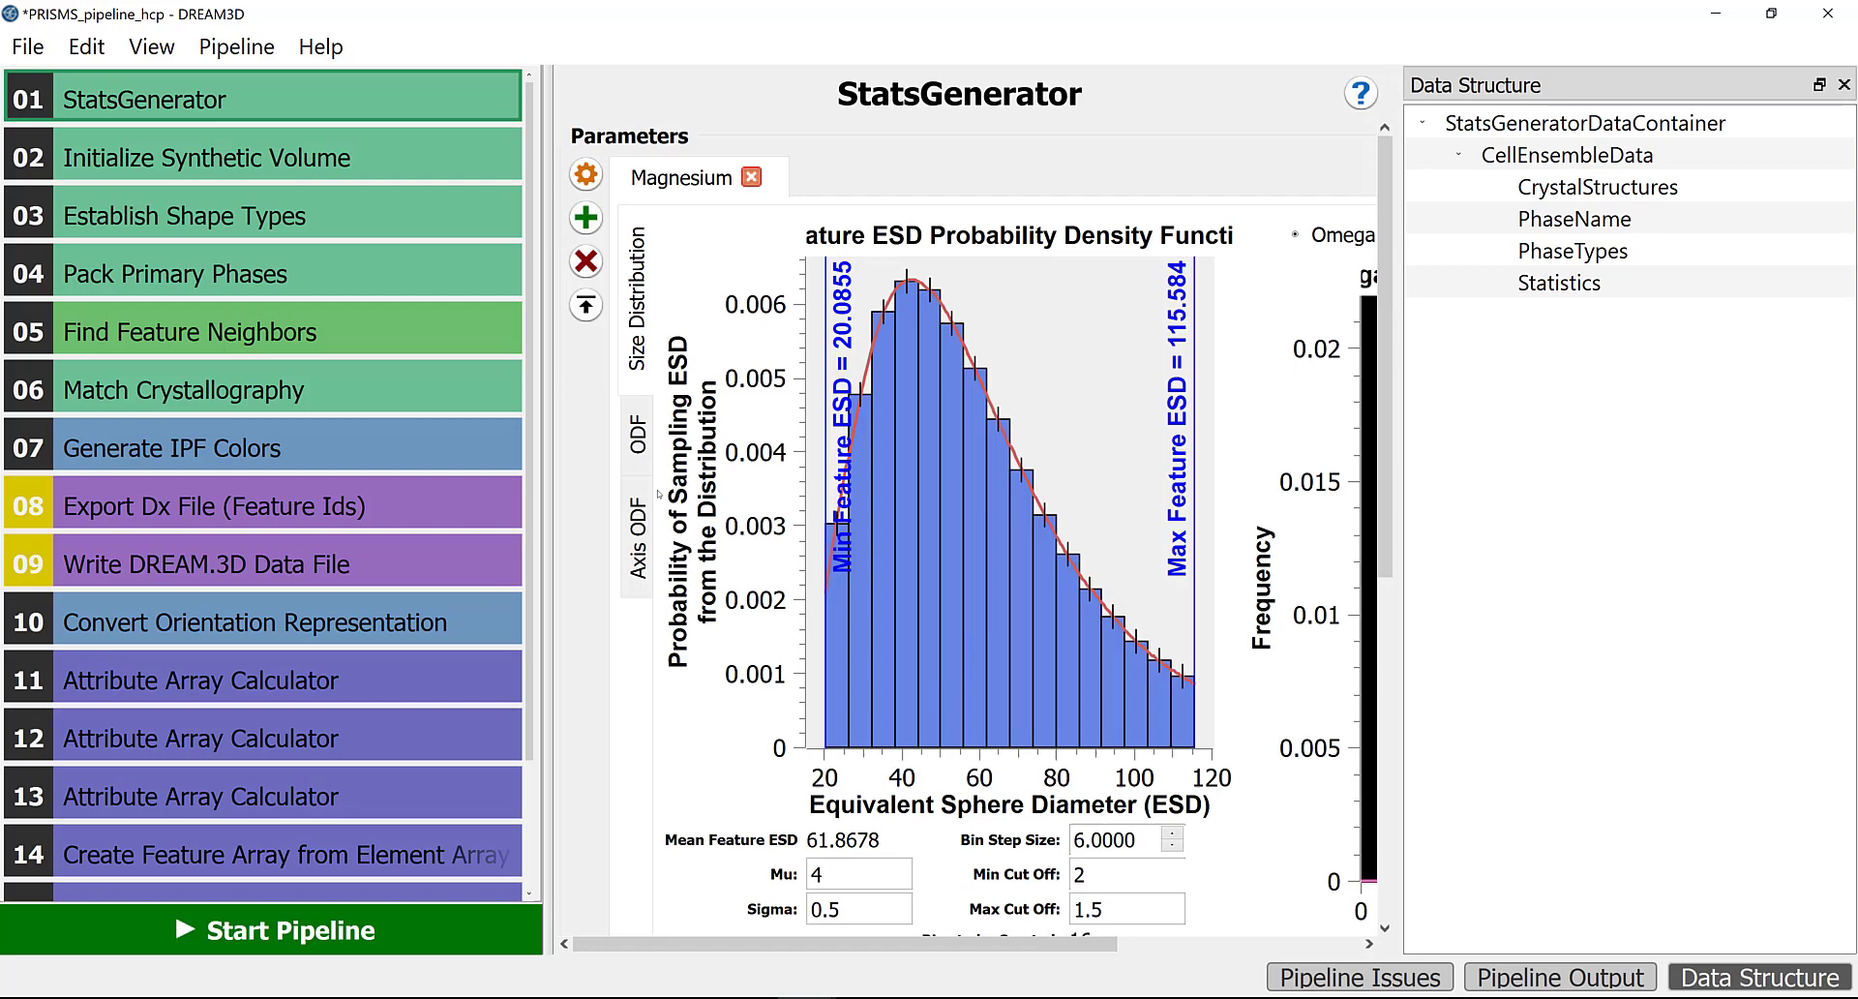
{"action": "left_click", "coordinate": [636, 443]}
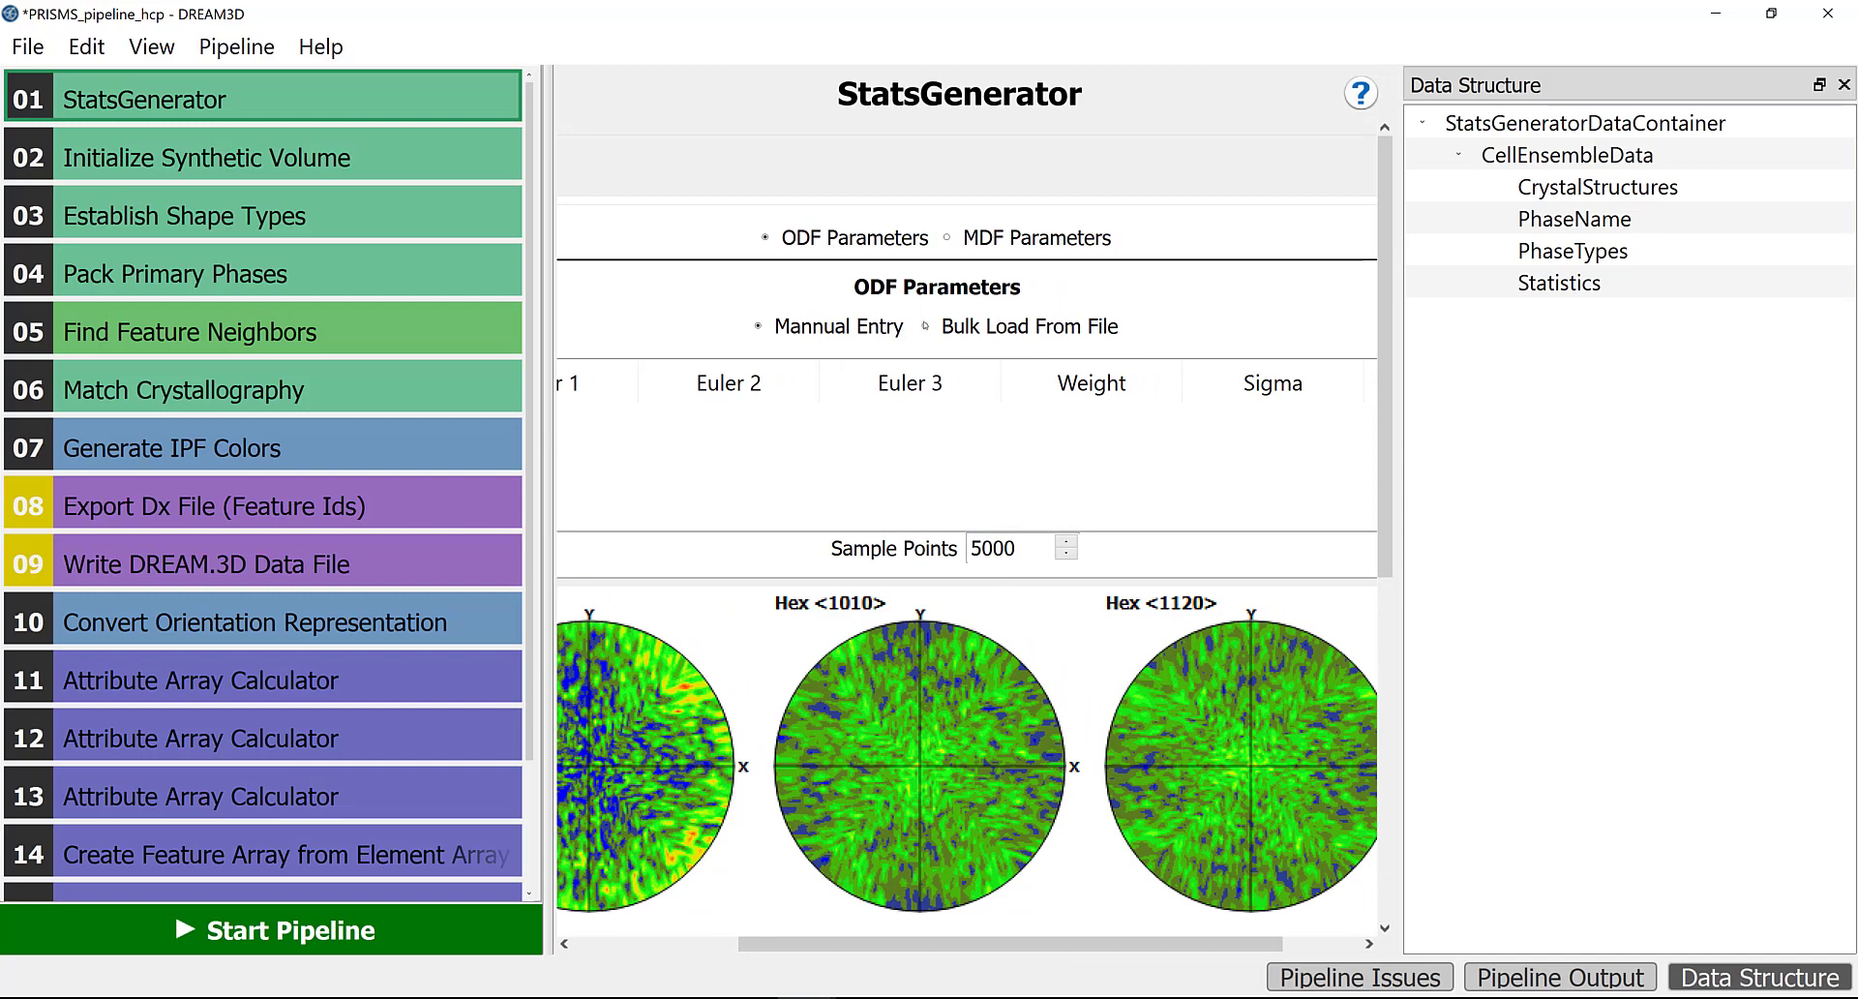
- Switch the Magnesium ODF parameters to Bulk Load From File
{"action": "left_click", "coordinate": [926, 326]}
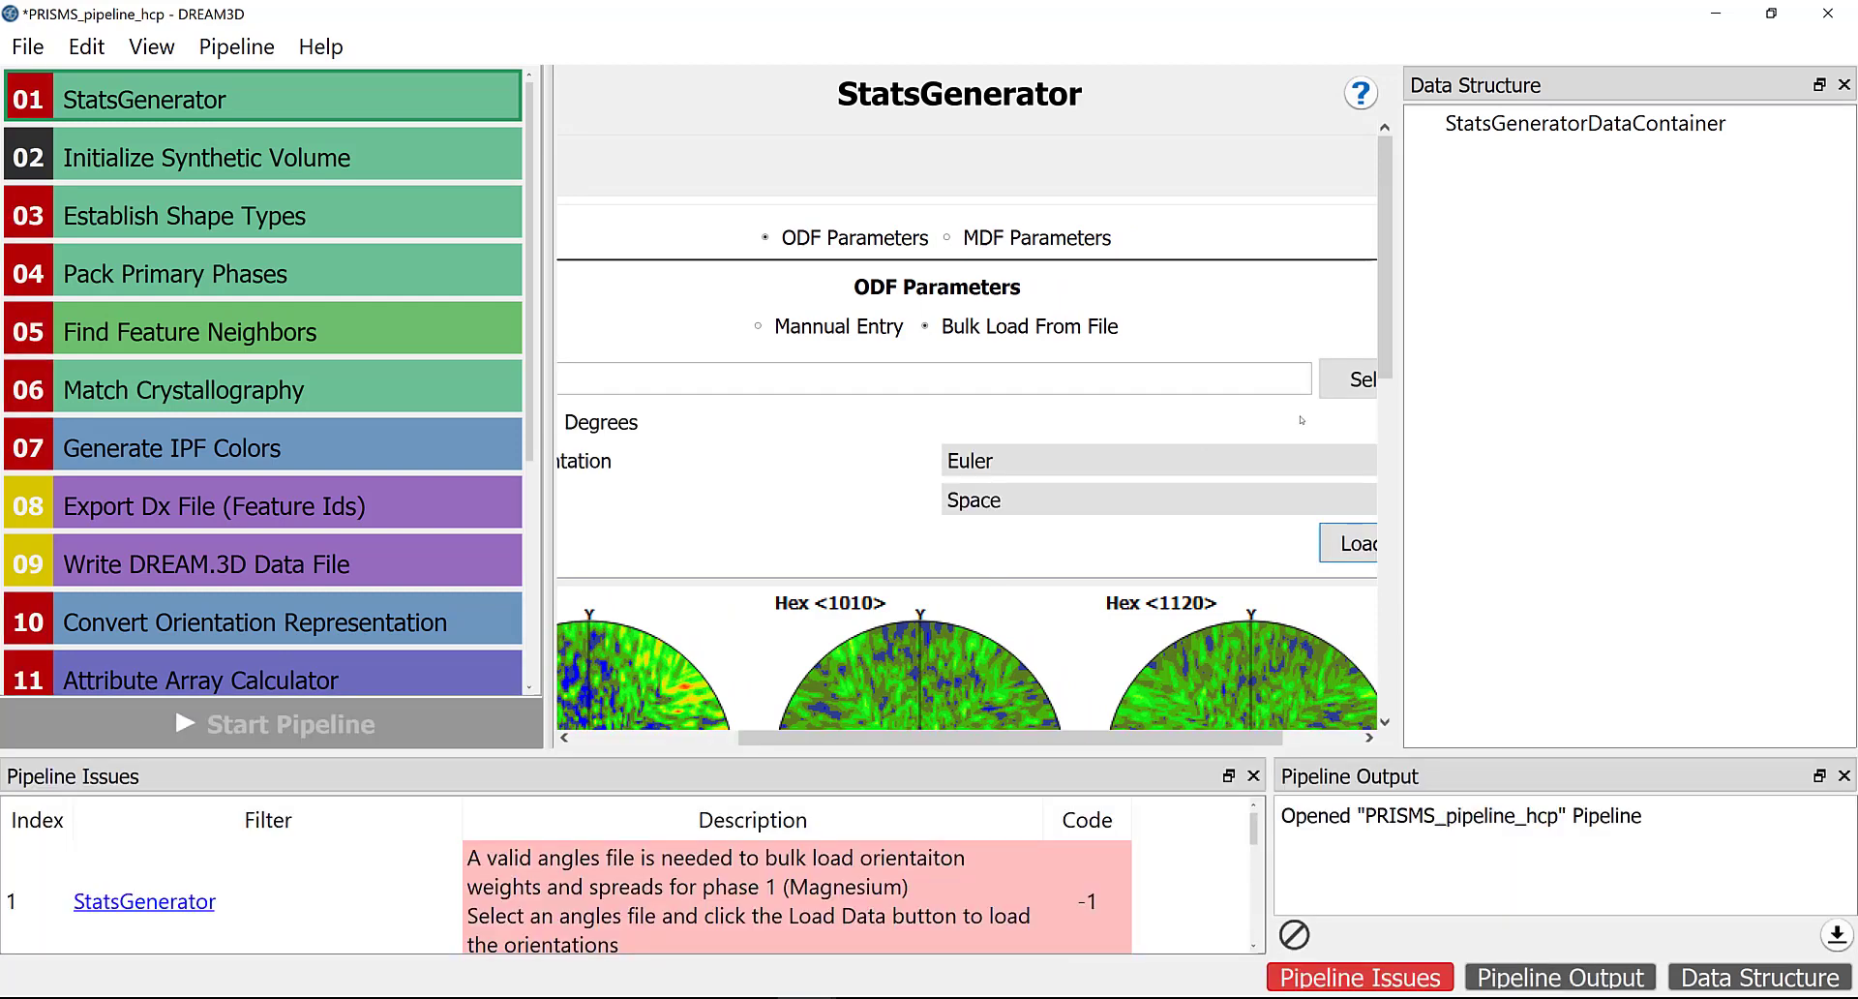
{"action": "mouse_move", "coordinate": [1404, 415]}
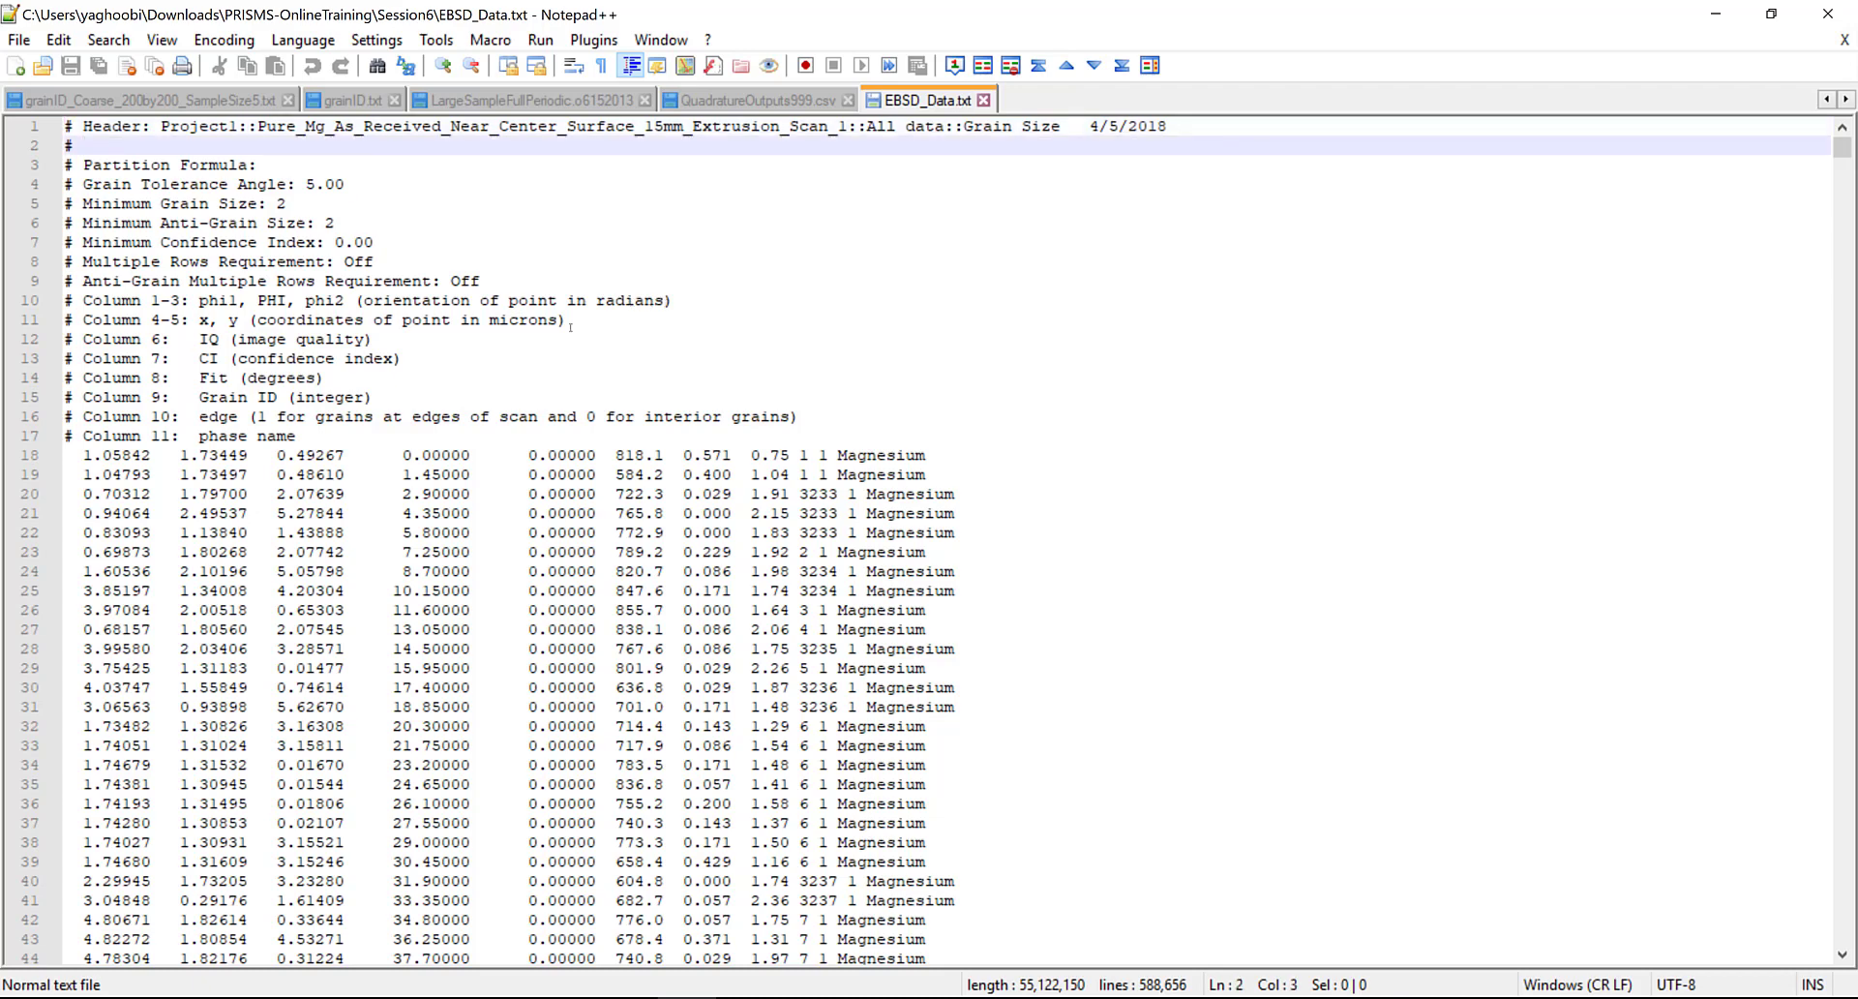
{"action": "mouse_move", "coordinate": [407, 377]}
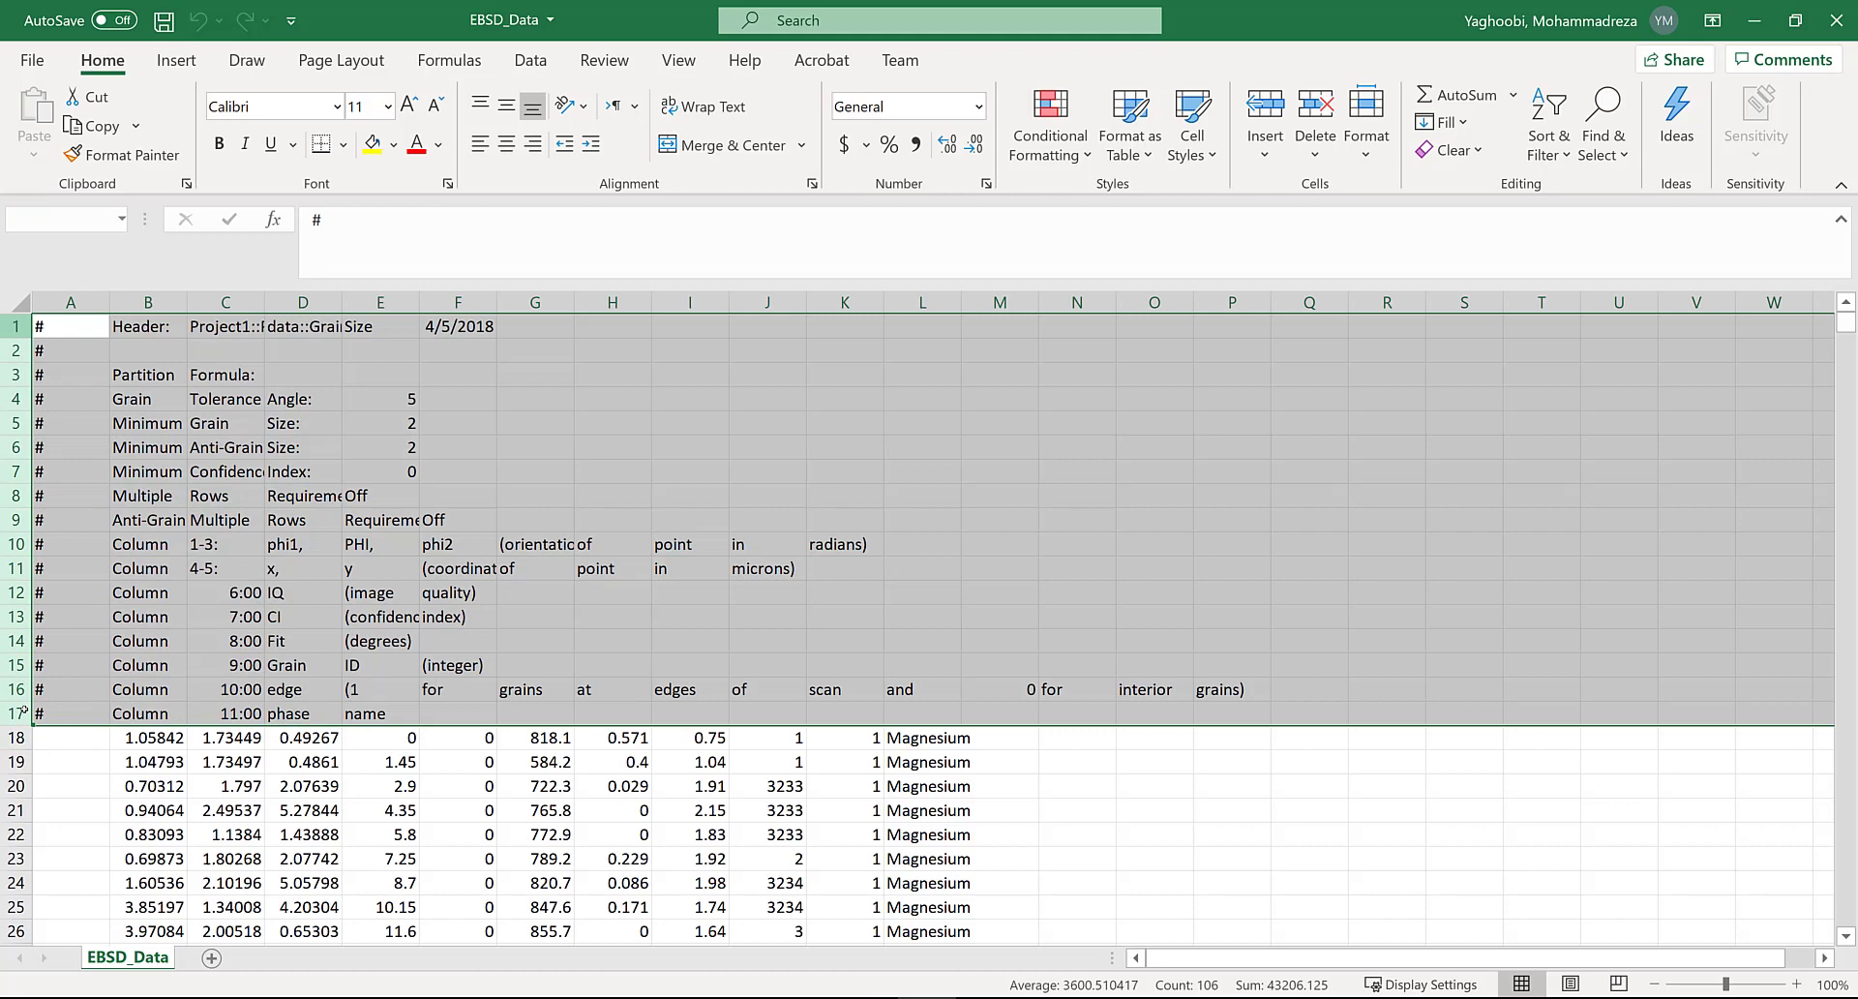
- Delete the EBSD header rows and add the 'Angle Count:588638' label in cell A1
{"action": "right_click", "coordinate": [69, 302]}
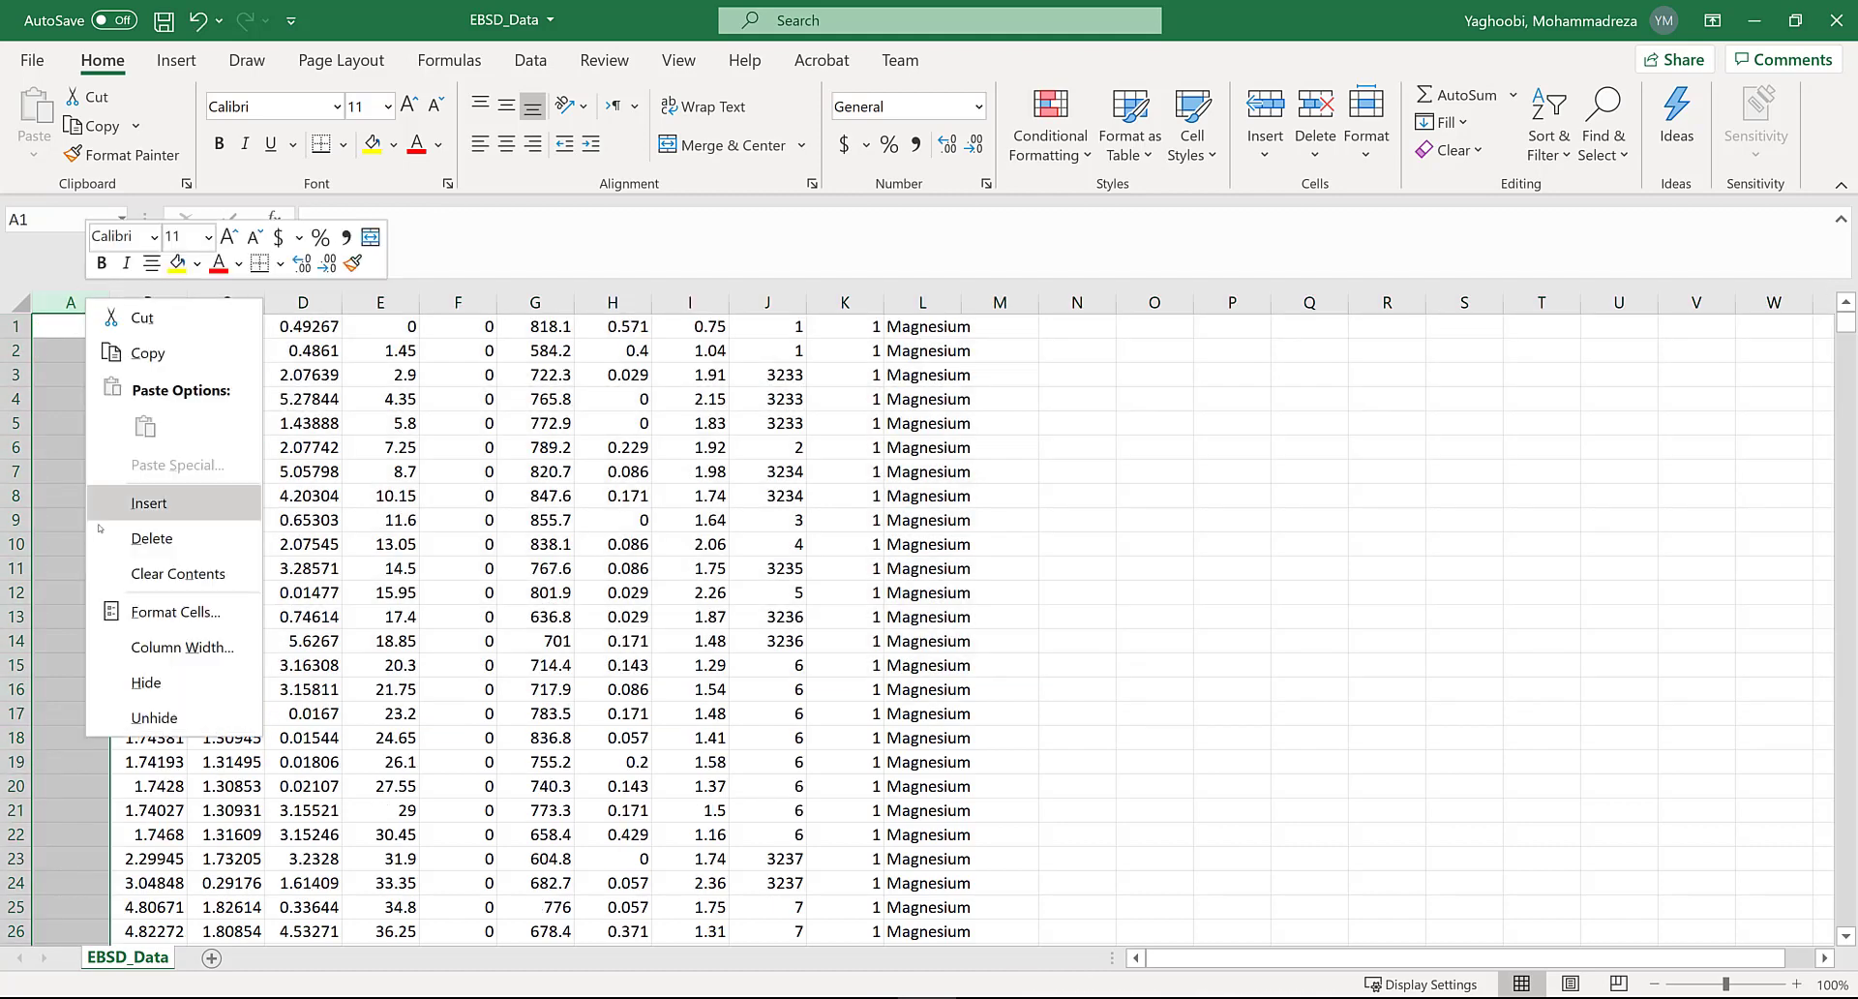
{"action": "left_click", "coordinate": [149, 504]}
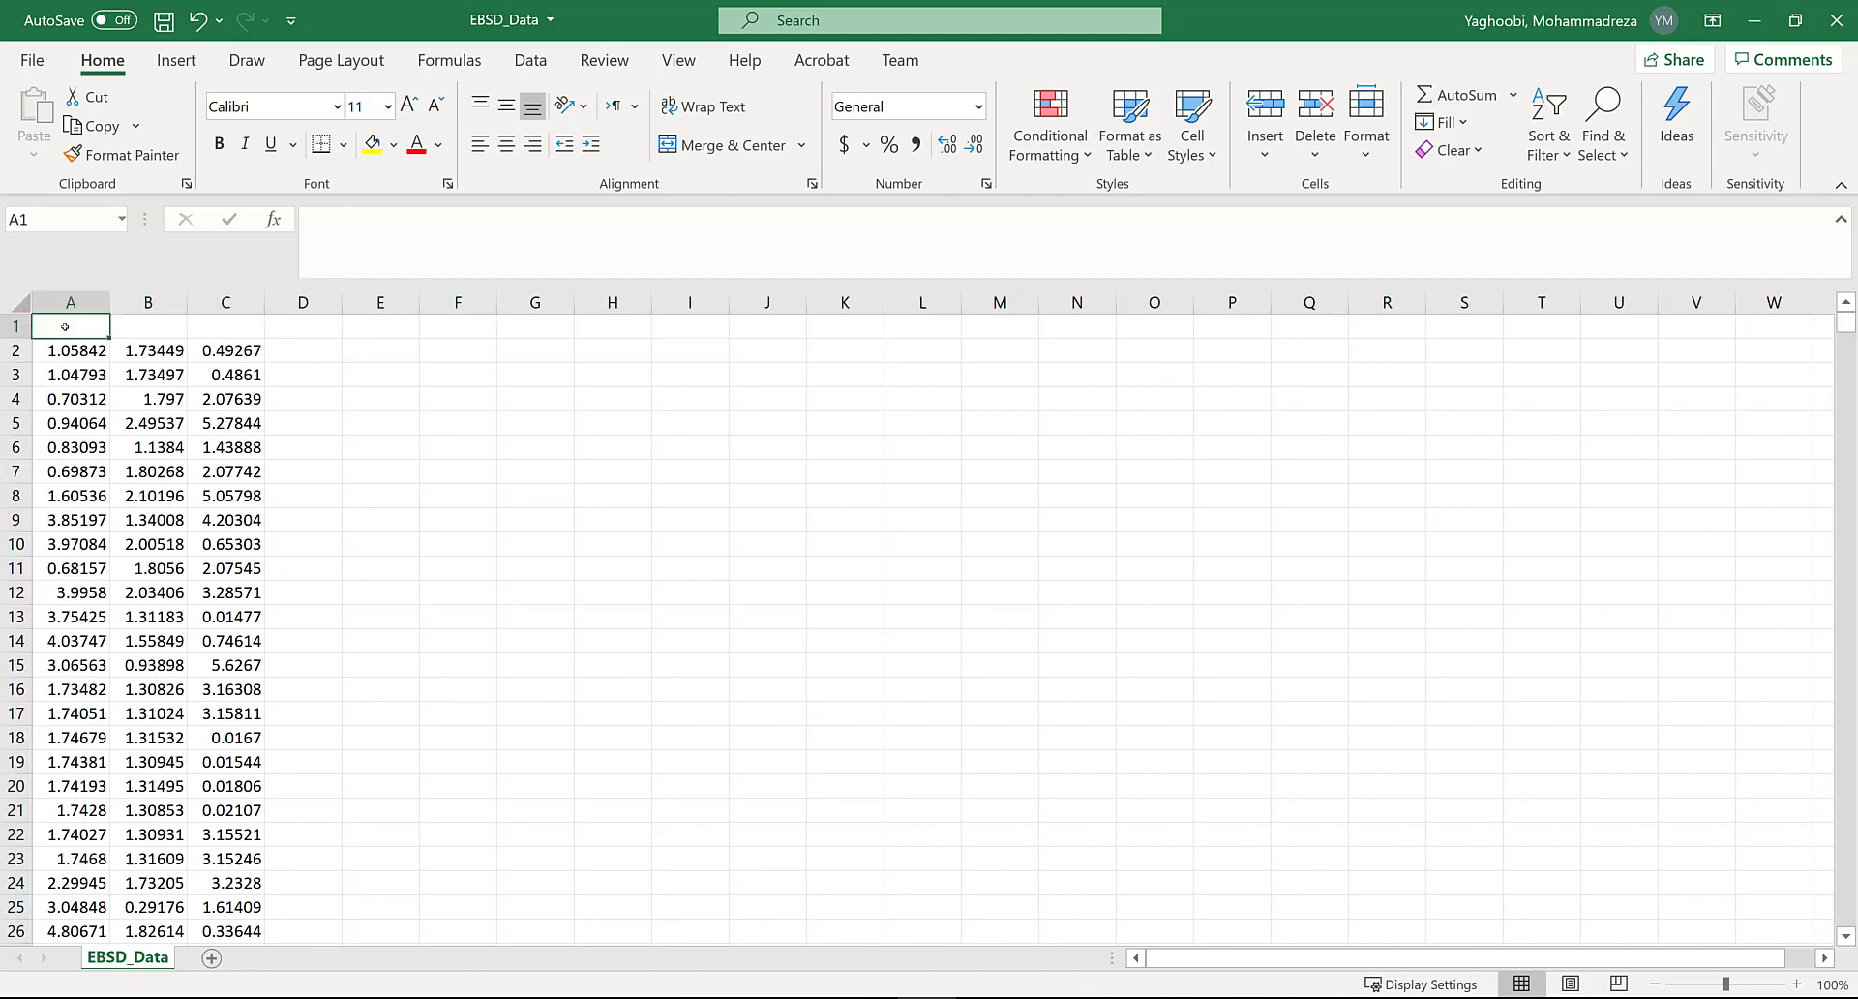
{"action": "type", "text": "Angle Count"}
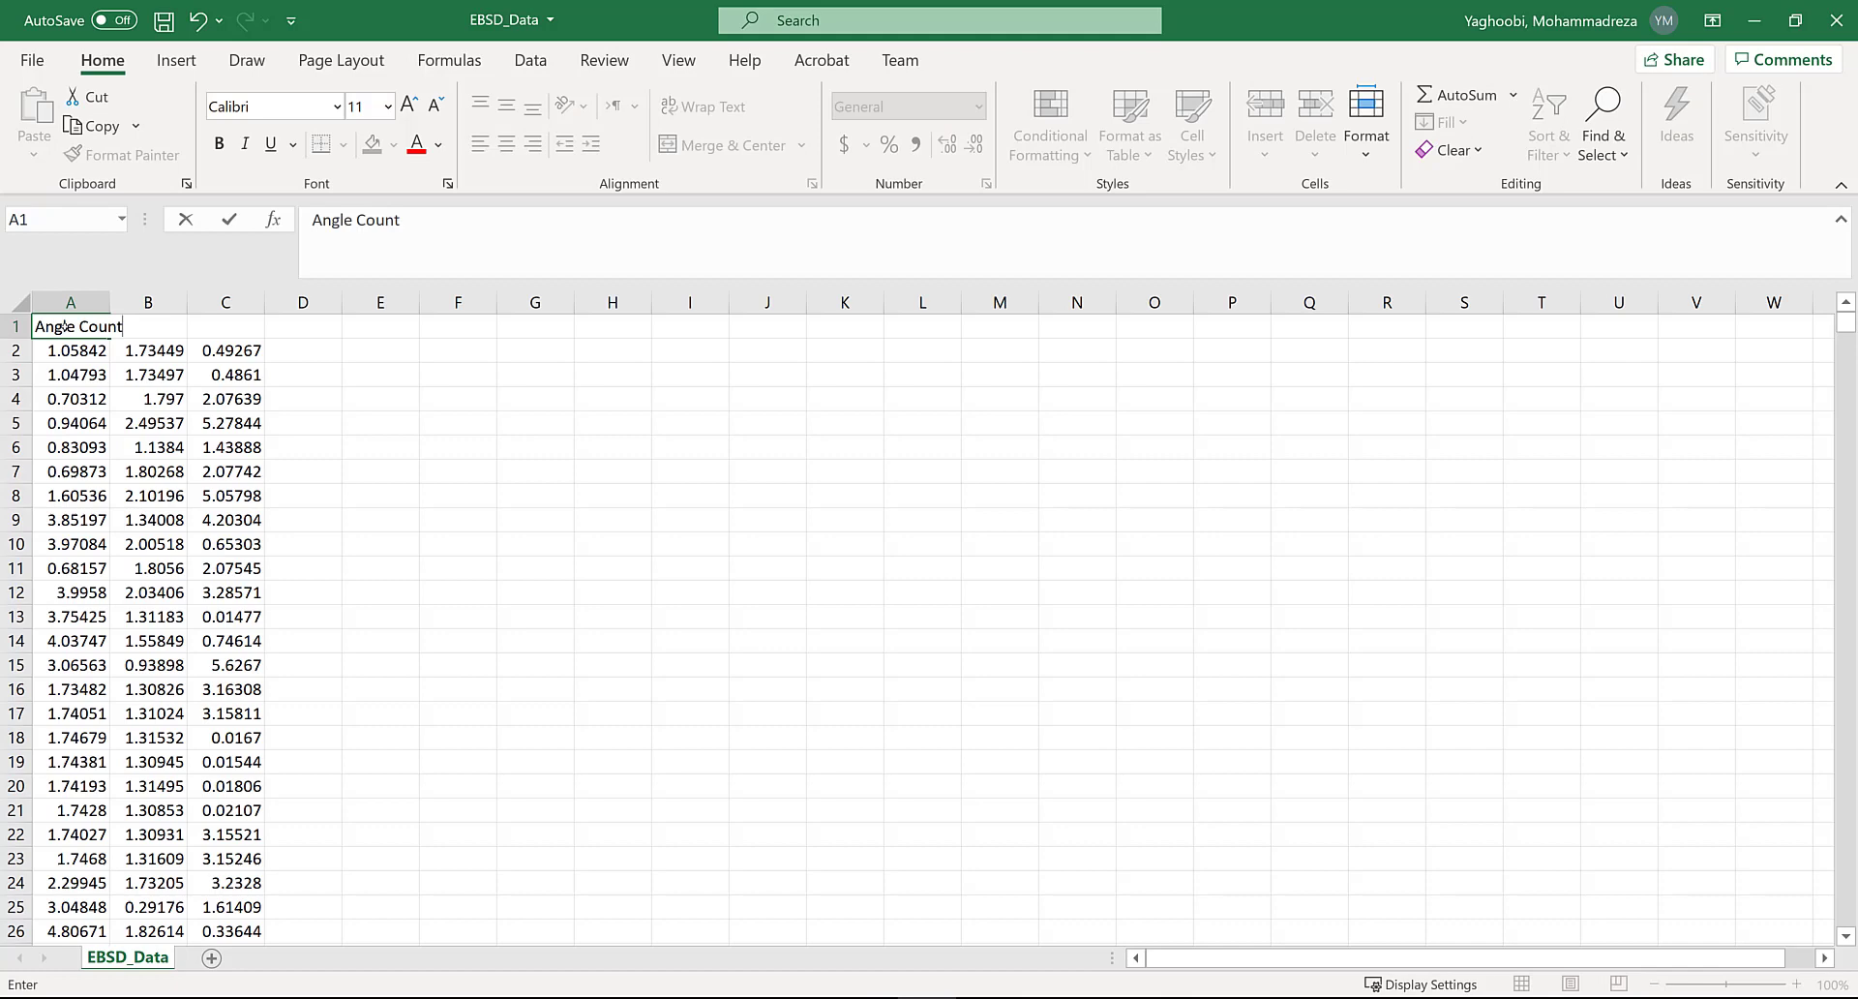
{"action": "type", "text": ":"}
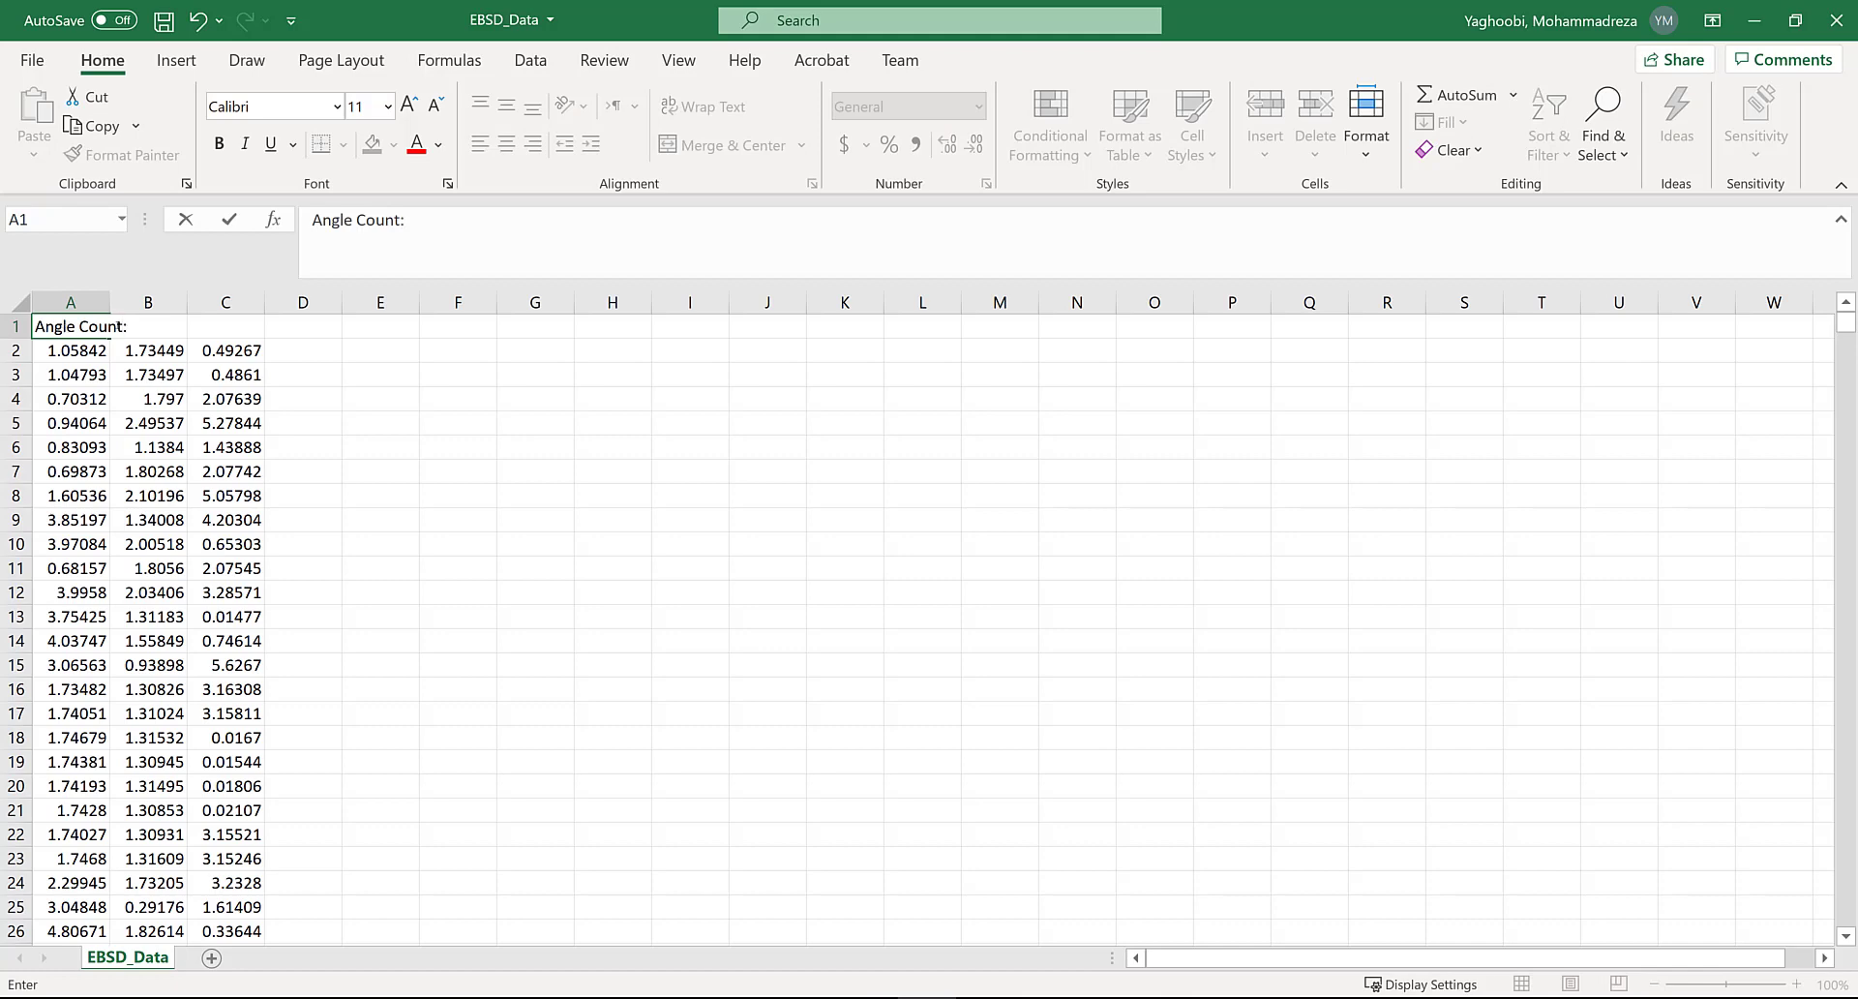
{"action": "left_click", "coordinate": [69, 350]}
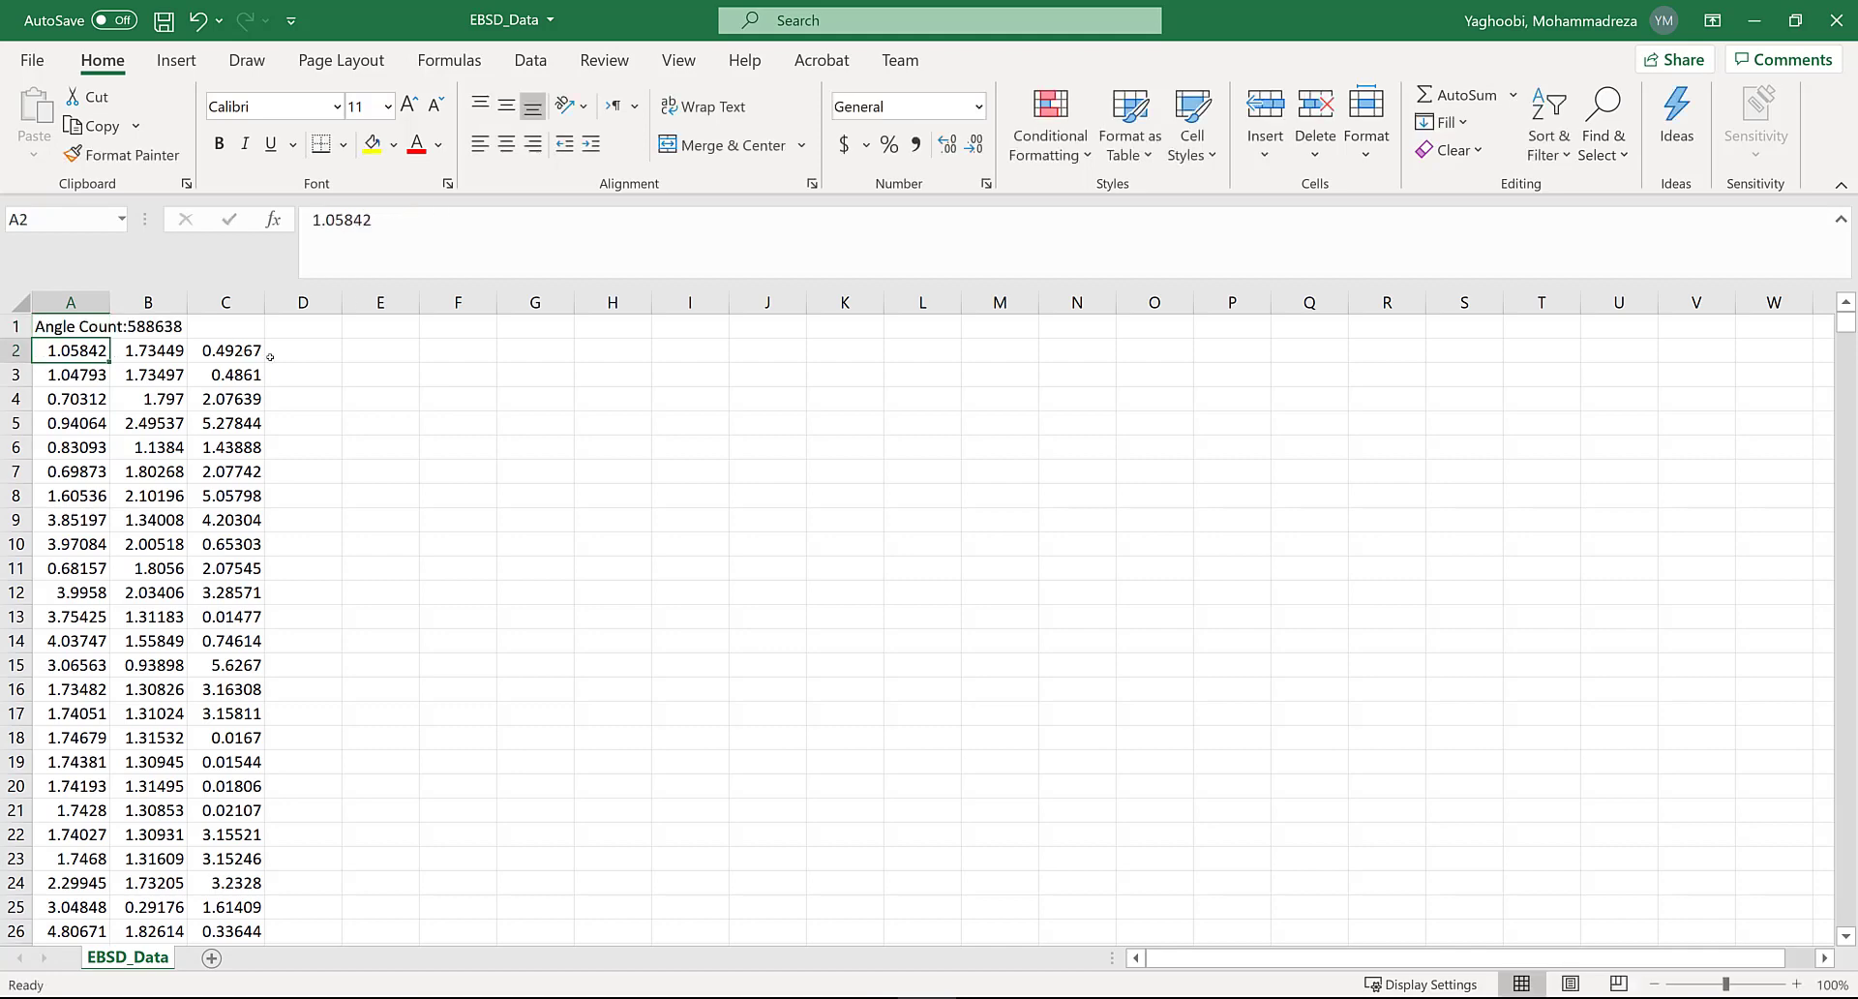
- Fill new columns D and E with 1 beside the angles and begin Save As
{"action": "left_click", "coordinate": [302, 351]}
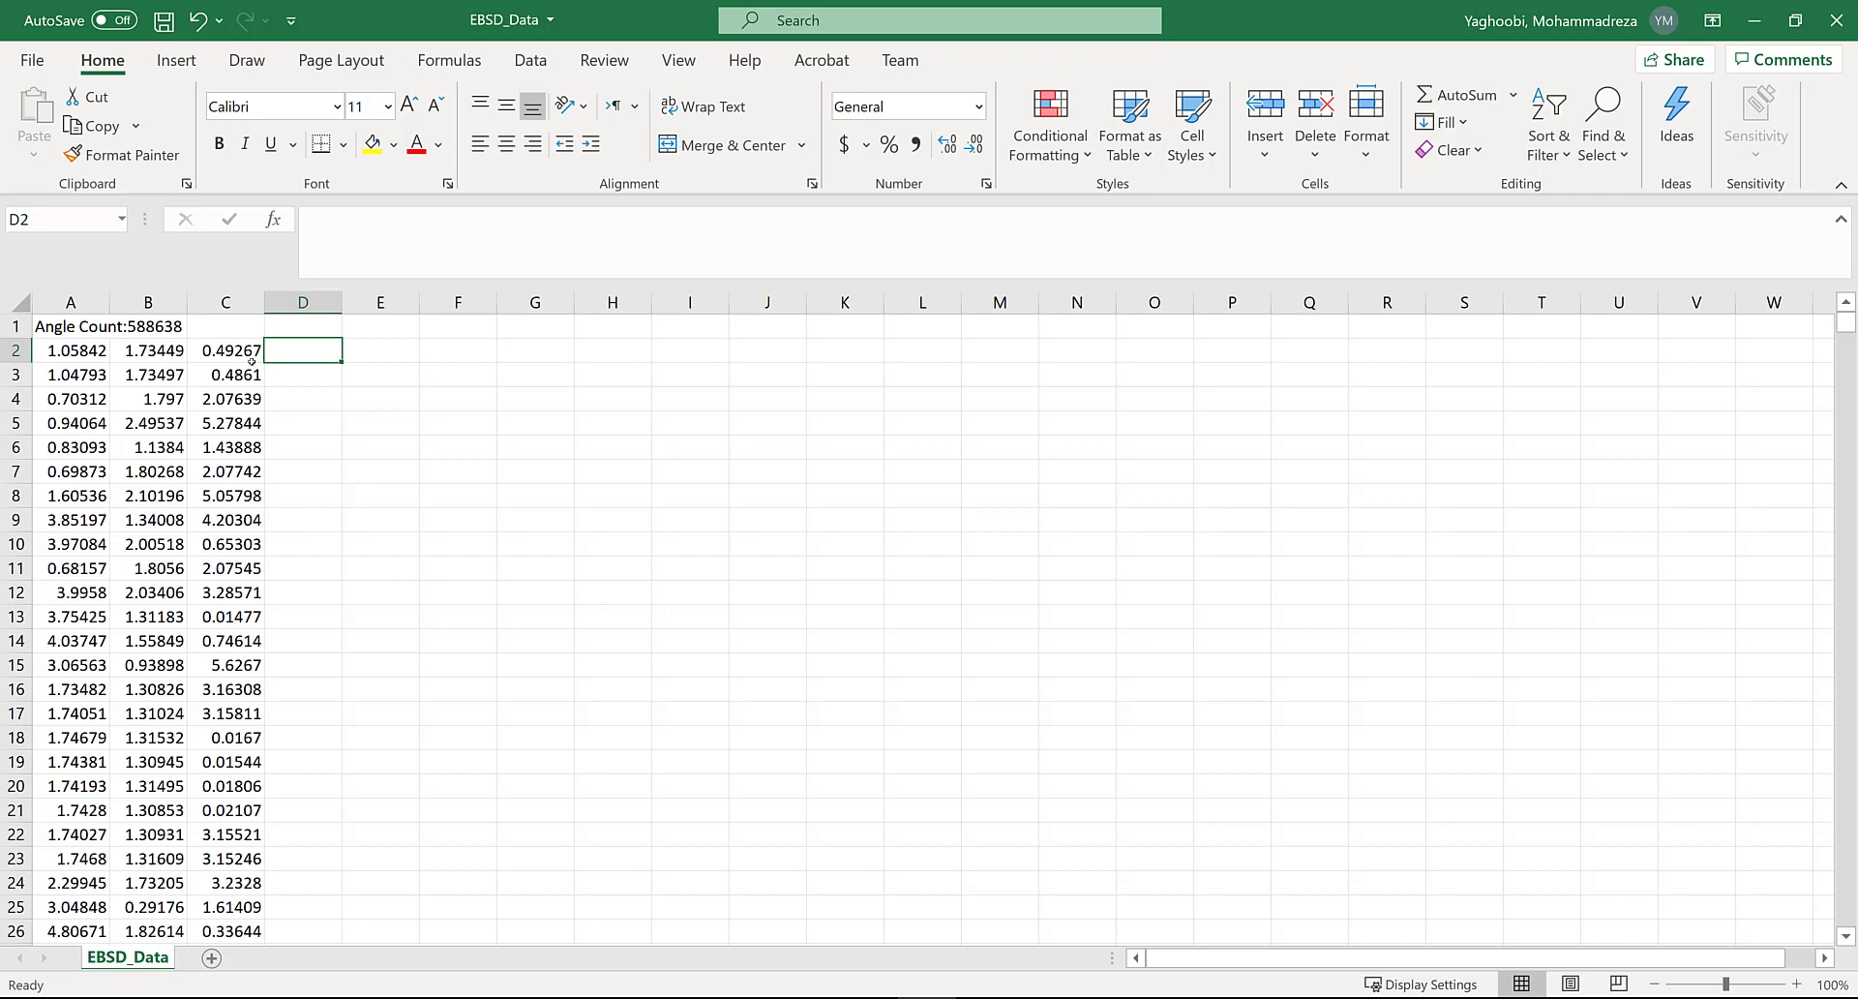
{"action": "type", "text": "1"}
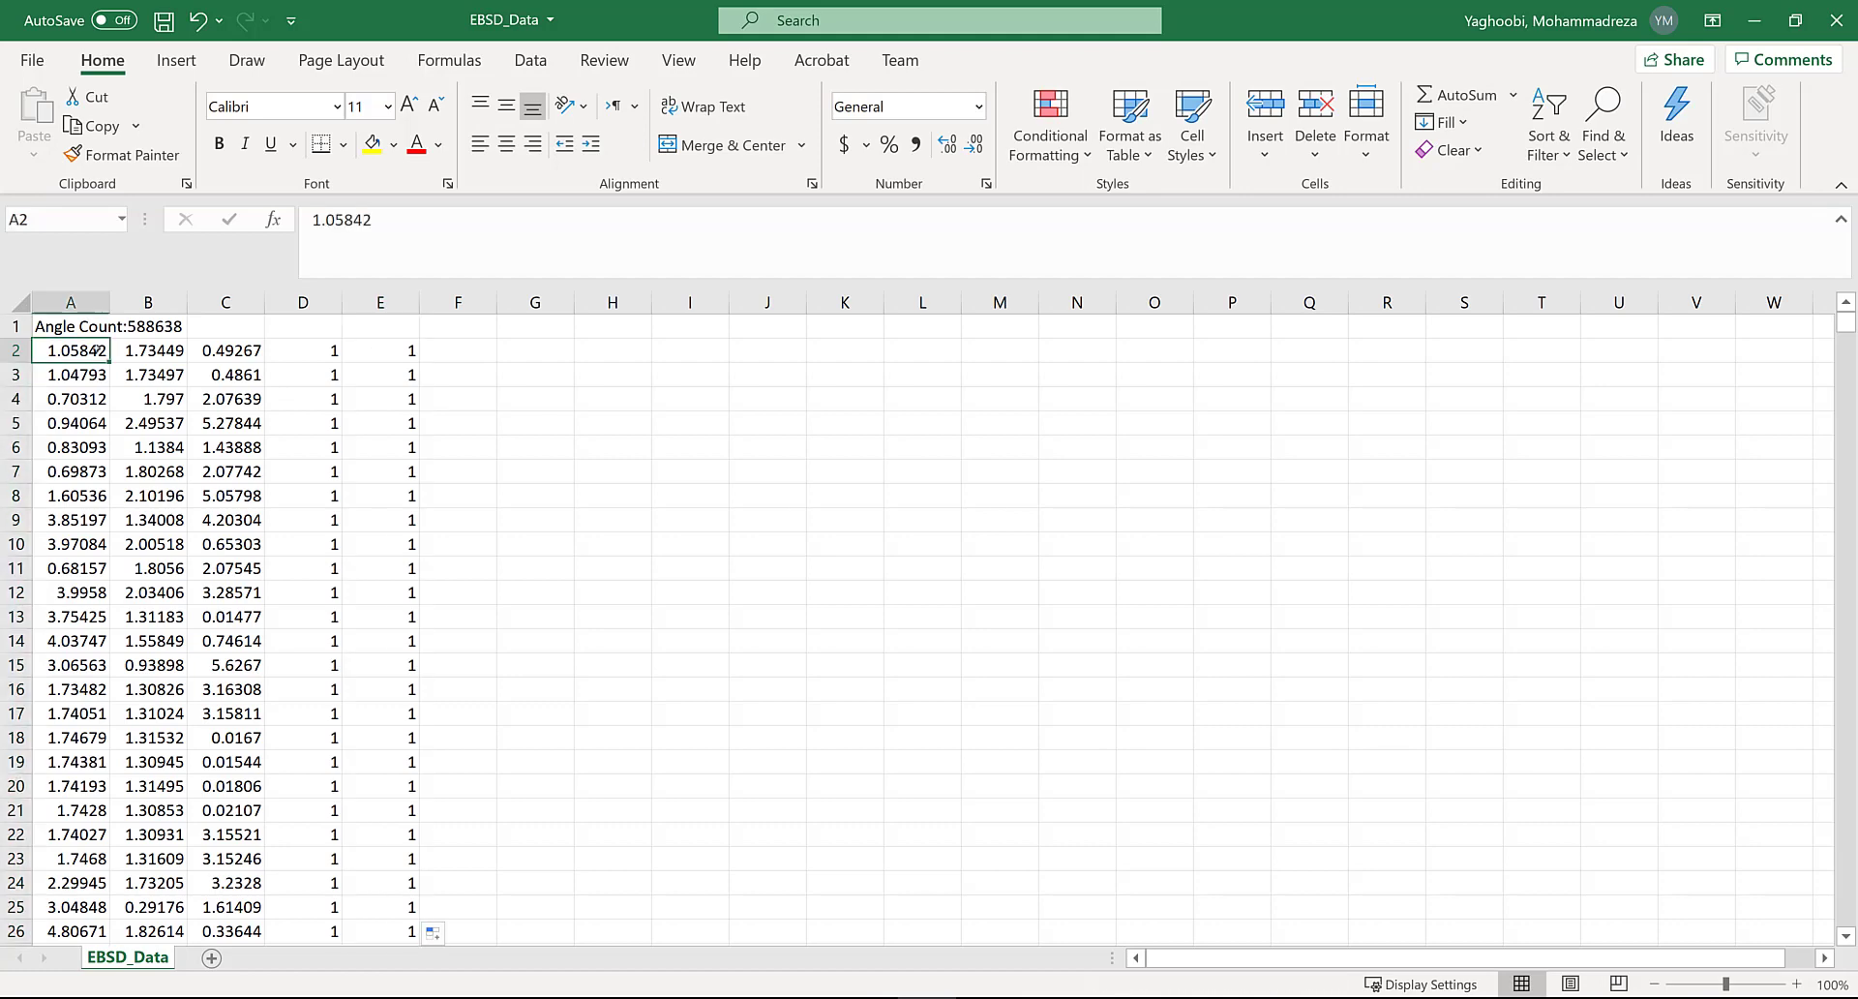
{"action": "left_click", "coordinate": [34, 60]}
{"action": "type", "text": "EBSD_Data_Modif"}
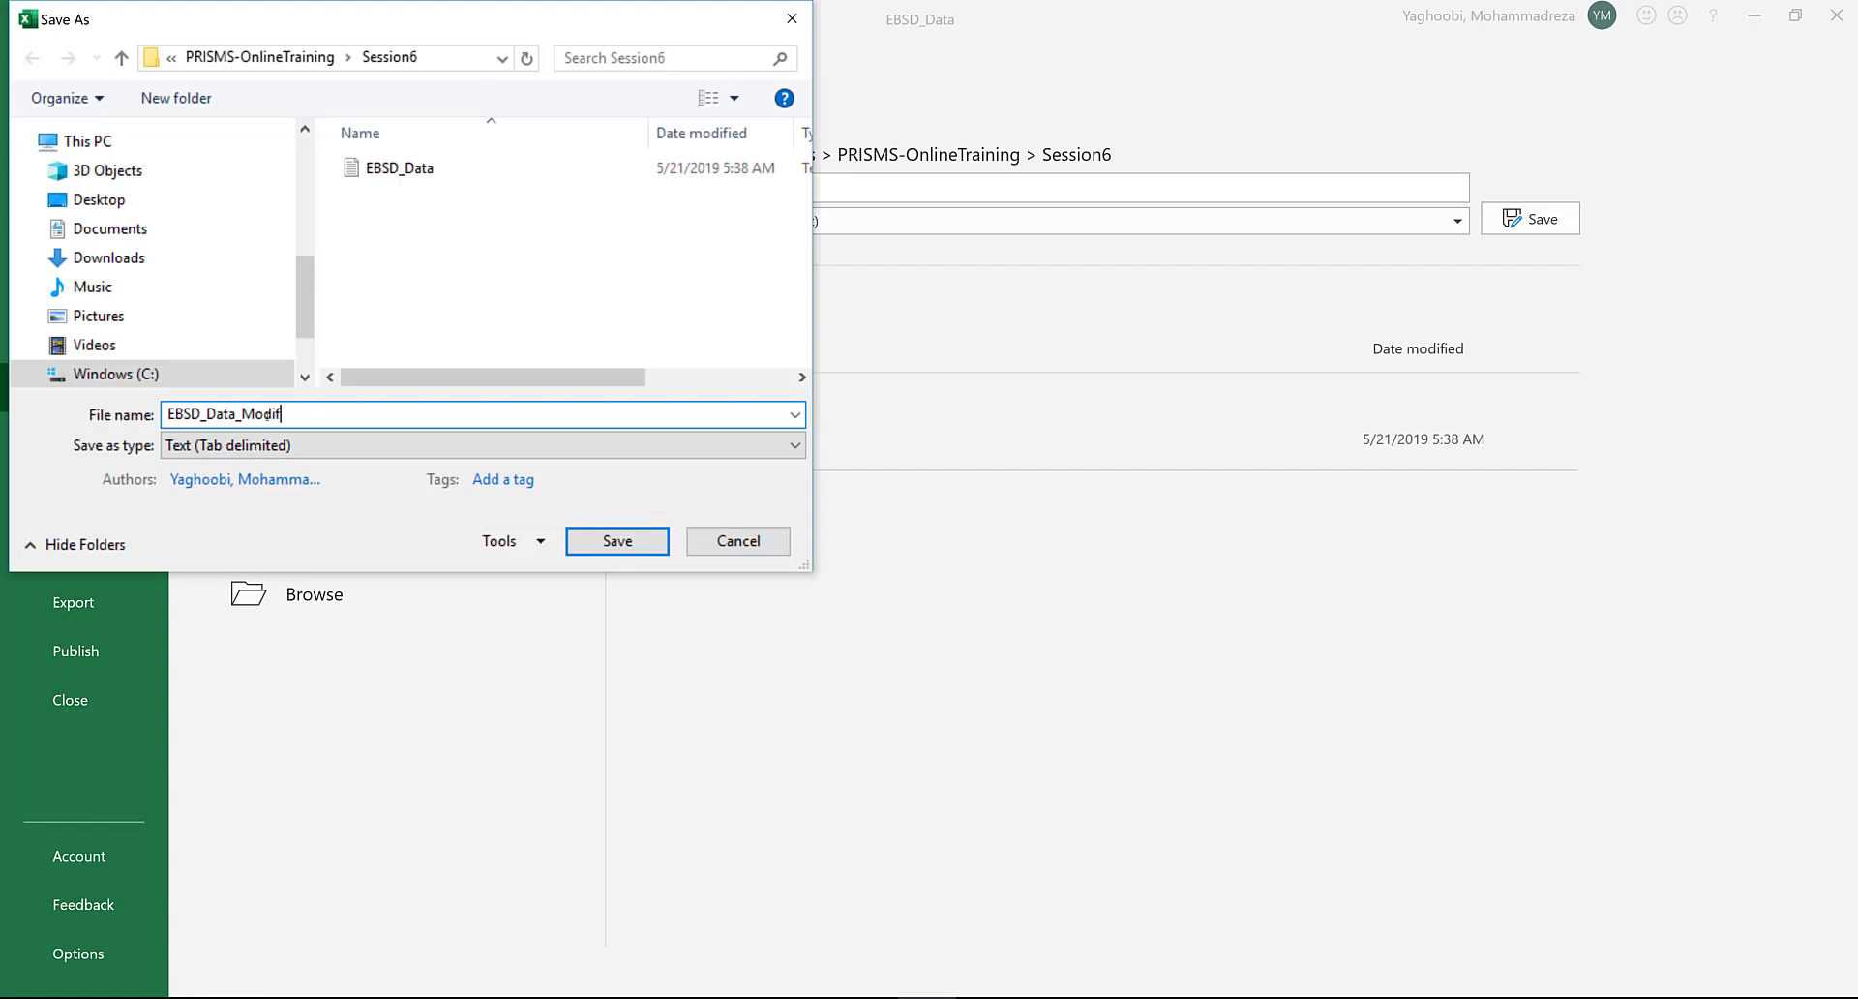
- Save the modified angle data as a tab-delimited text file in Session6
{"action": "left_click", "coordinate": [616, 541]}
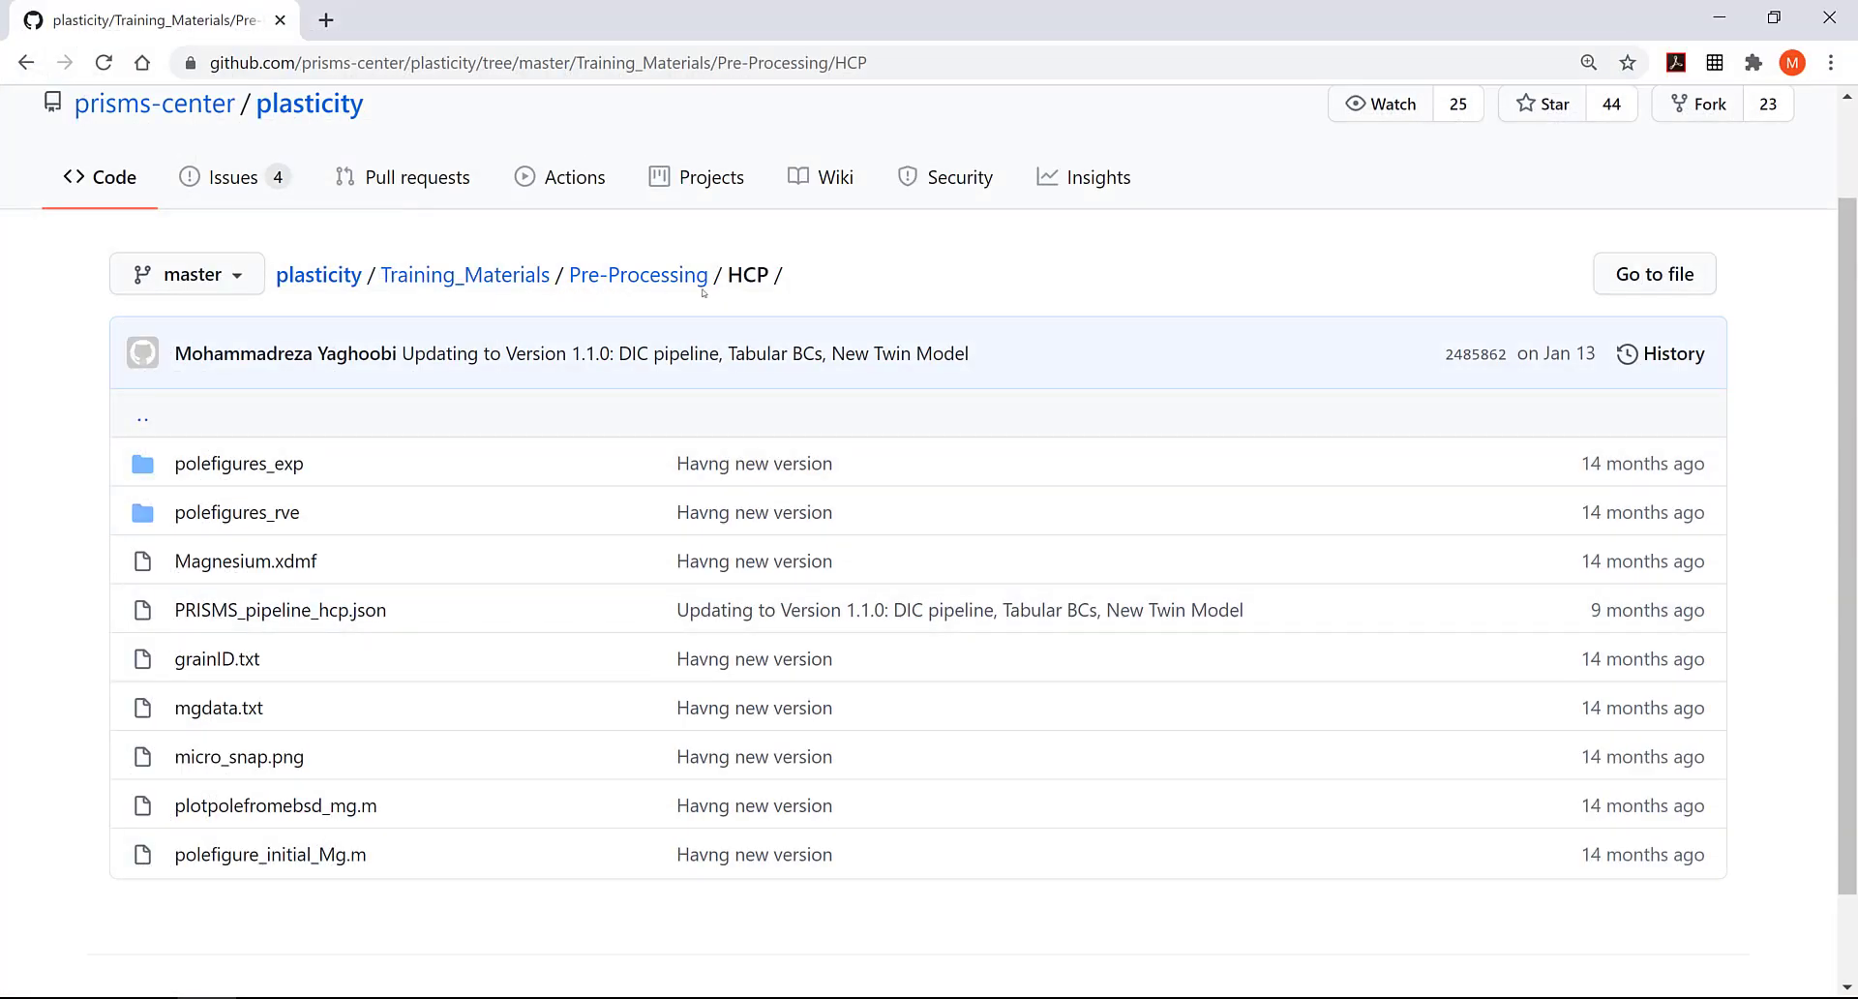
{"action": "mouse_move", "coordinate": [215, 719]}
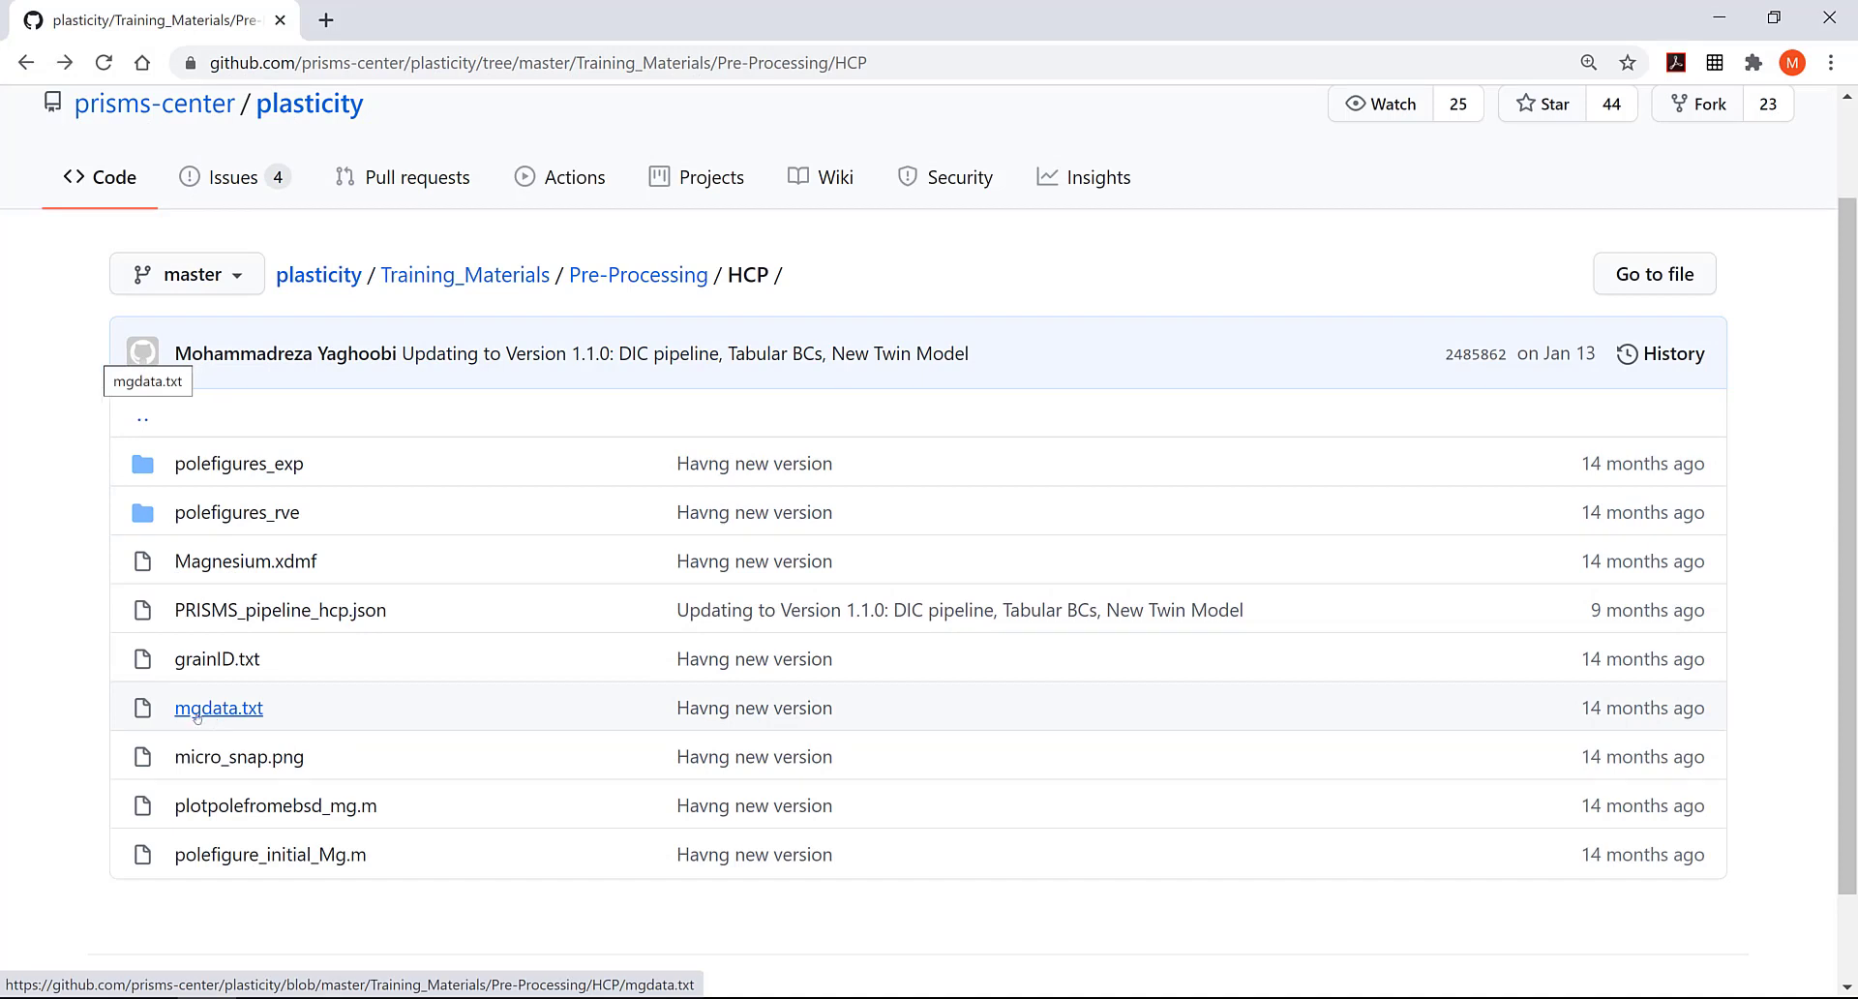
{"action": "mouse_move", "coordinate": [1451, 674]}
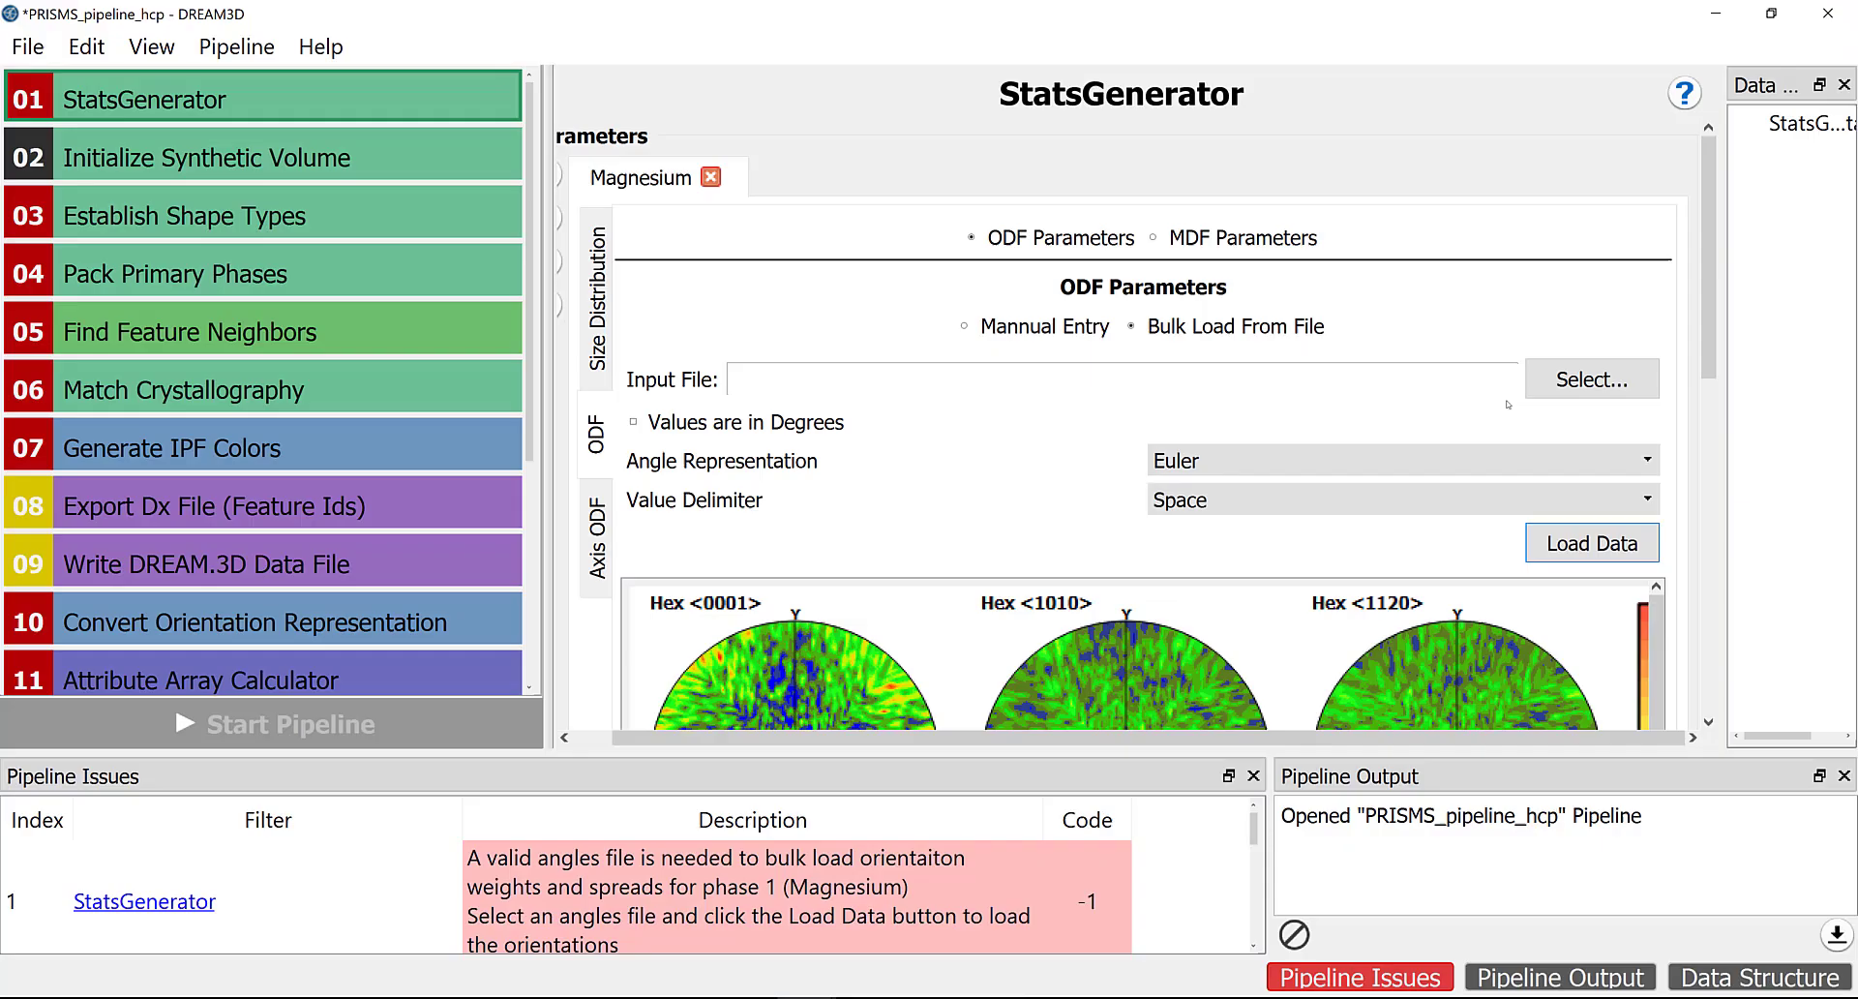
{"action": "mouse_move", "coordinate": [776, 439]}
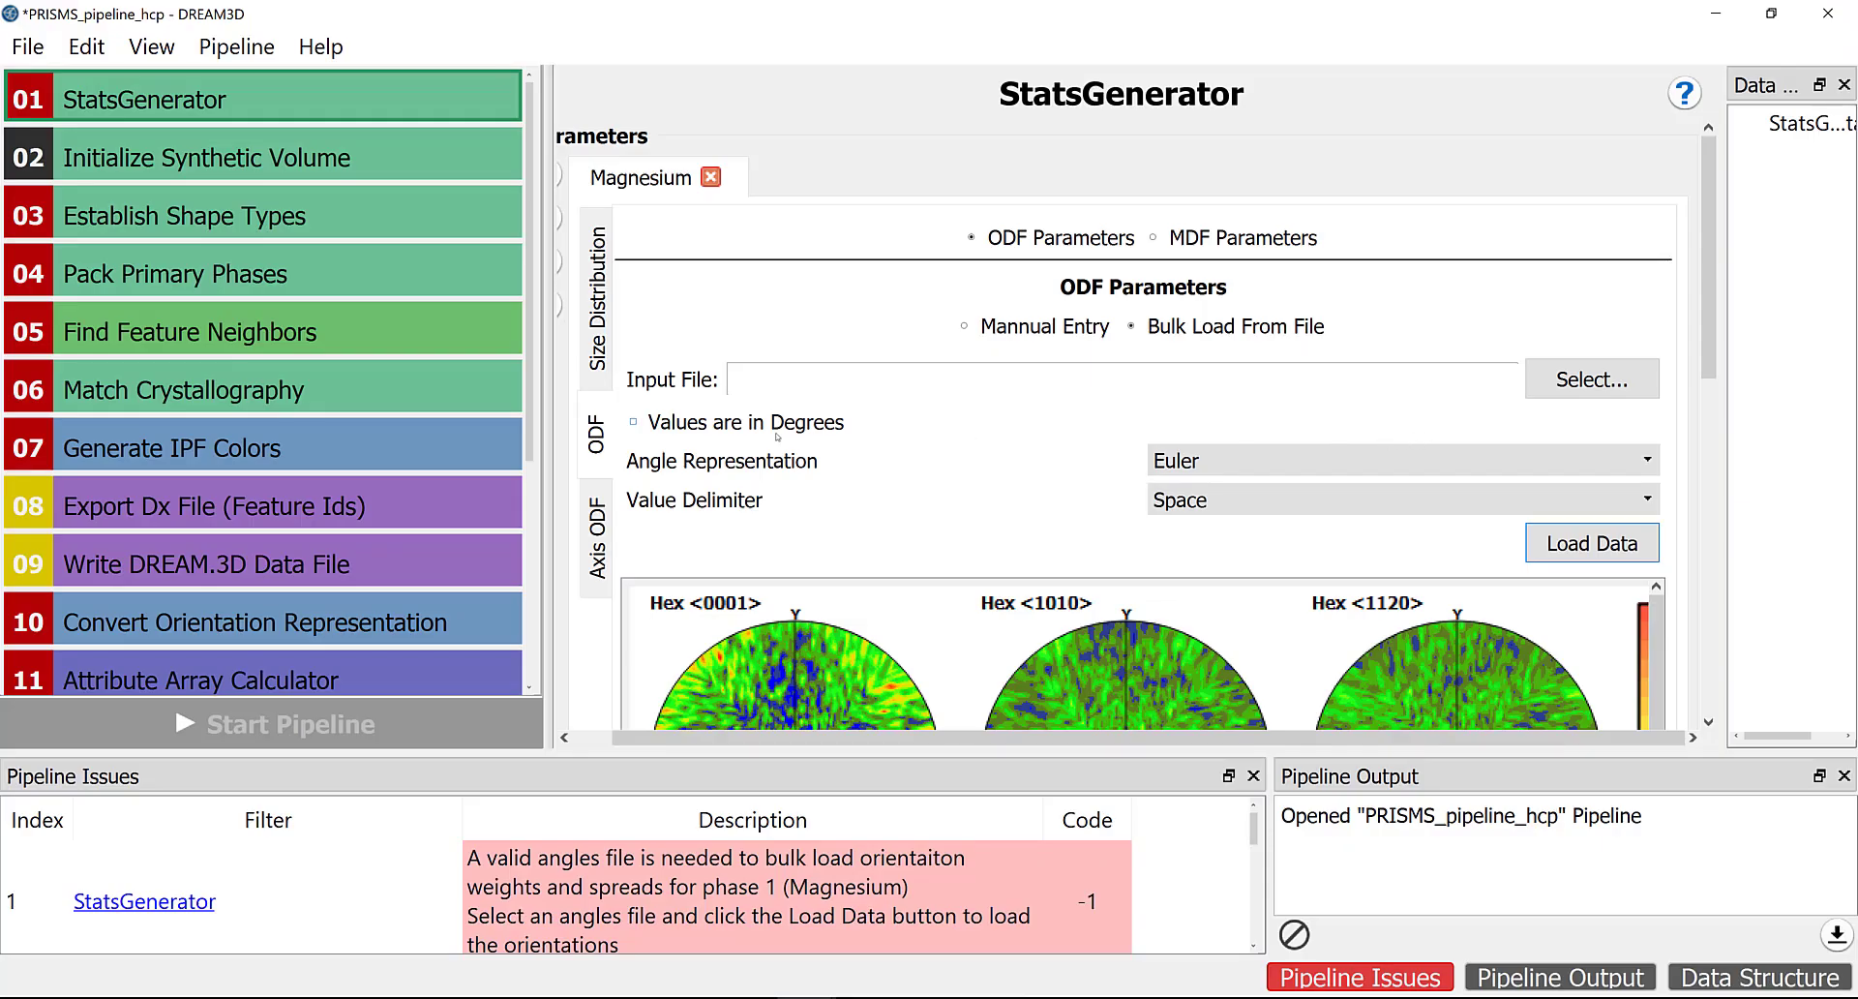
{"action": "mouse_move", "coordinate": [1112, 463]}
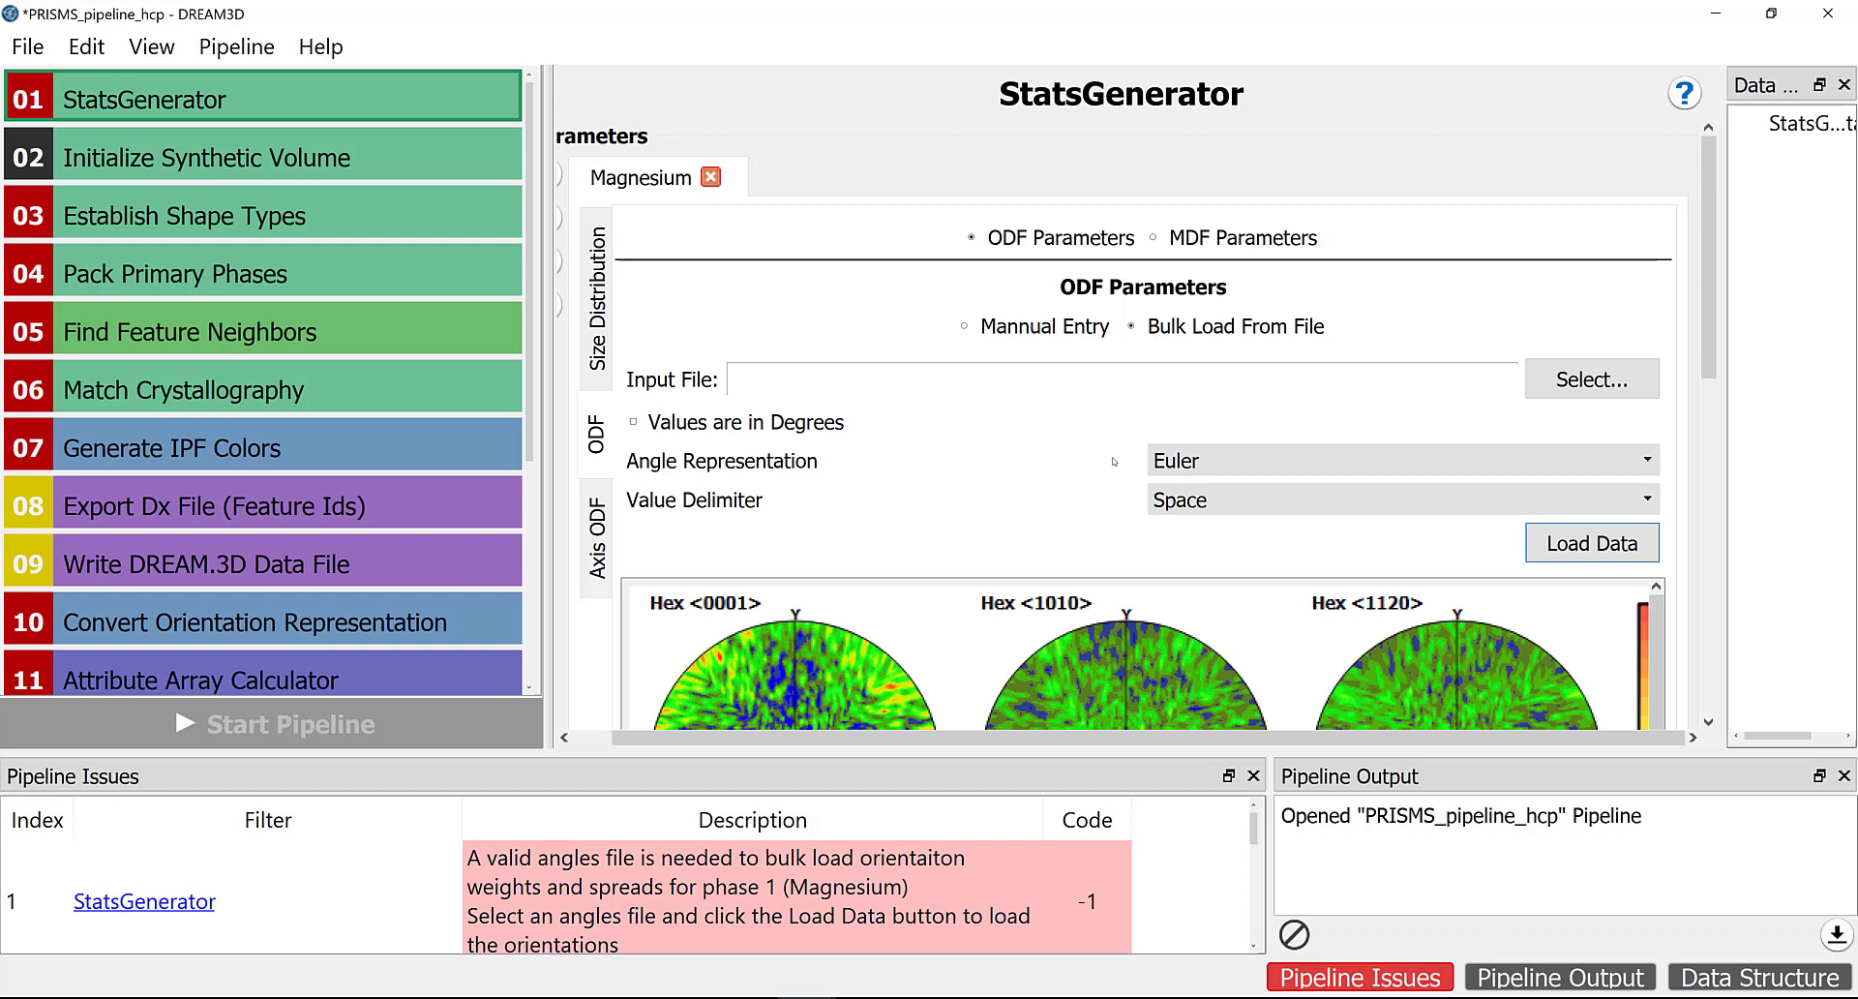
{"action": "mouse_move", "coordinate": [1114, 498]}
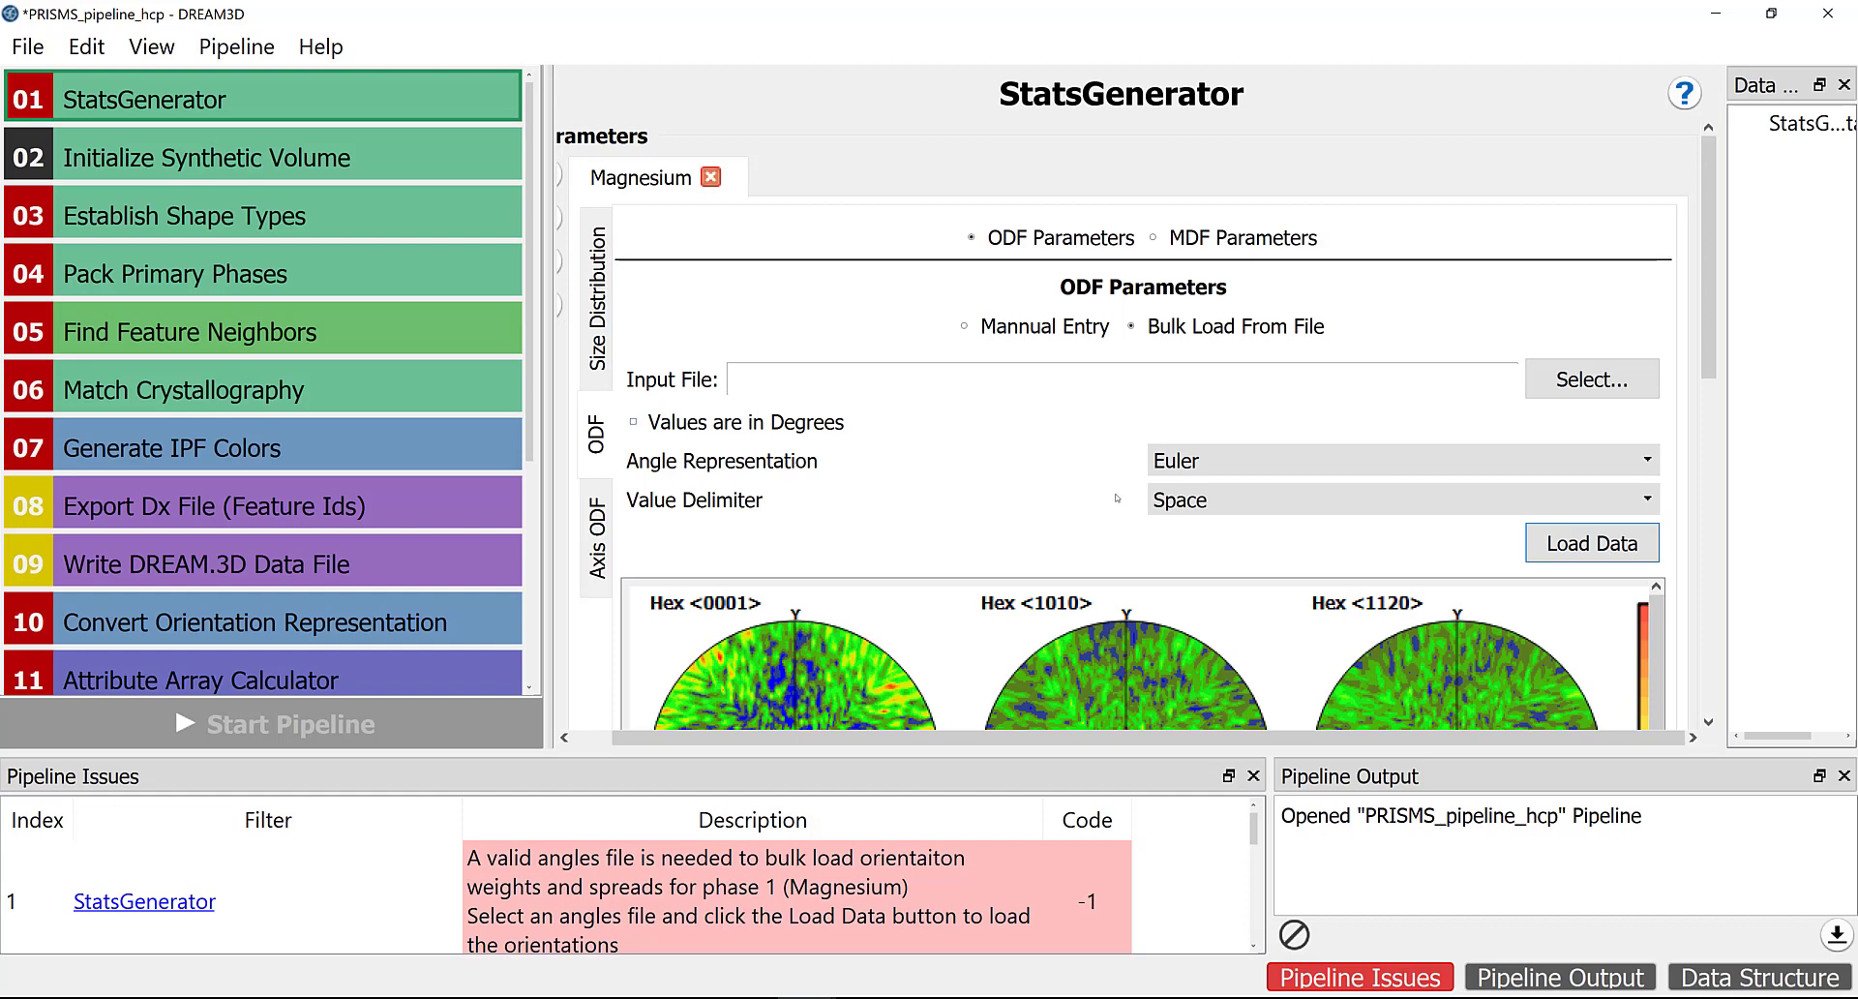
- Load EBSD_Data_Modified.txt into the Magnesium ODF using a Tab value delimiter
{"action": "left_click", "coordinate": [1397, 499]}
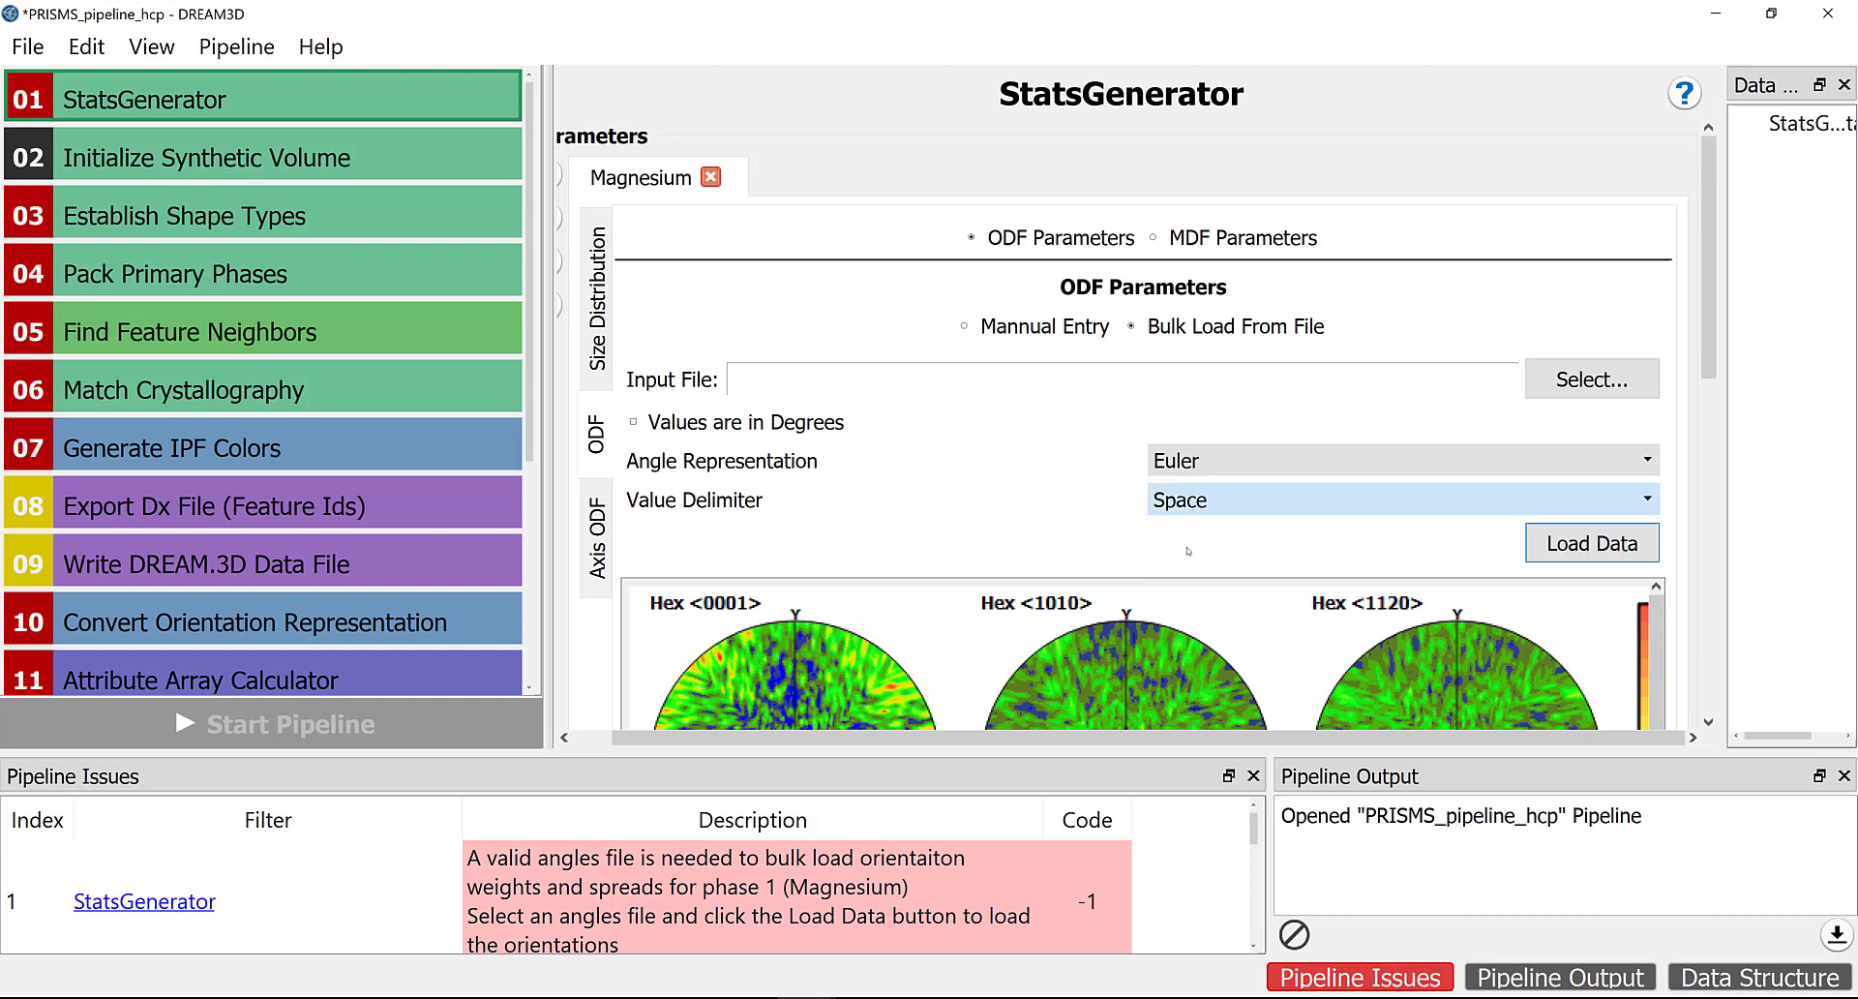
{"action": "left_click", "coordinate": [1402, 499]}
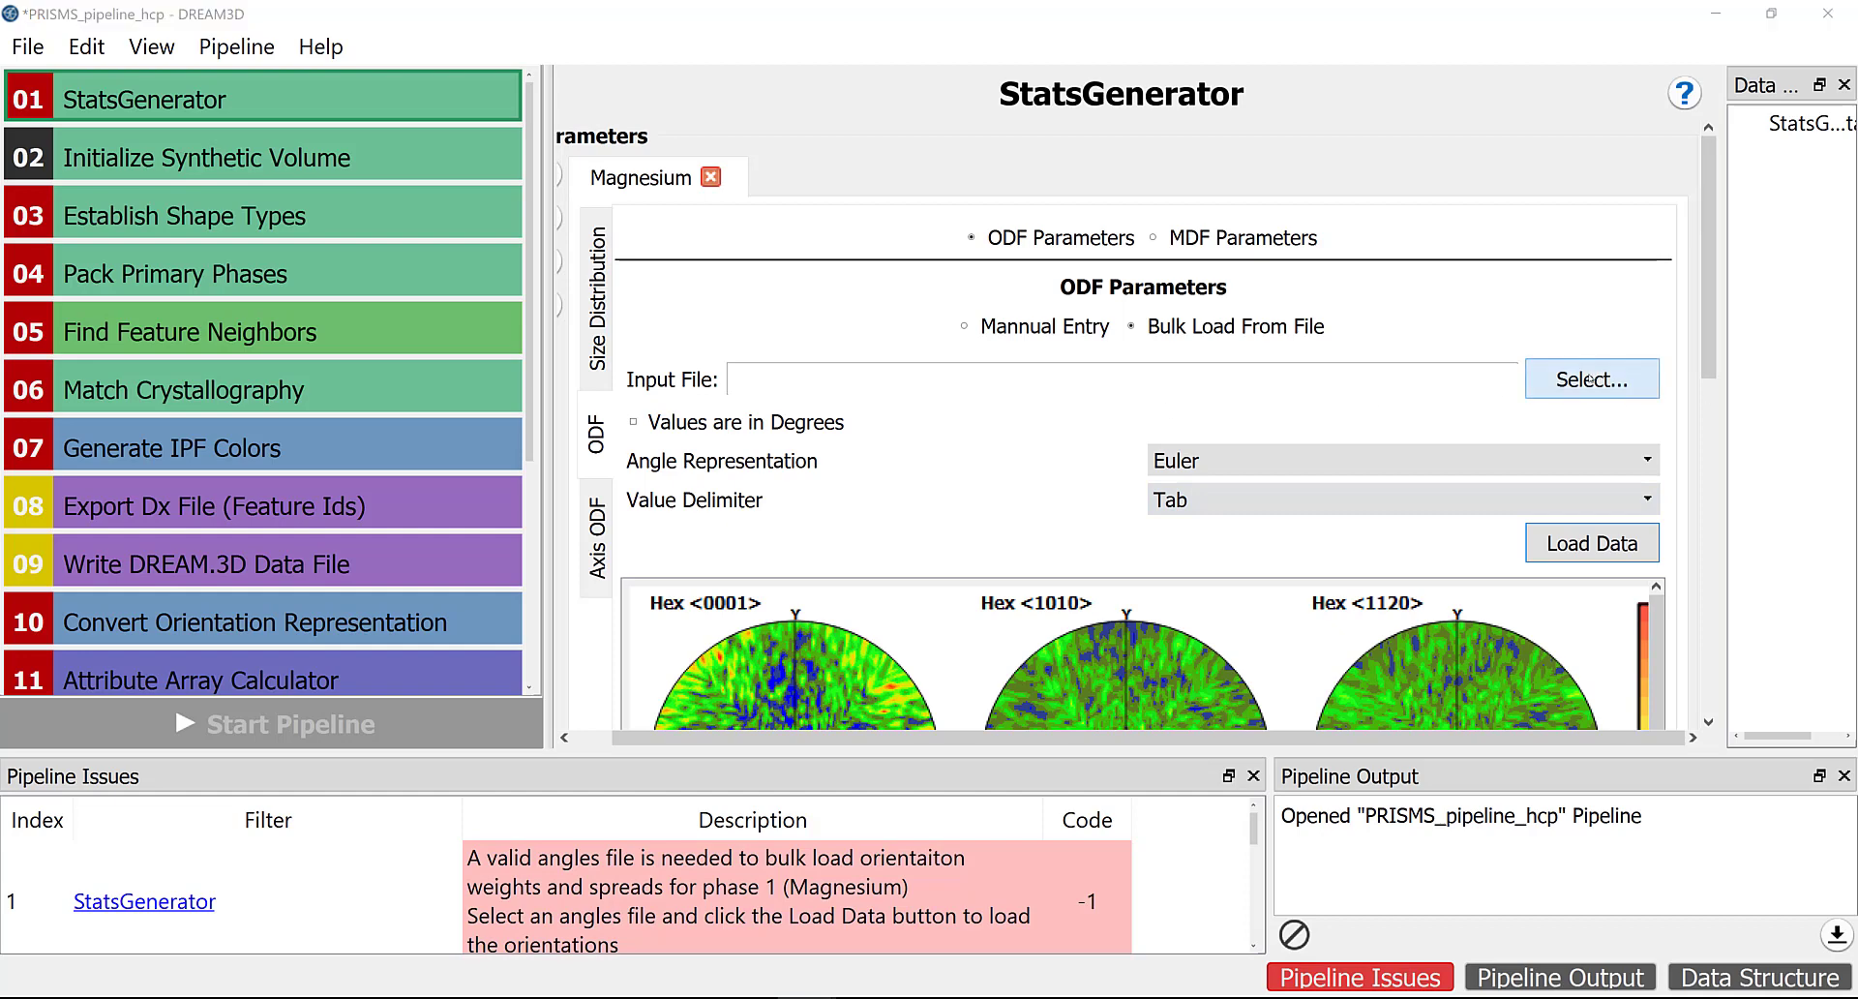
{"action": "left_click", "coordinate": [1592, 378]}
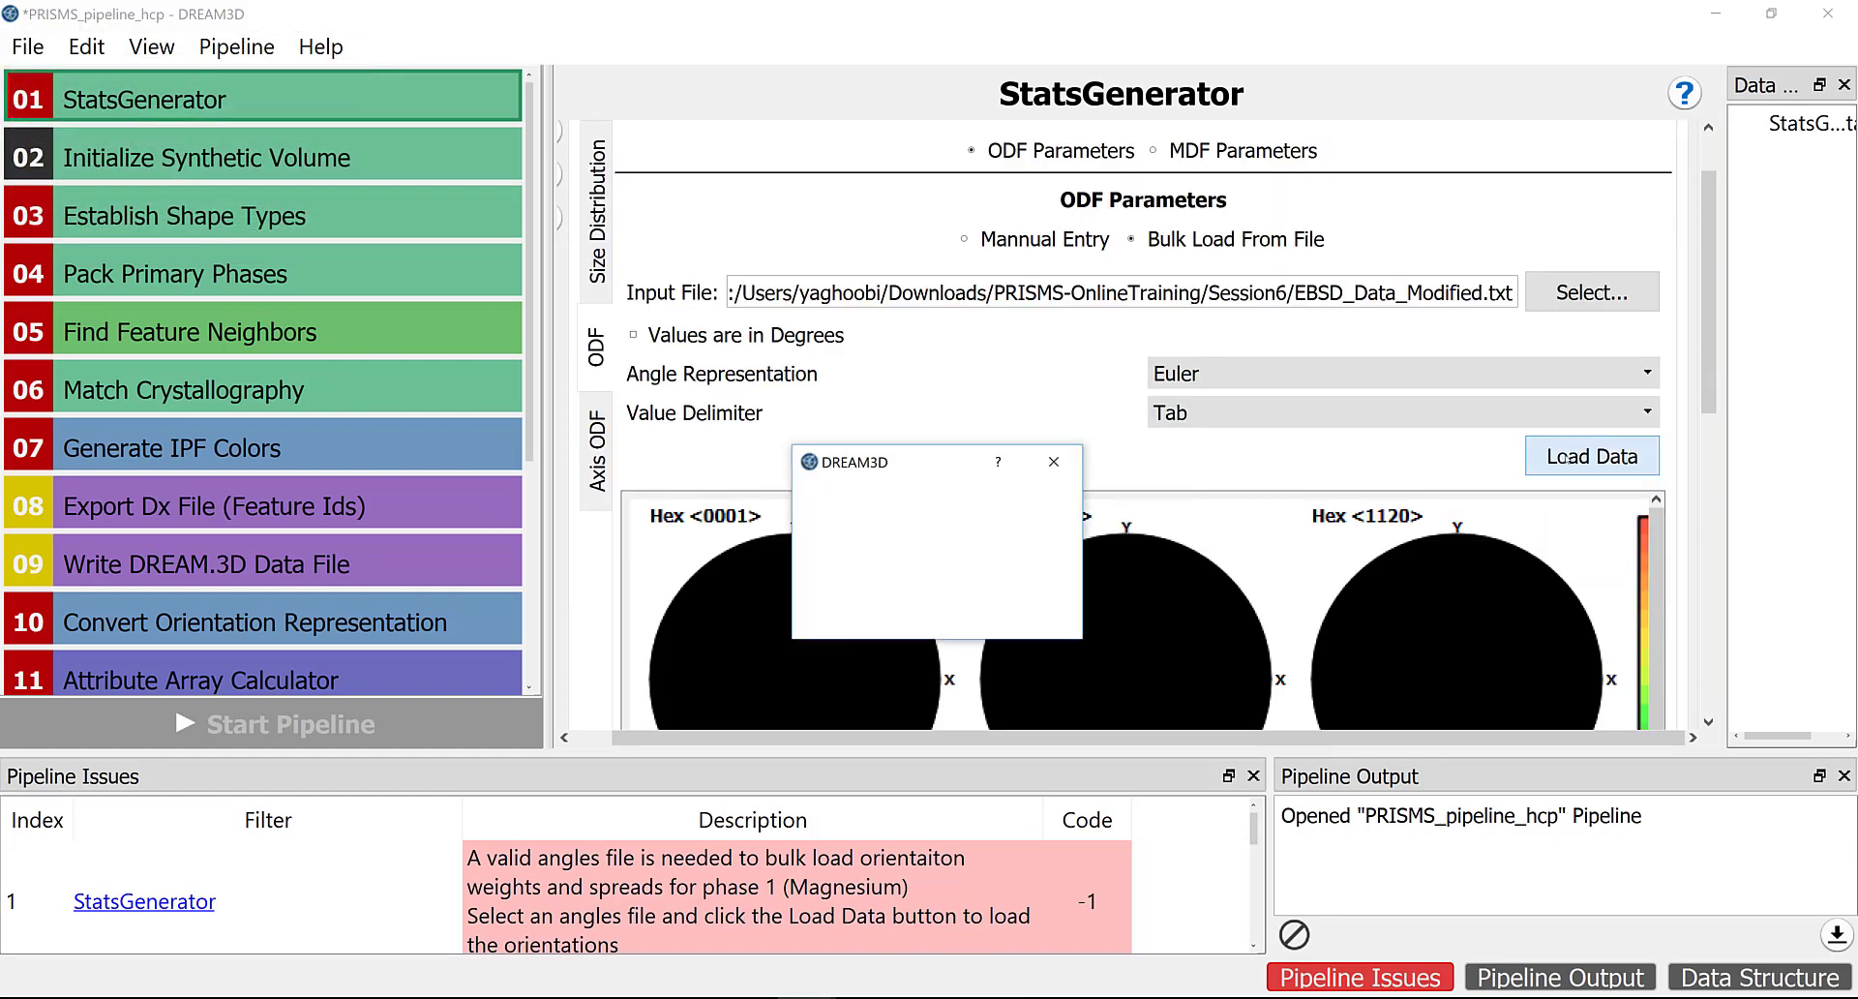
{"action": "left_click", "coordinate": [1592, 455]}
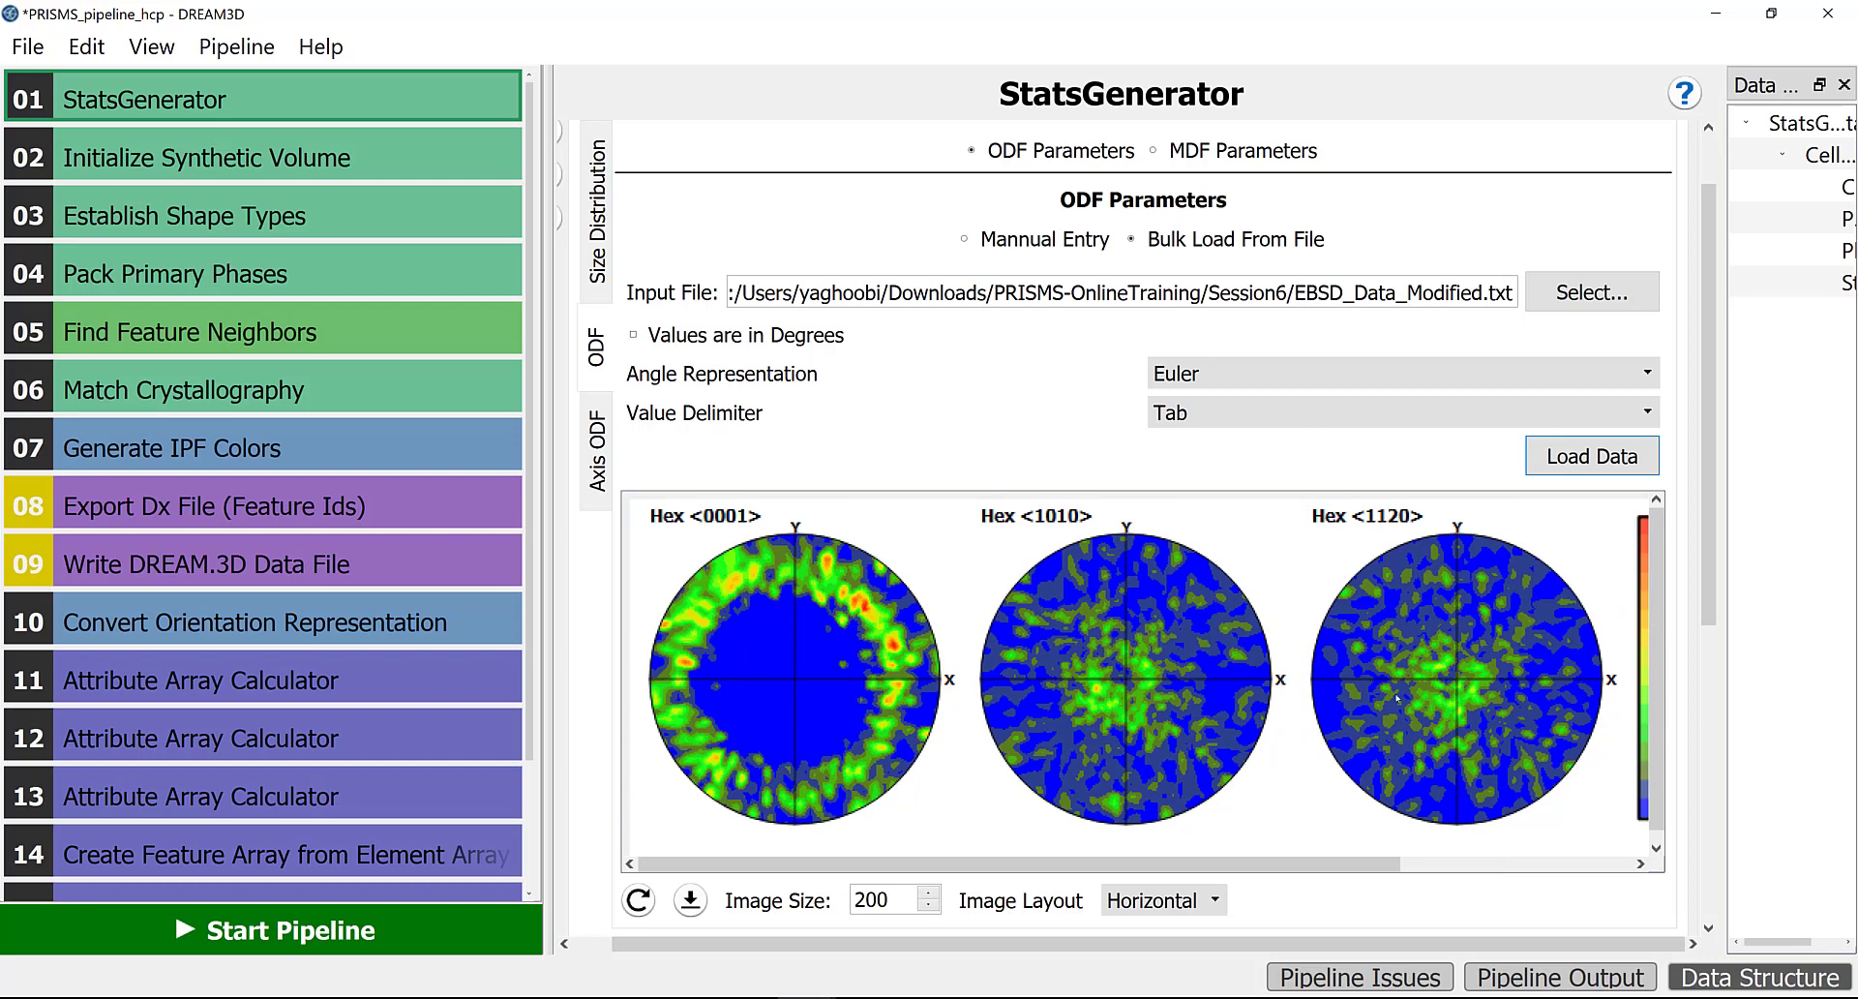
{"action": "mouse_move", "coordinate": [1293, 738]}
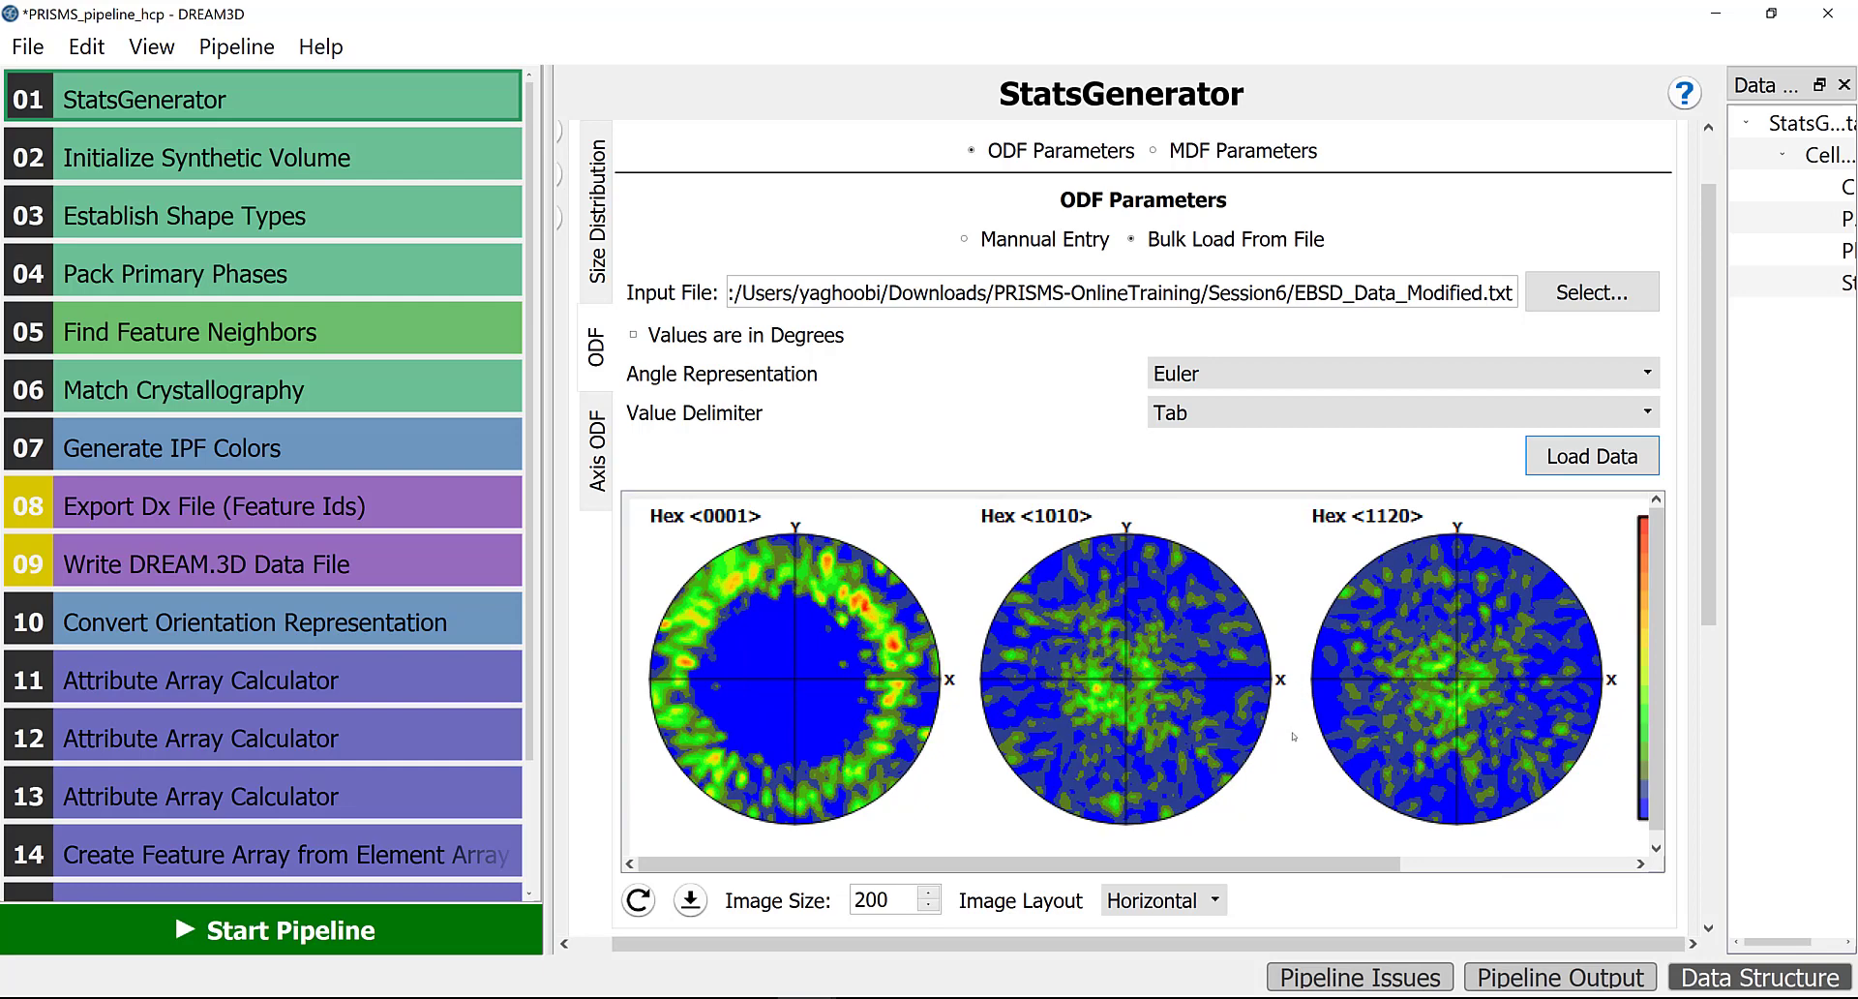
{"action": "mouse_move", "coordinate": [801, 681]}
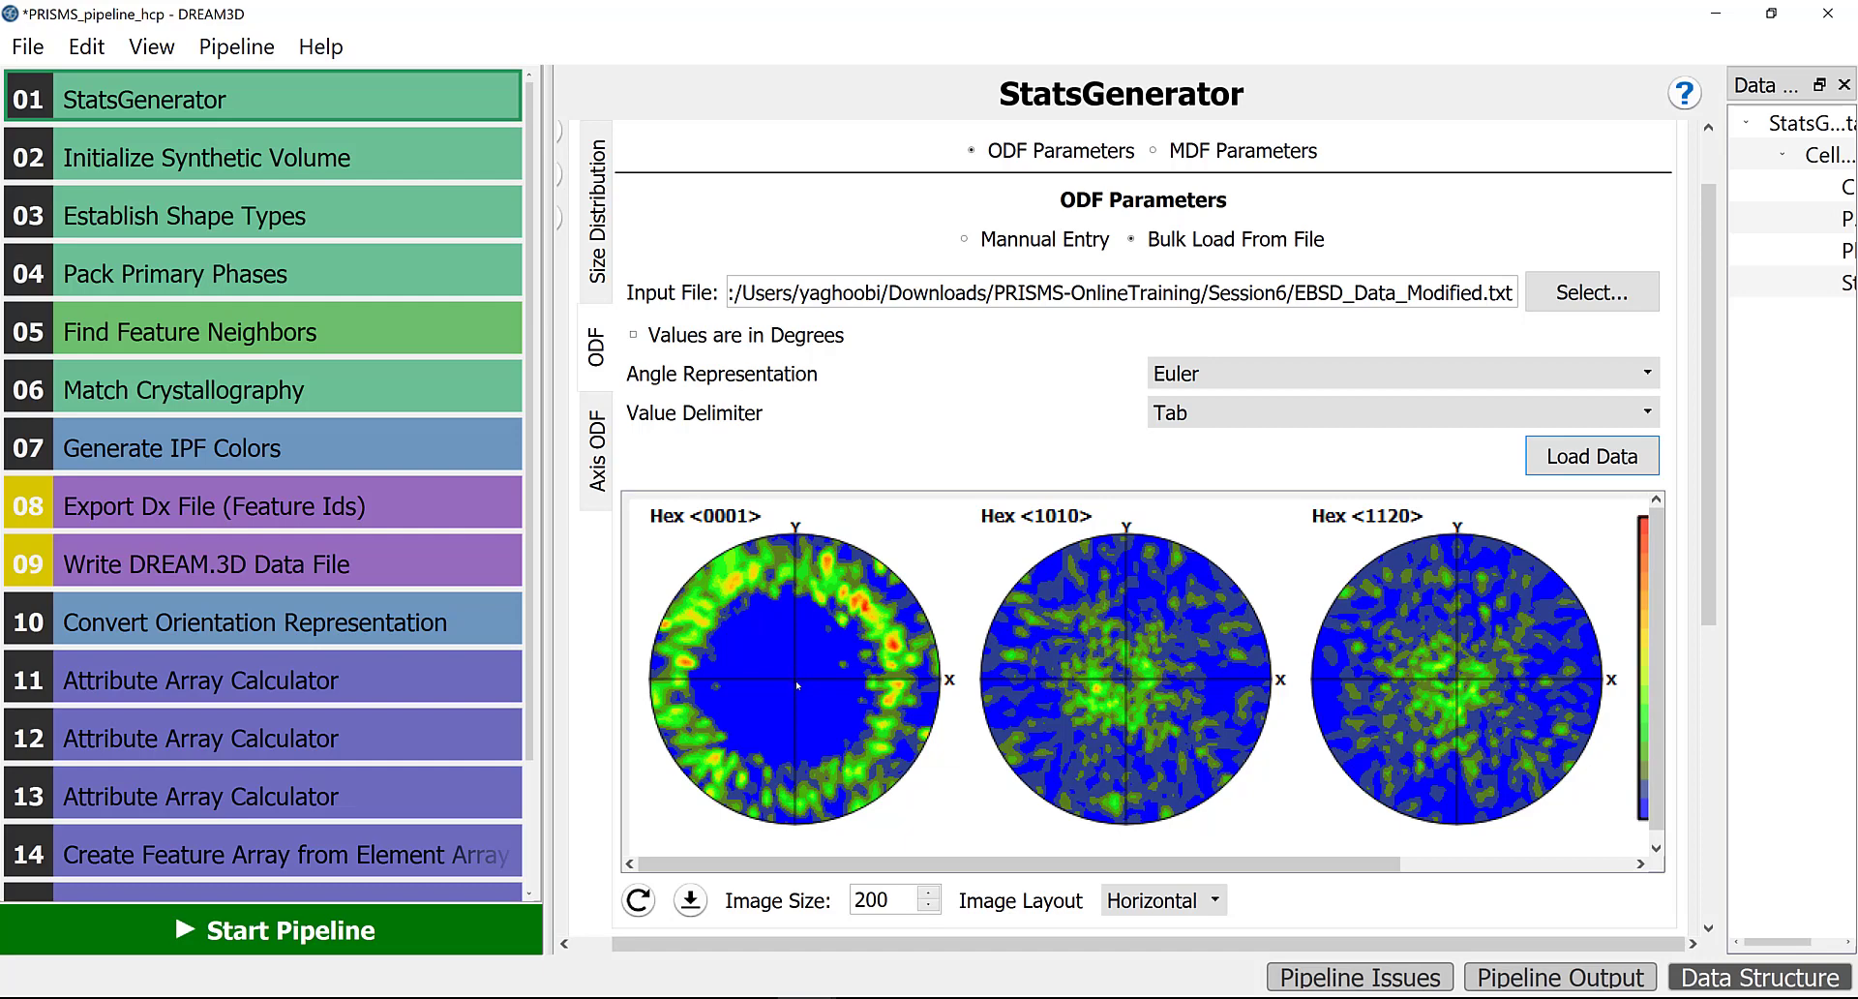
{"action": "mouse_move", "coordinate": [308, 158]}
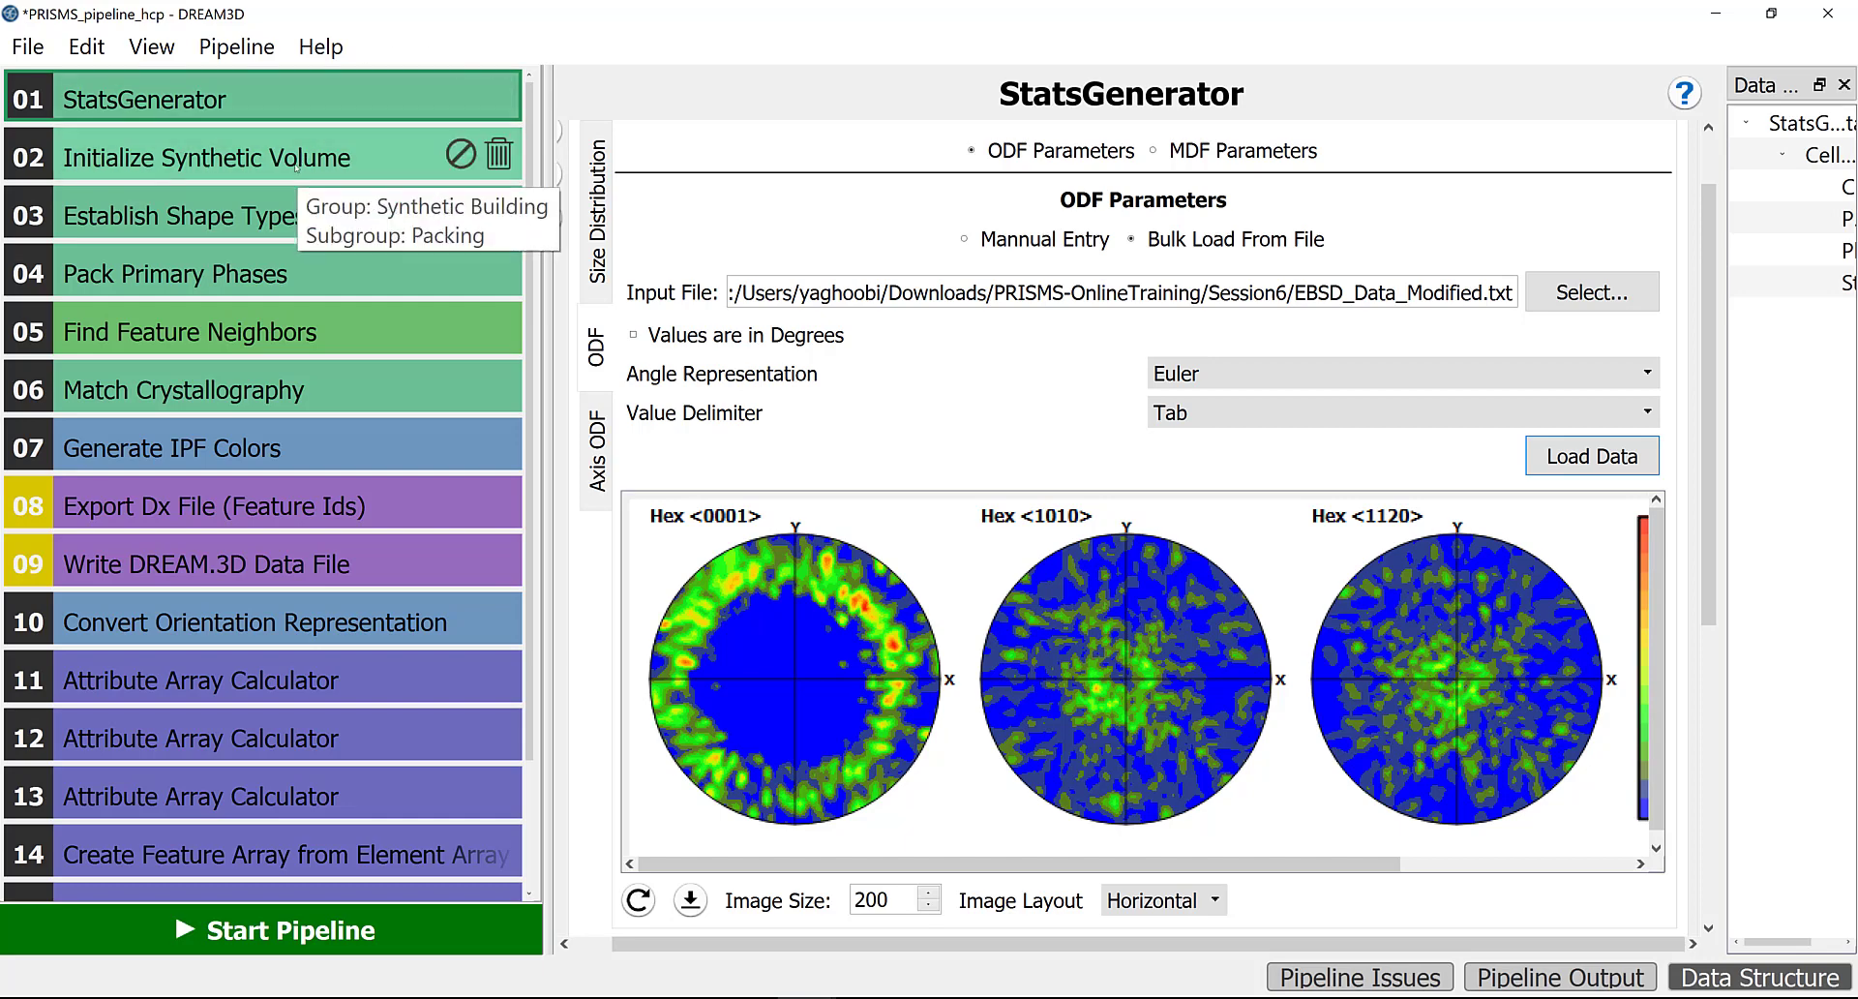
- Review the 32×32×32 synthetic volume, then the Export Dx File filter writing grainID.txt
{"action": "left_click", "coordinate": [208, 158]}
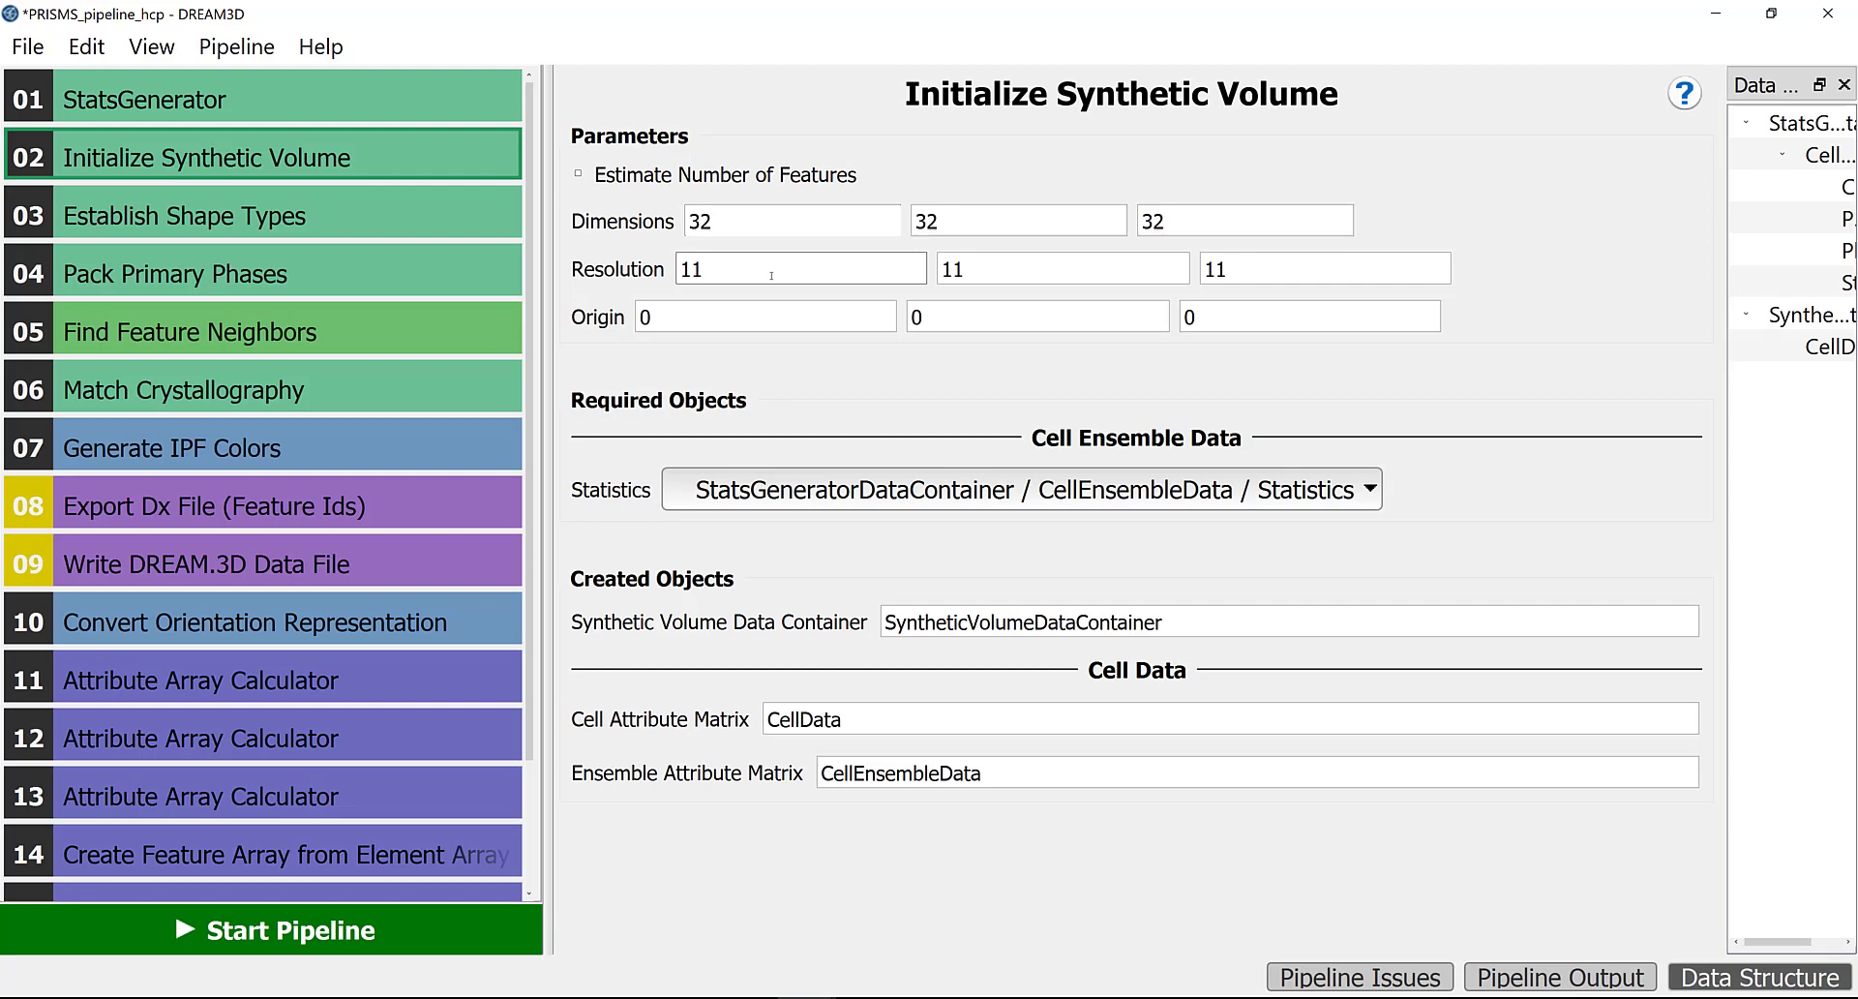
{"action": "mouse_move", "coordinate": [634, 354]}
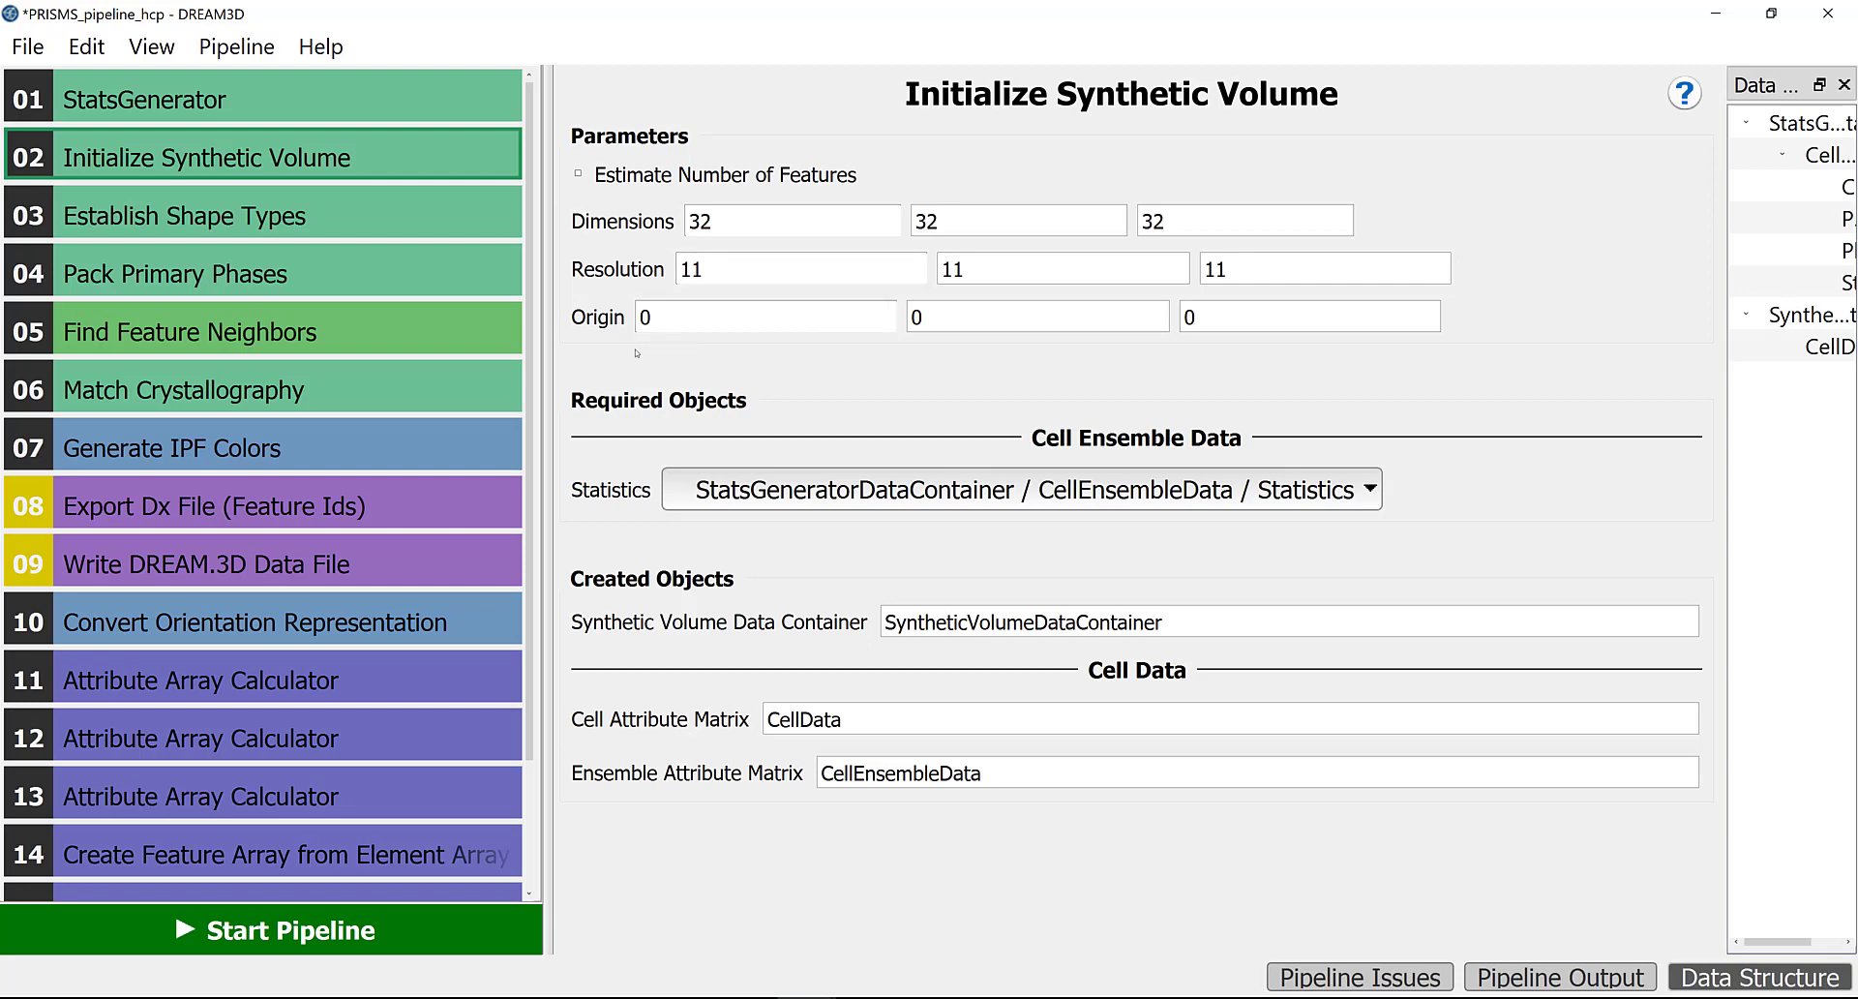
{"action": "left_click", "coordinate": [213, 505]}
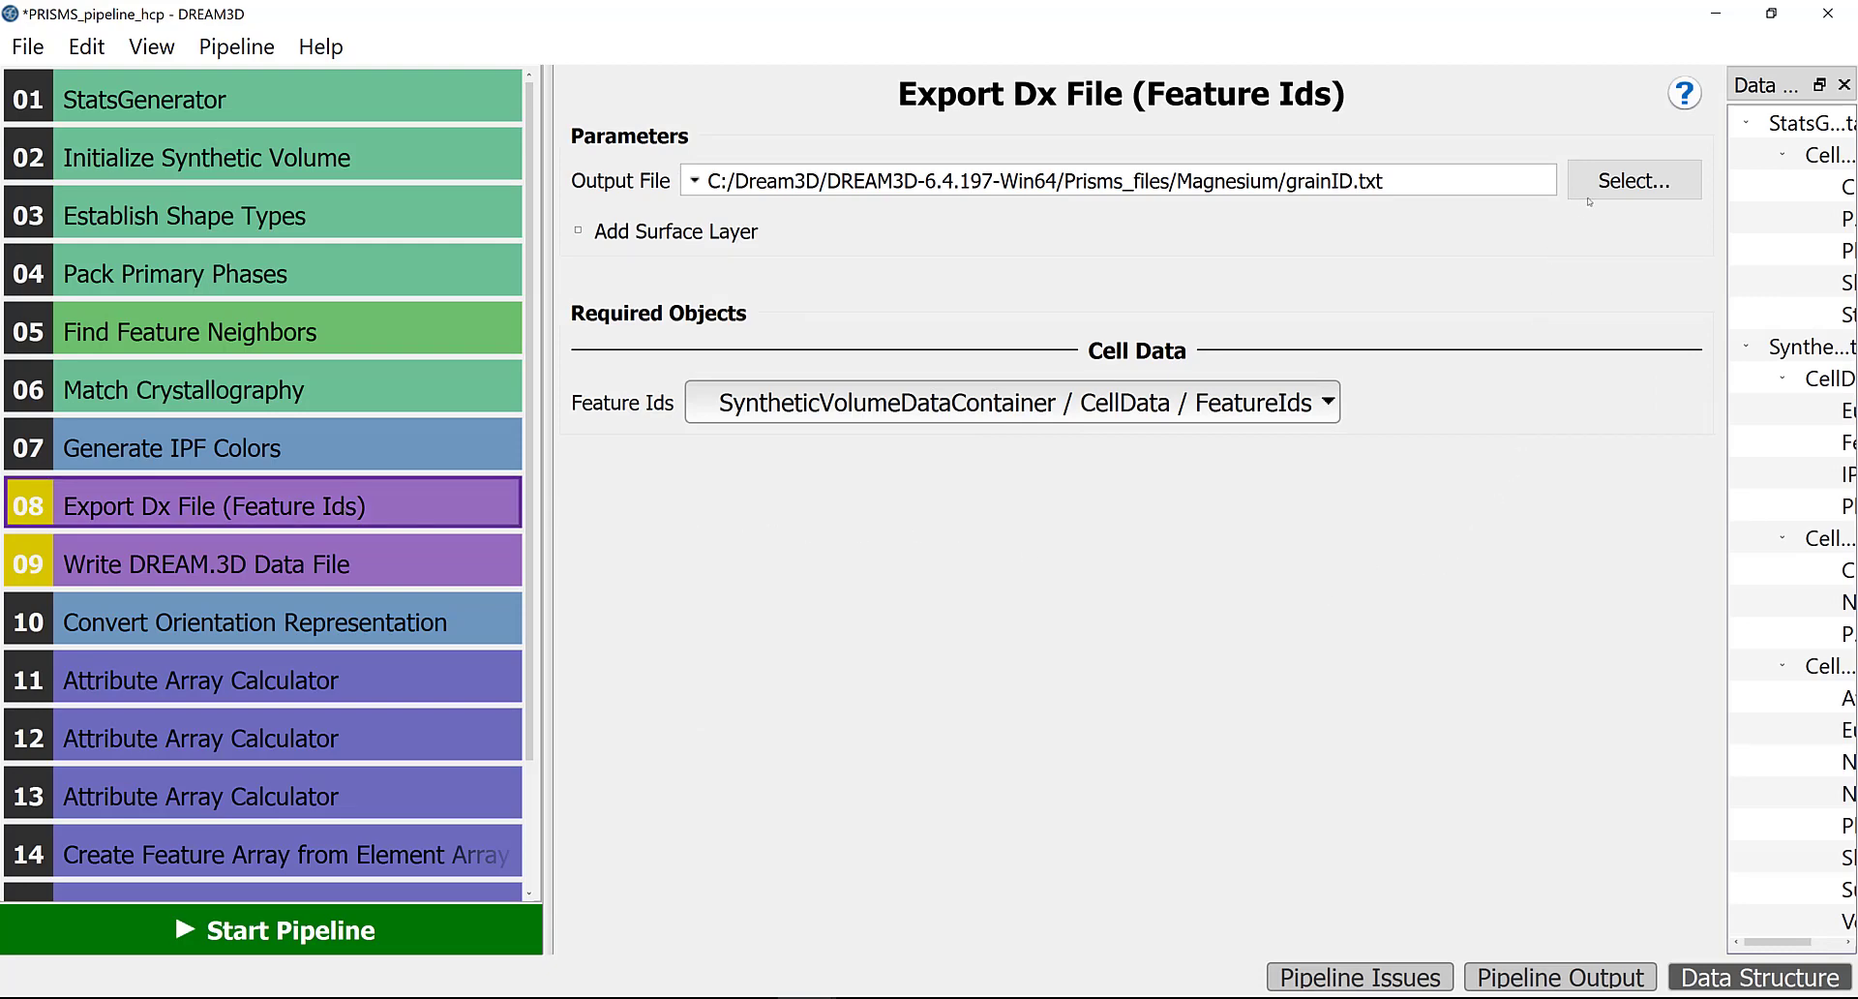
- Point the Export ASCII Data orientations output to Session6 and start the pipeline
{"action": "left_click", "coordinate": [1635, 180]}
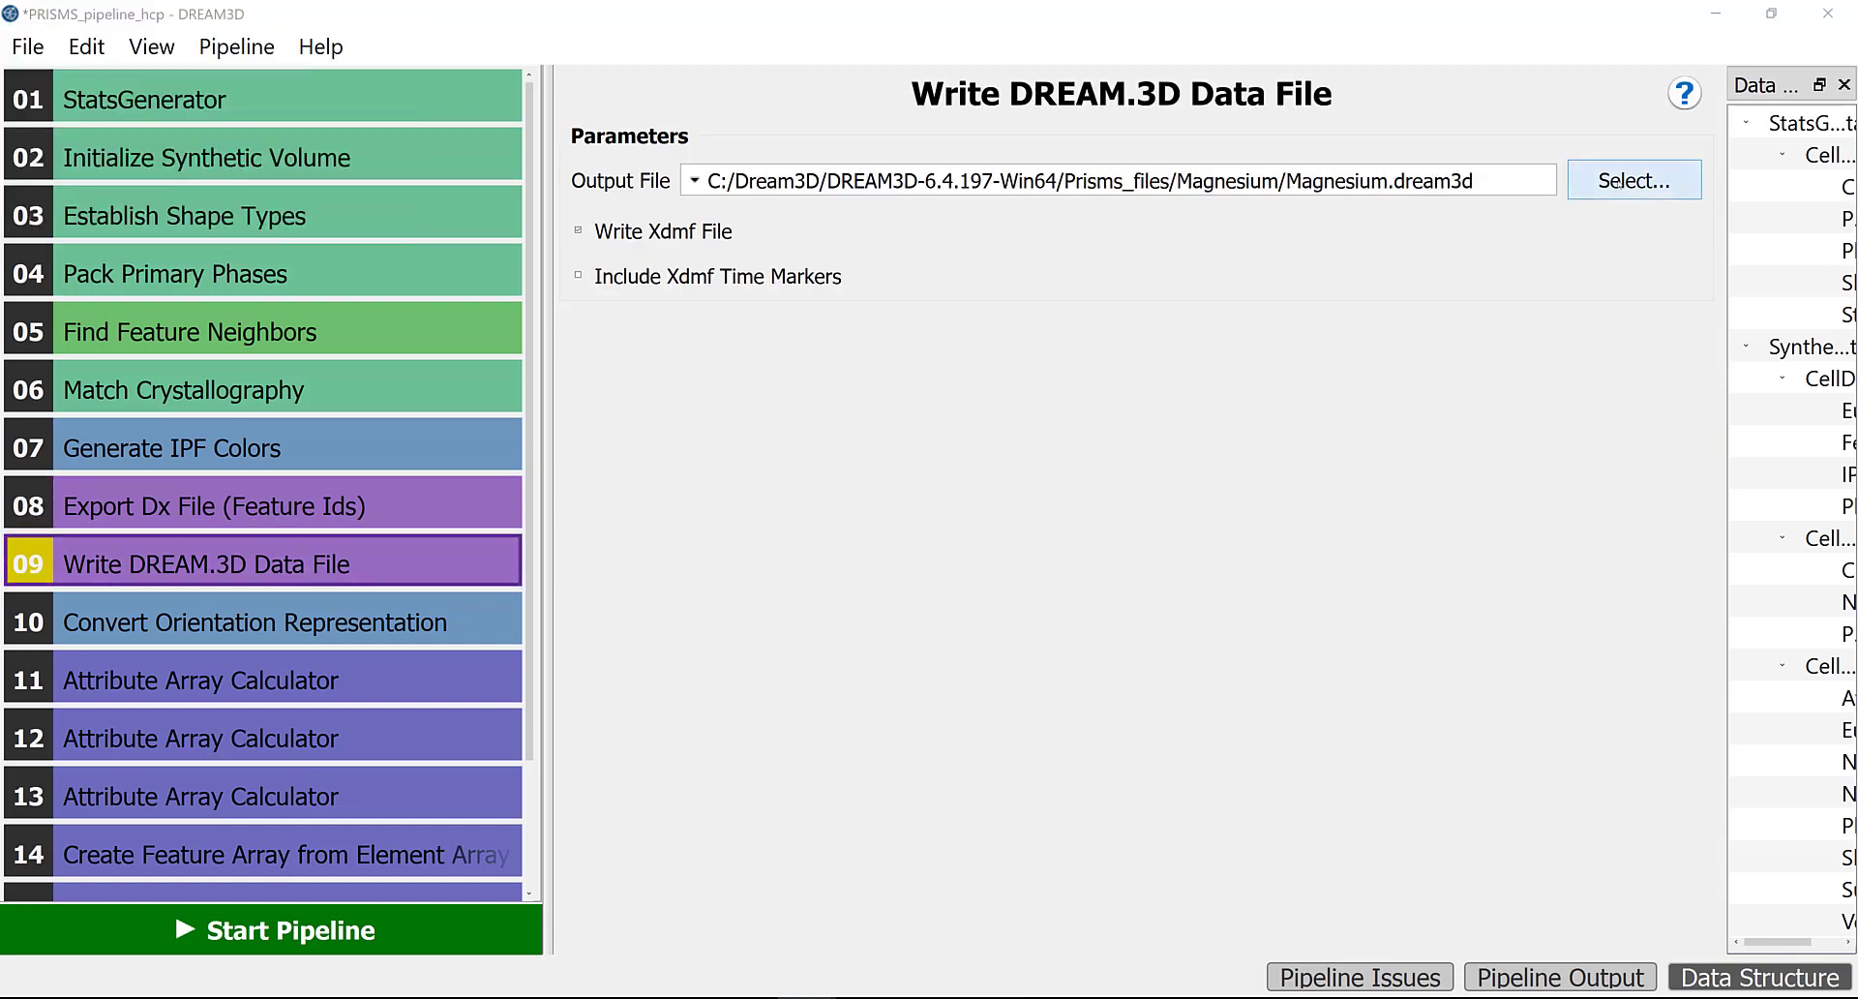
{"action": "left_click", "coordinate": [1634, 180]}
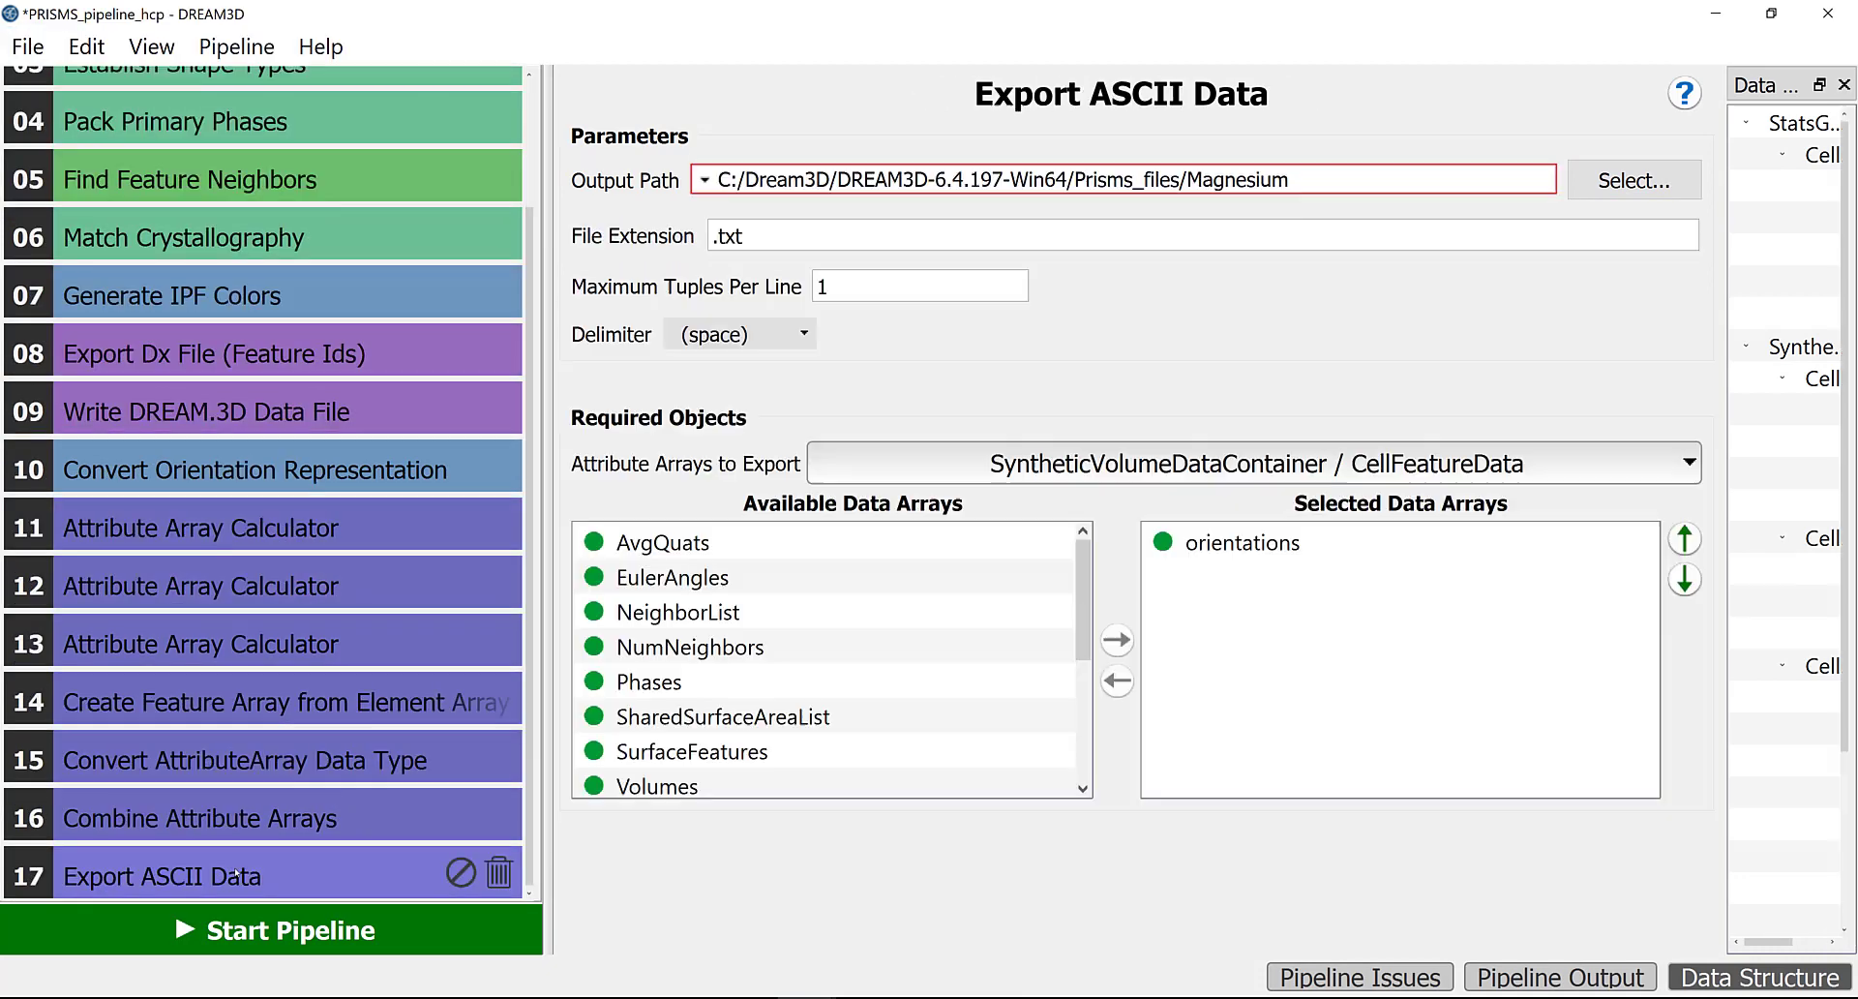
{"action": "left_click", "coordinate": [1632, 180]}
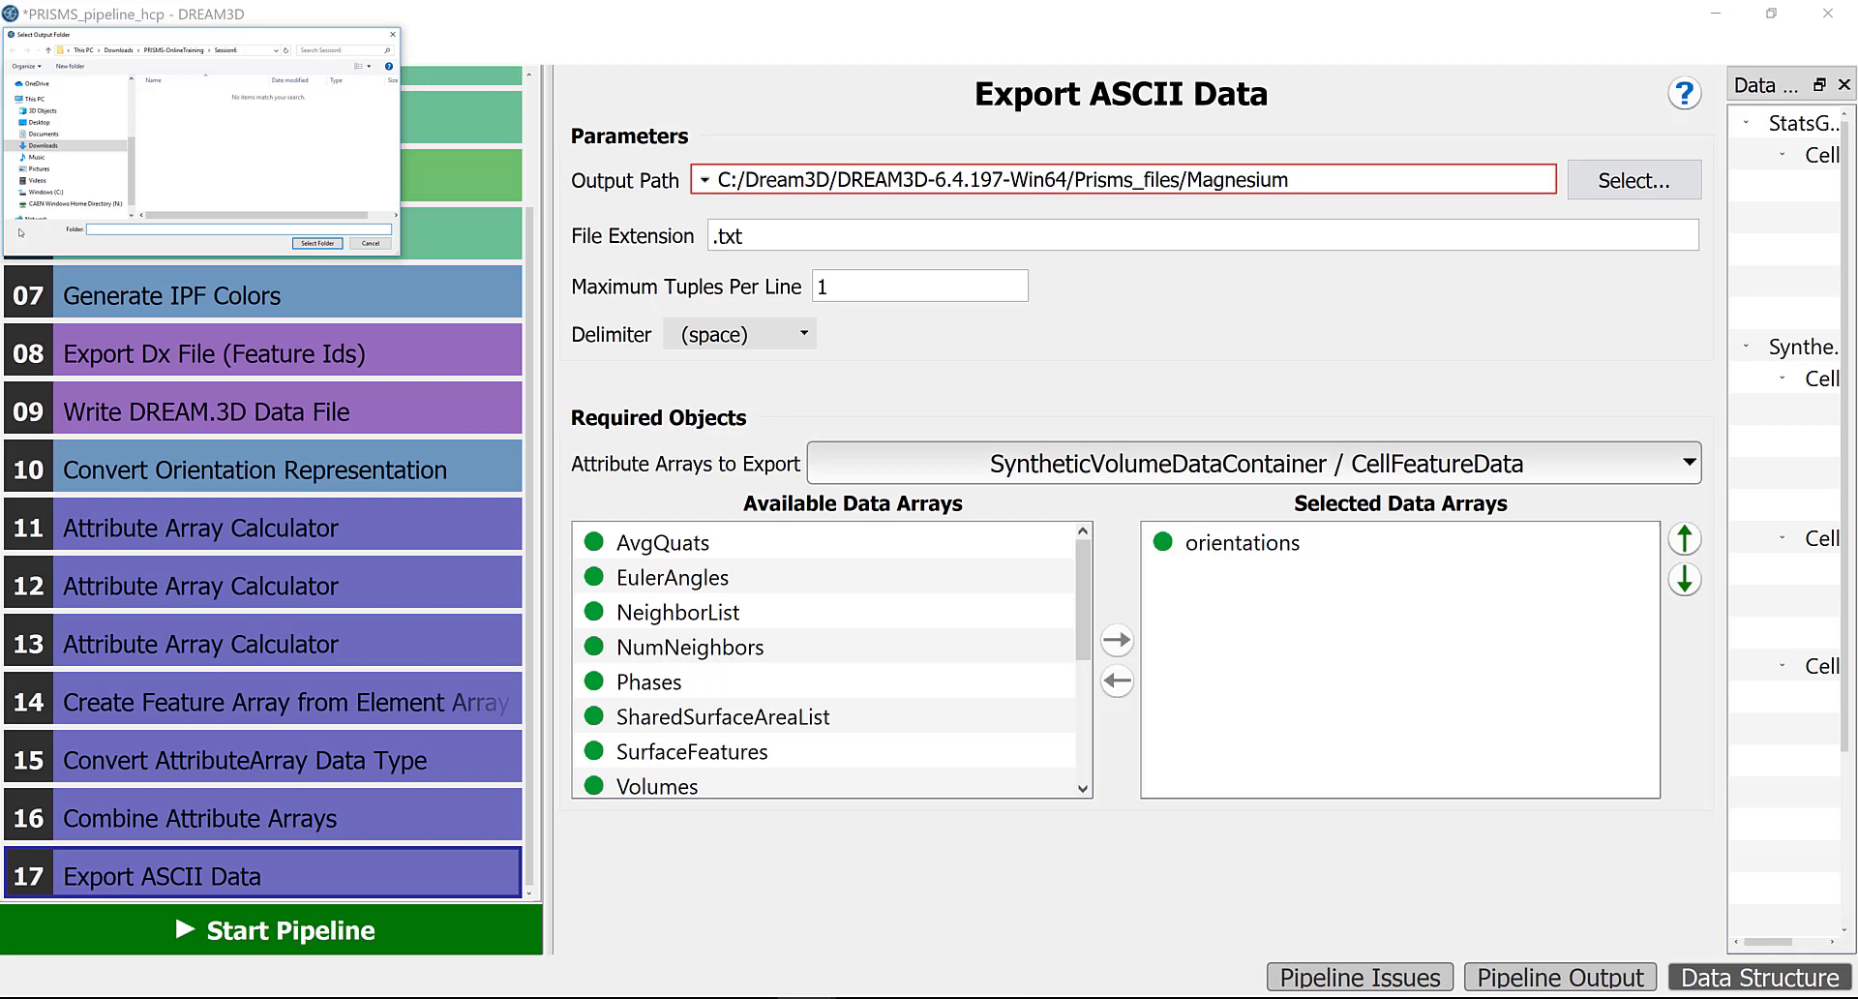
{"action": "left_click", "coordinate": [317, 243]}
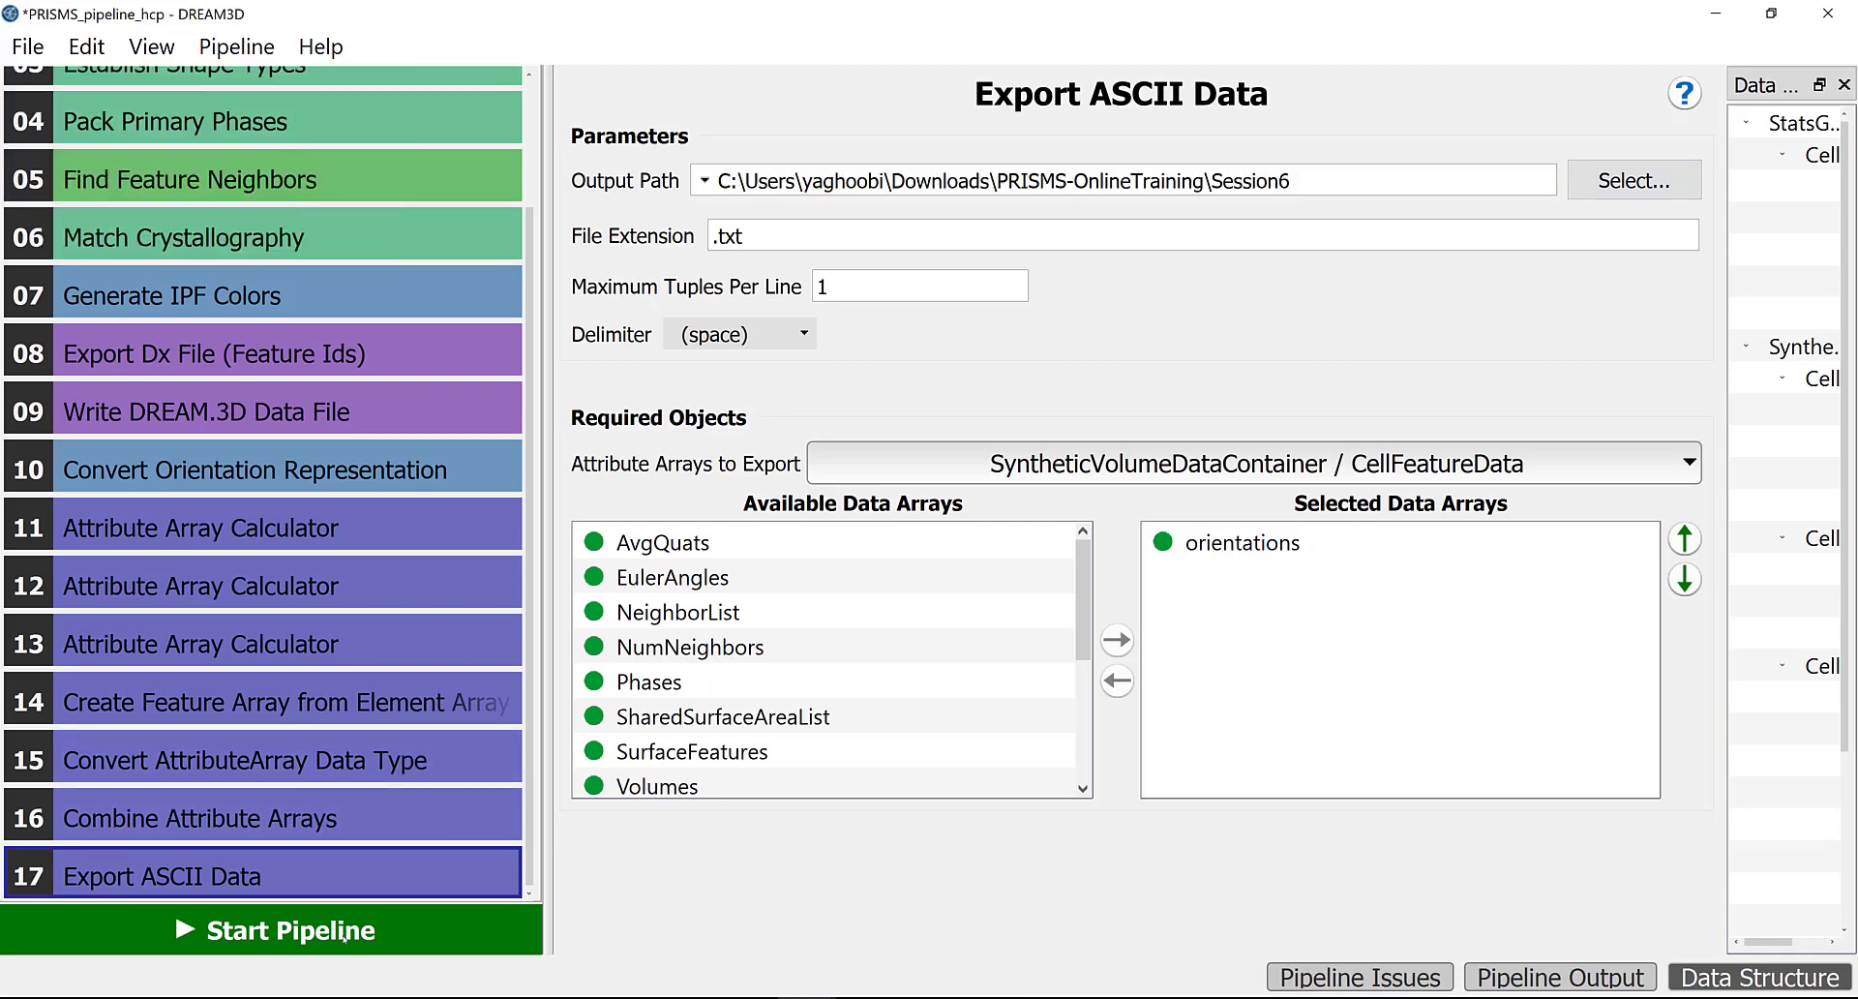
{"action": "left_click", "coordinate": [290, 930]}
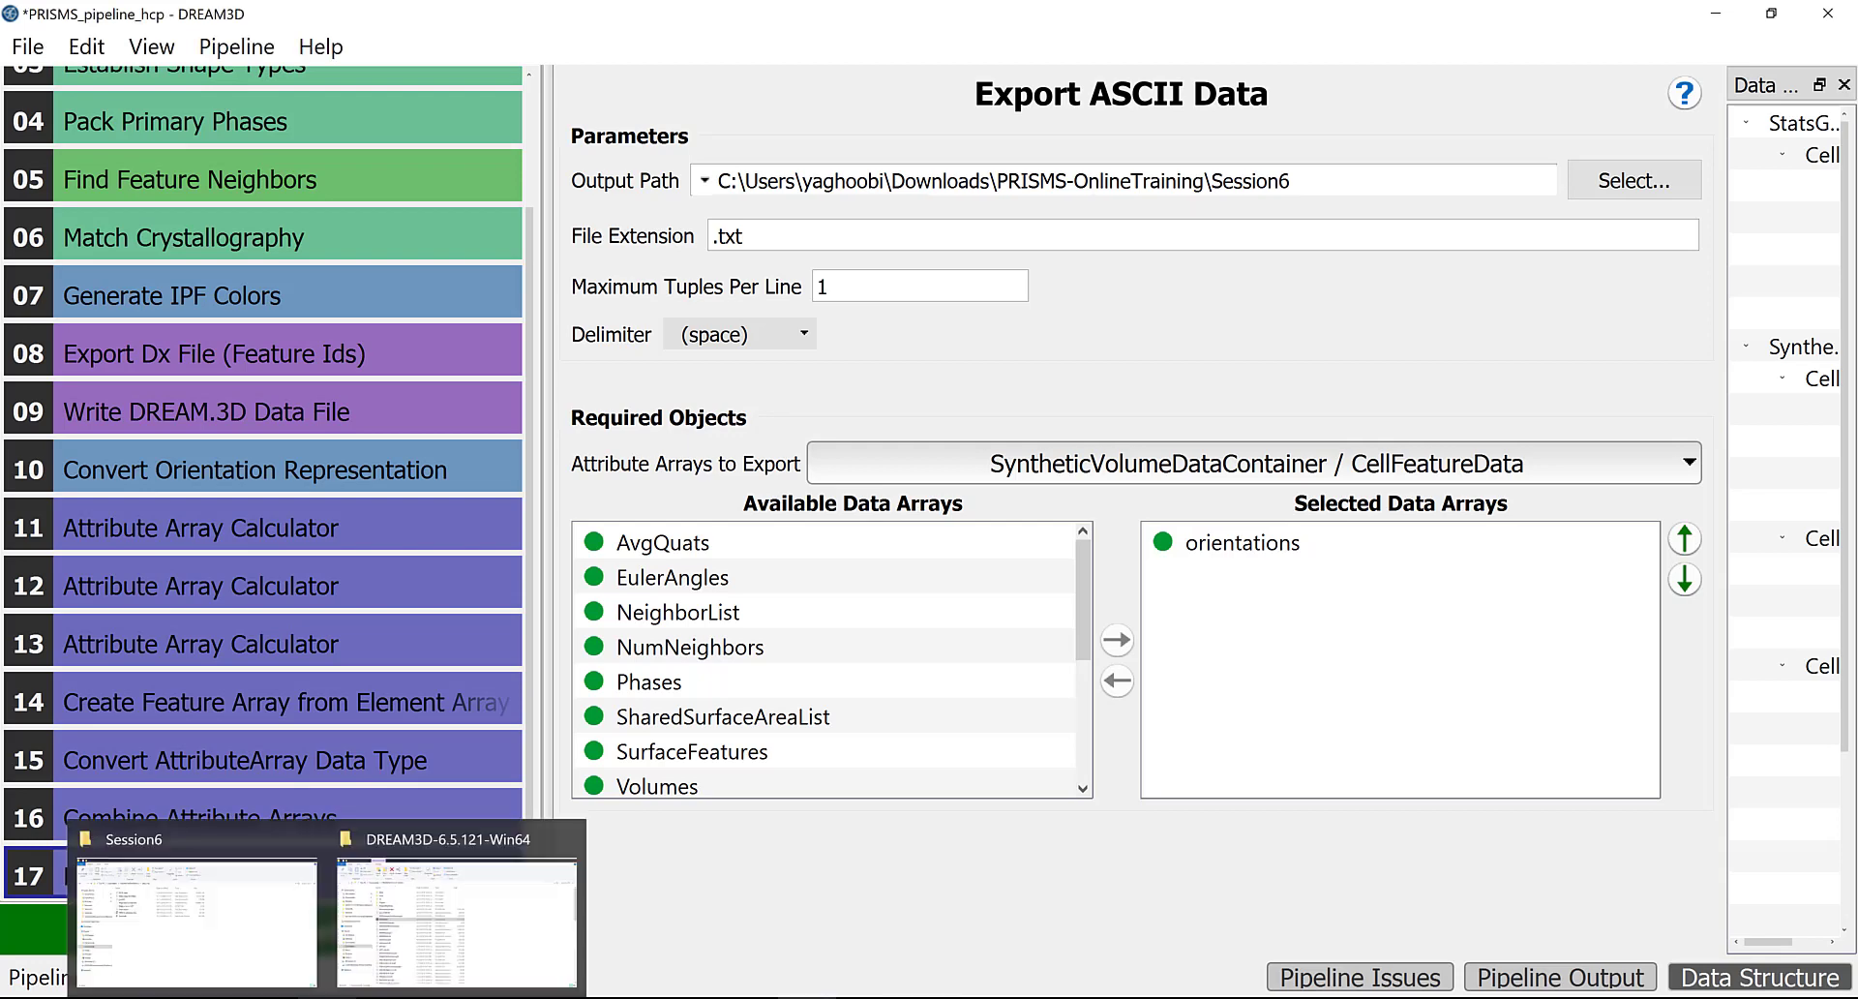
- Browse the Session6 outputs, opening grainID and the orientations file in Notepad++
{"action": "left_click", "coordinate": [193, 924]}
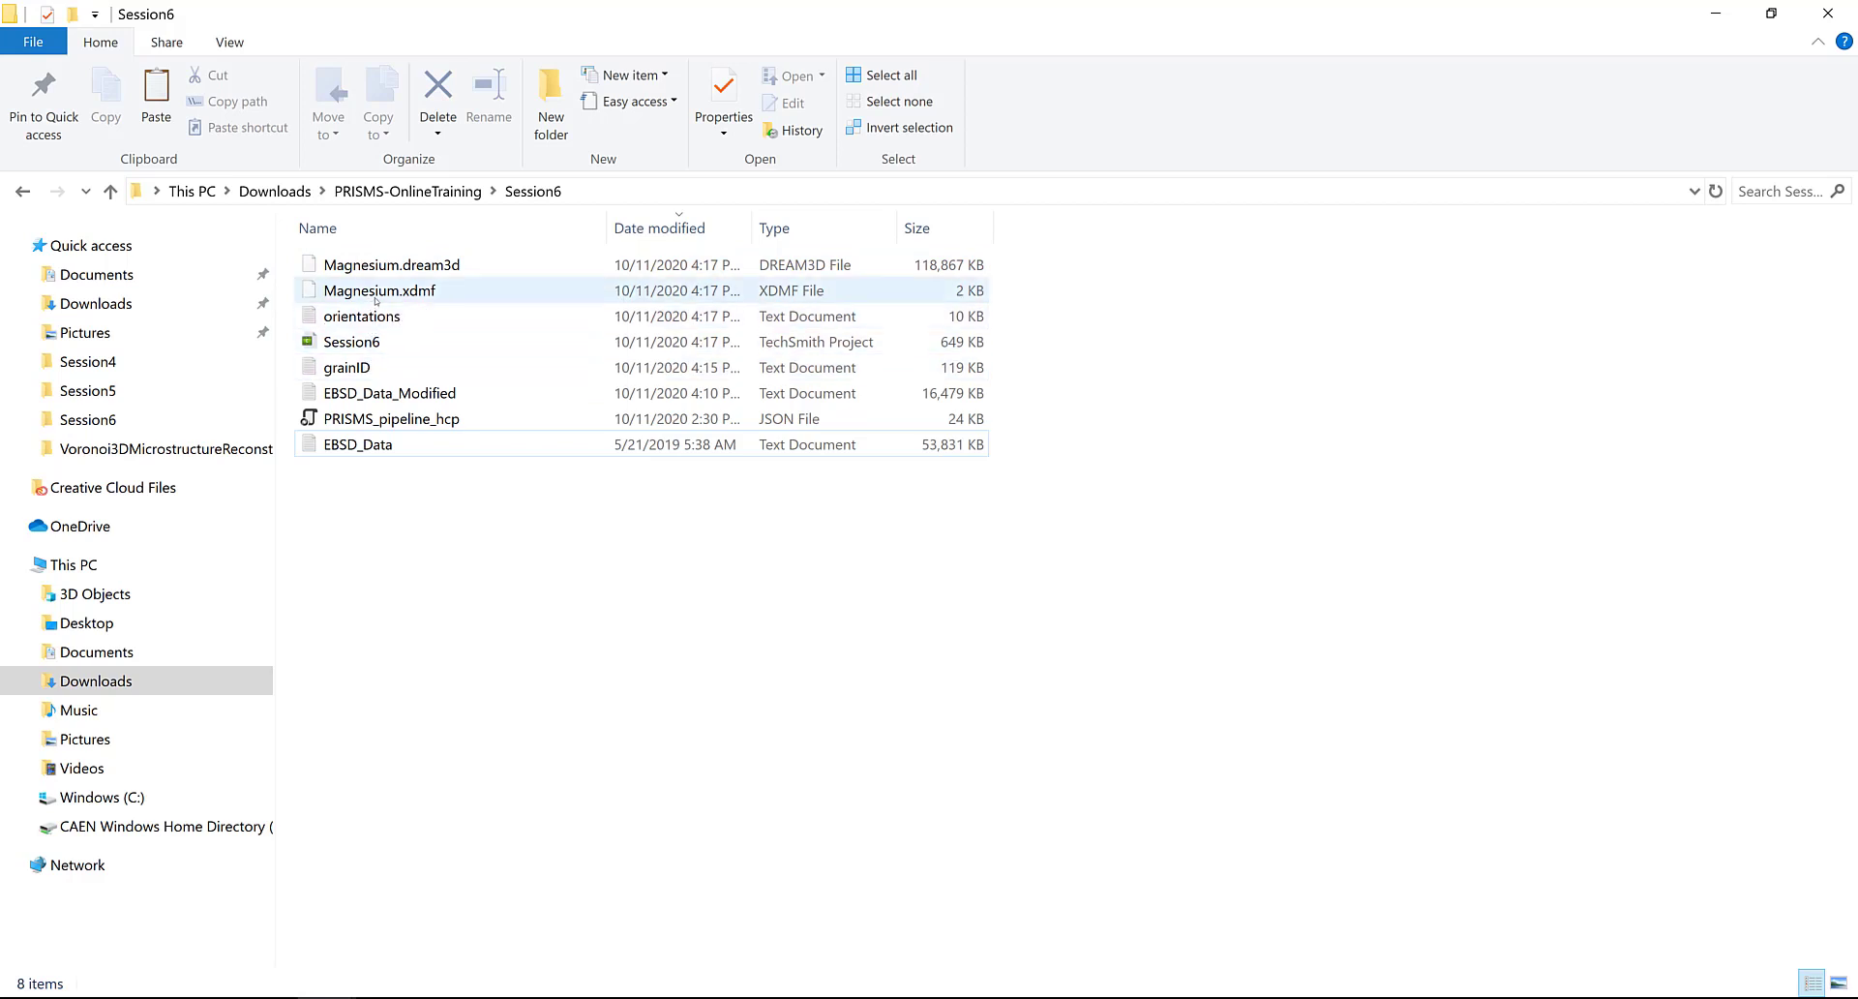
{"action": "mouse_move", "coordinate": [388, 293]}
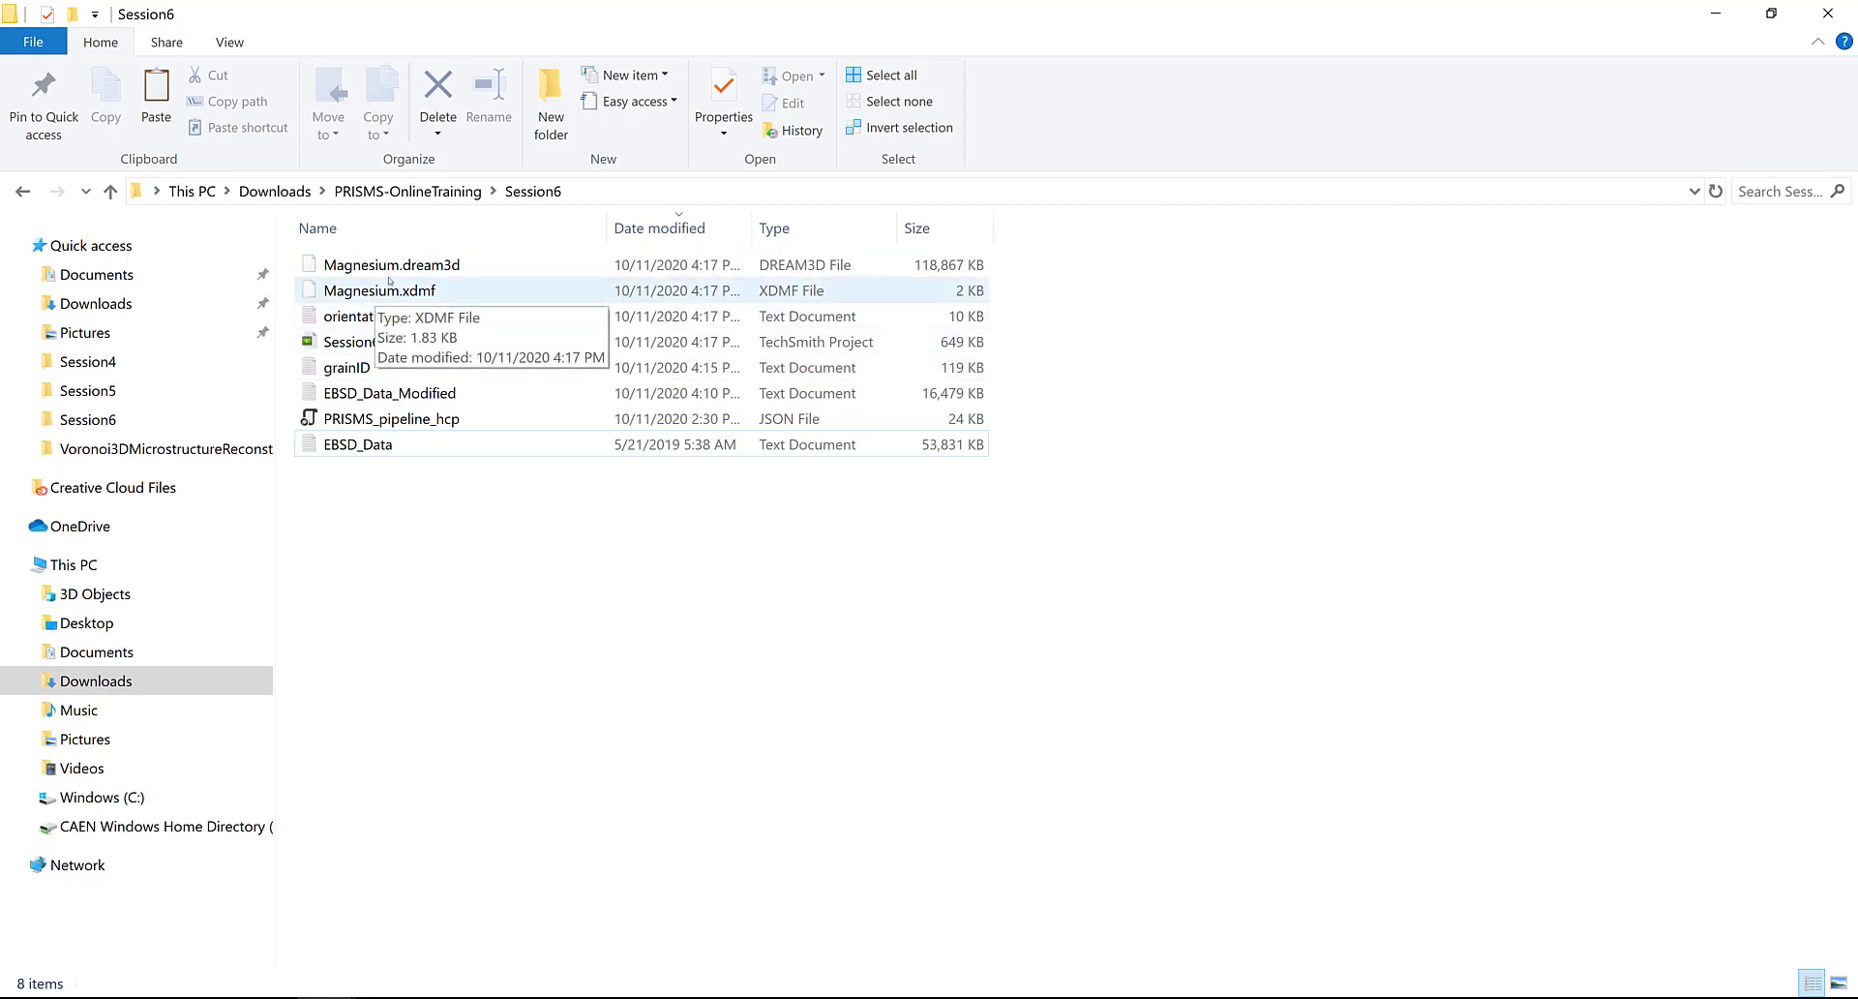
{"action": "left_click", "coordinate": [361, 315]}
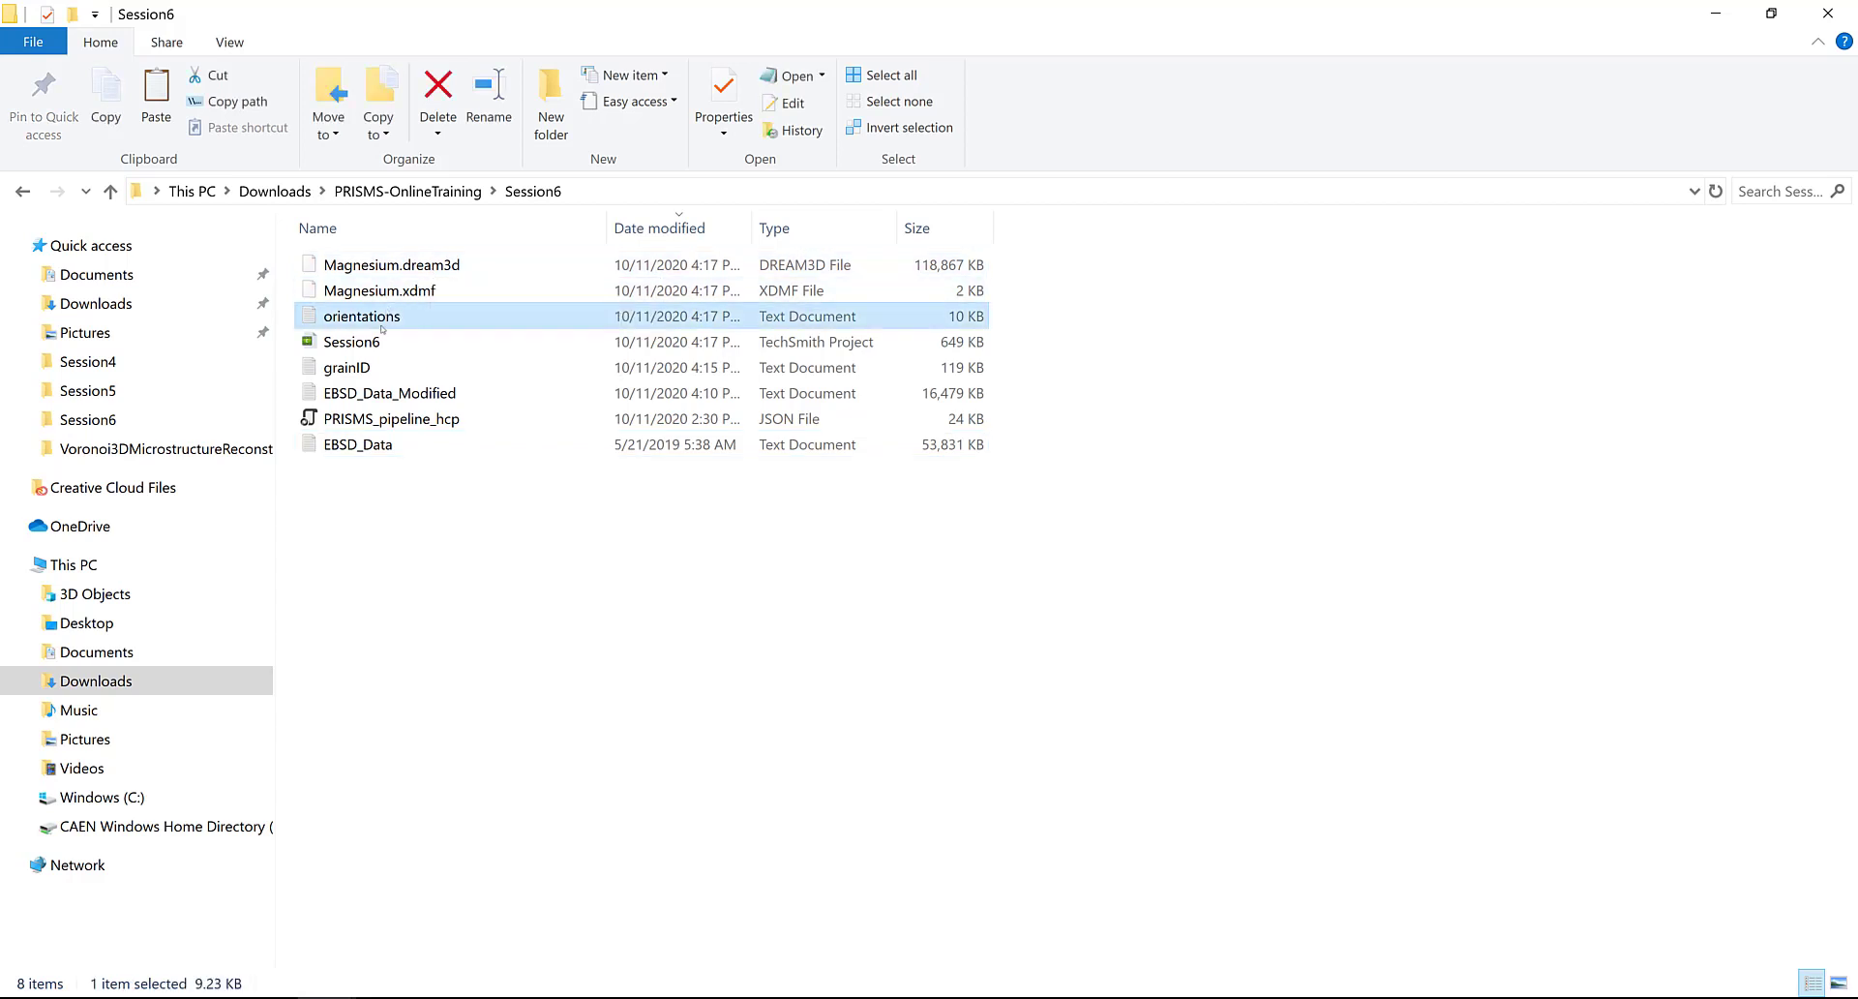
{"action": "left_click", "coordinate": [346, 366]}
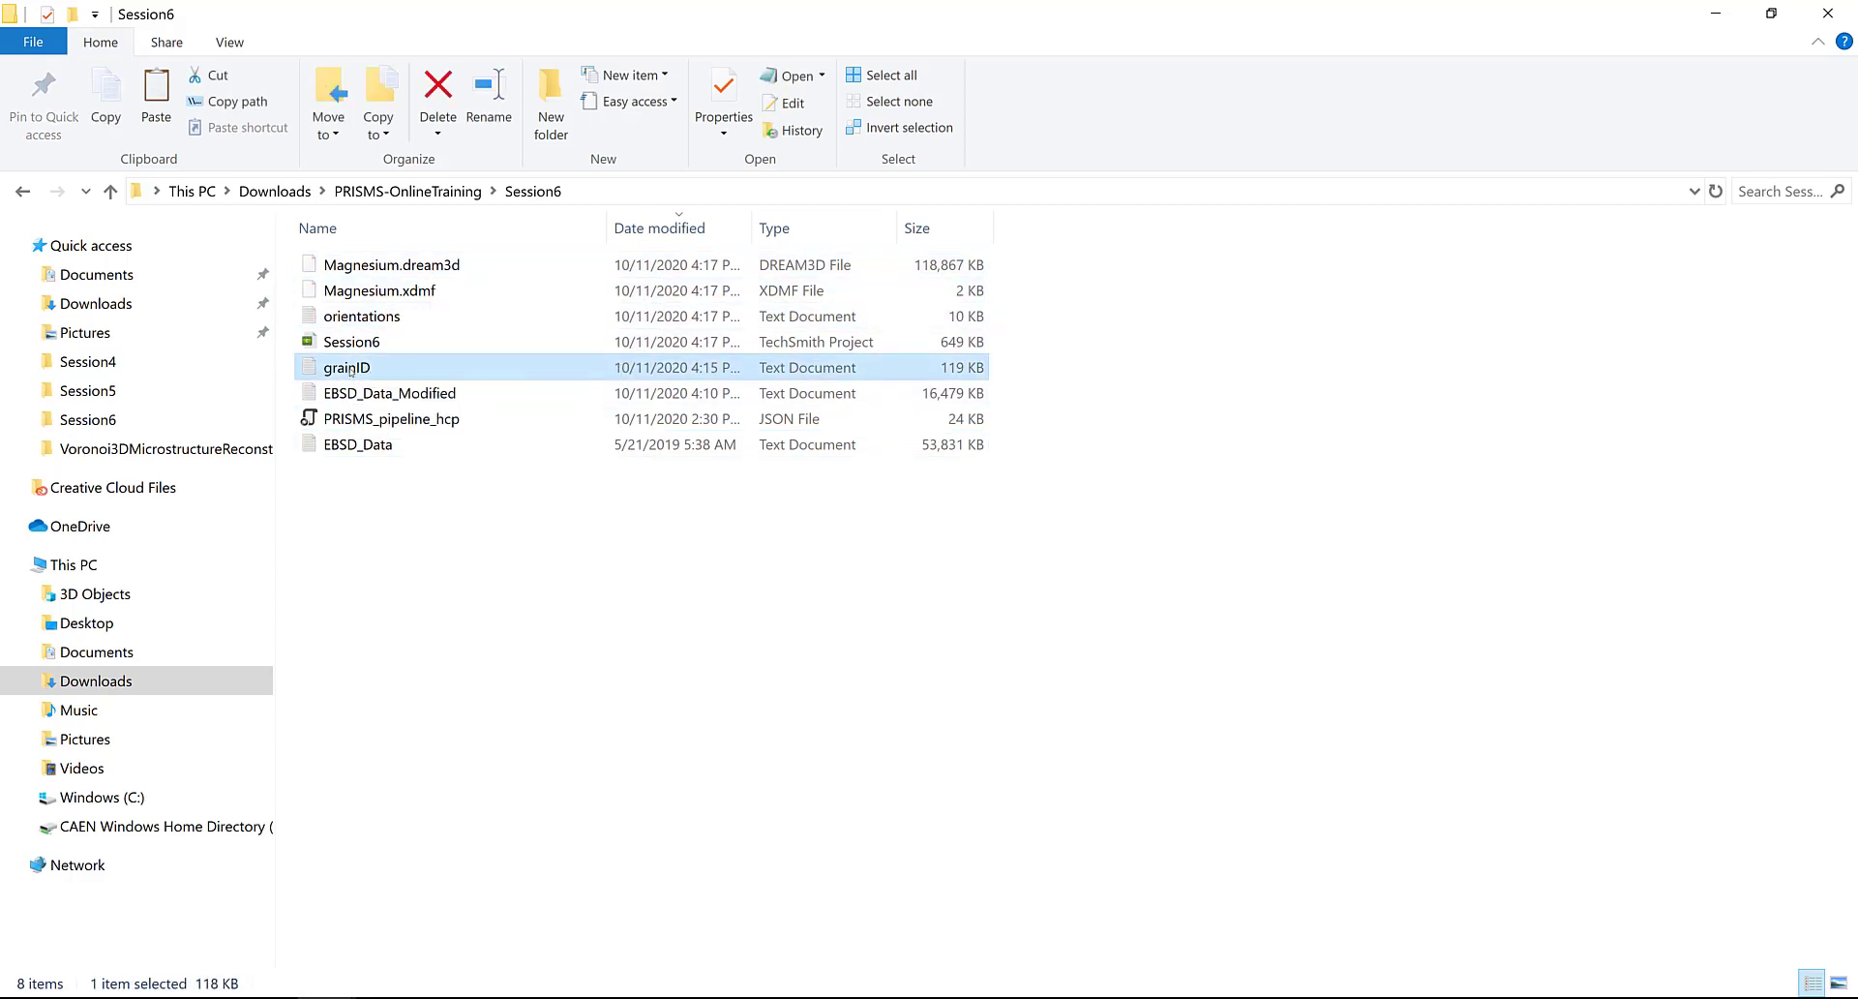
{"action": "double_click", "coordinate": [346, 366]}
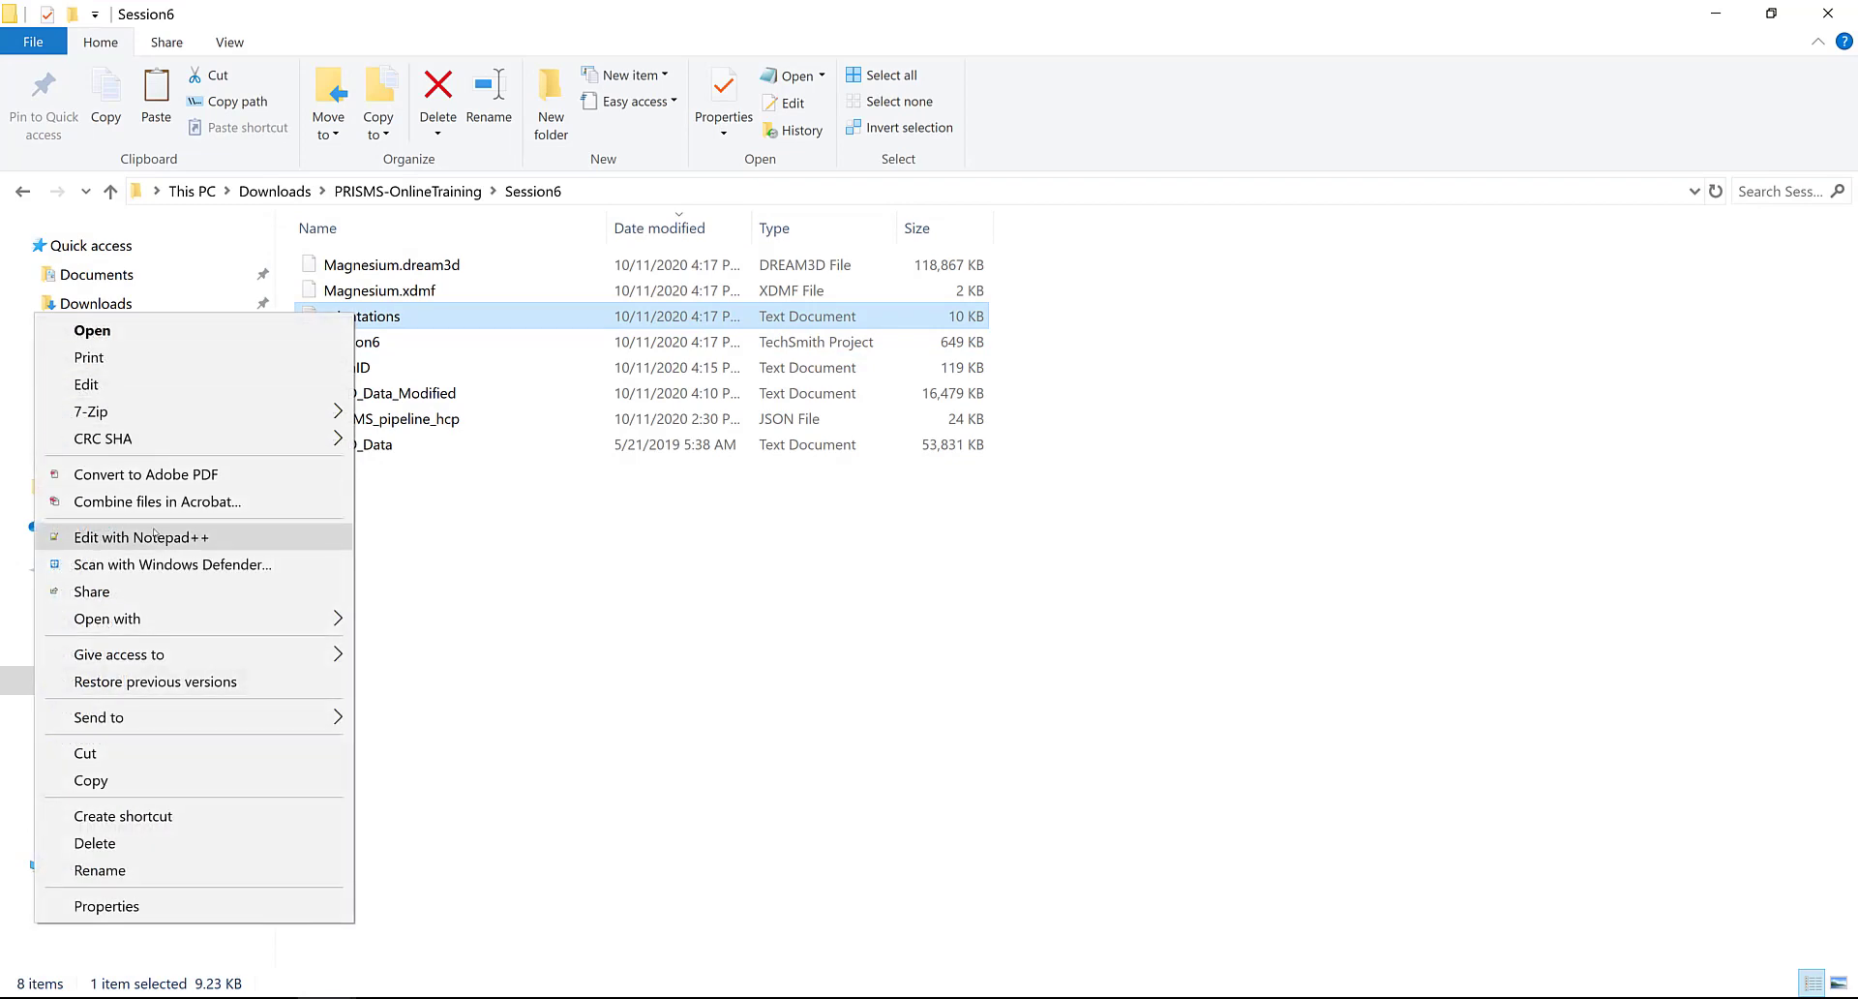
{"action": "left_click", "coordinate": [141, 537]}
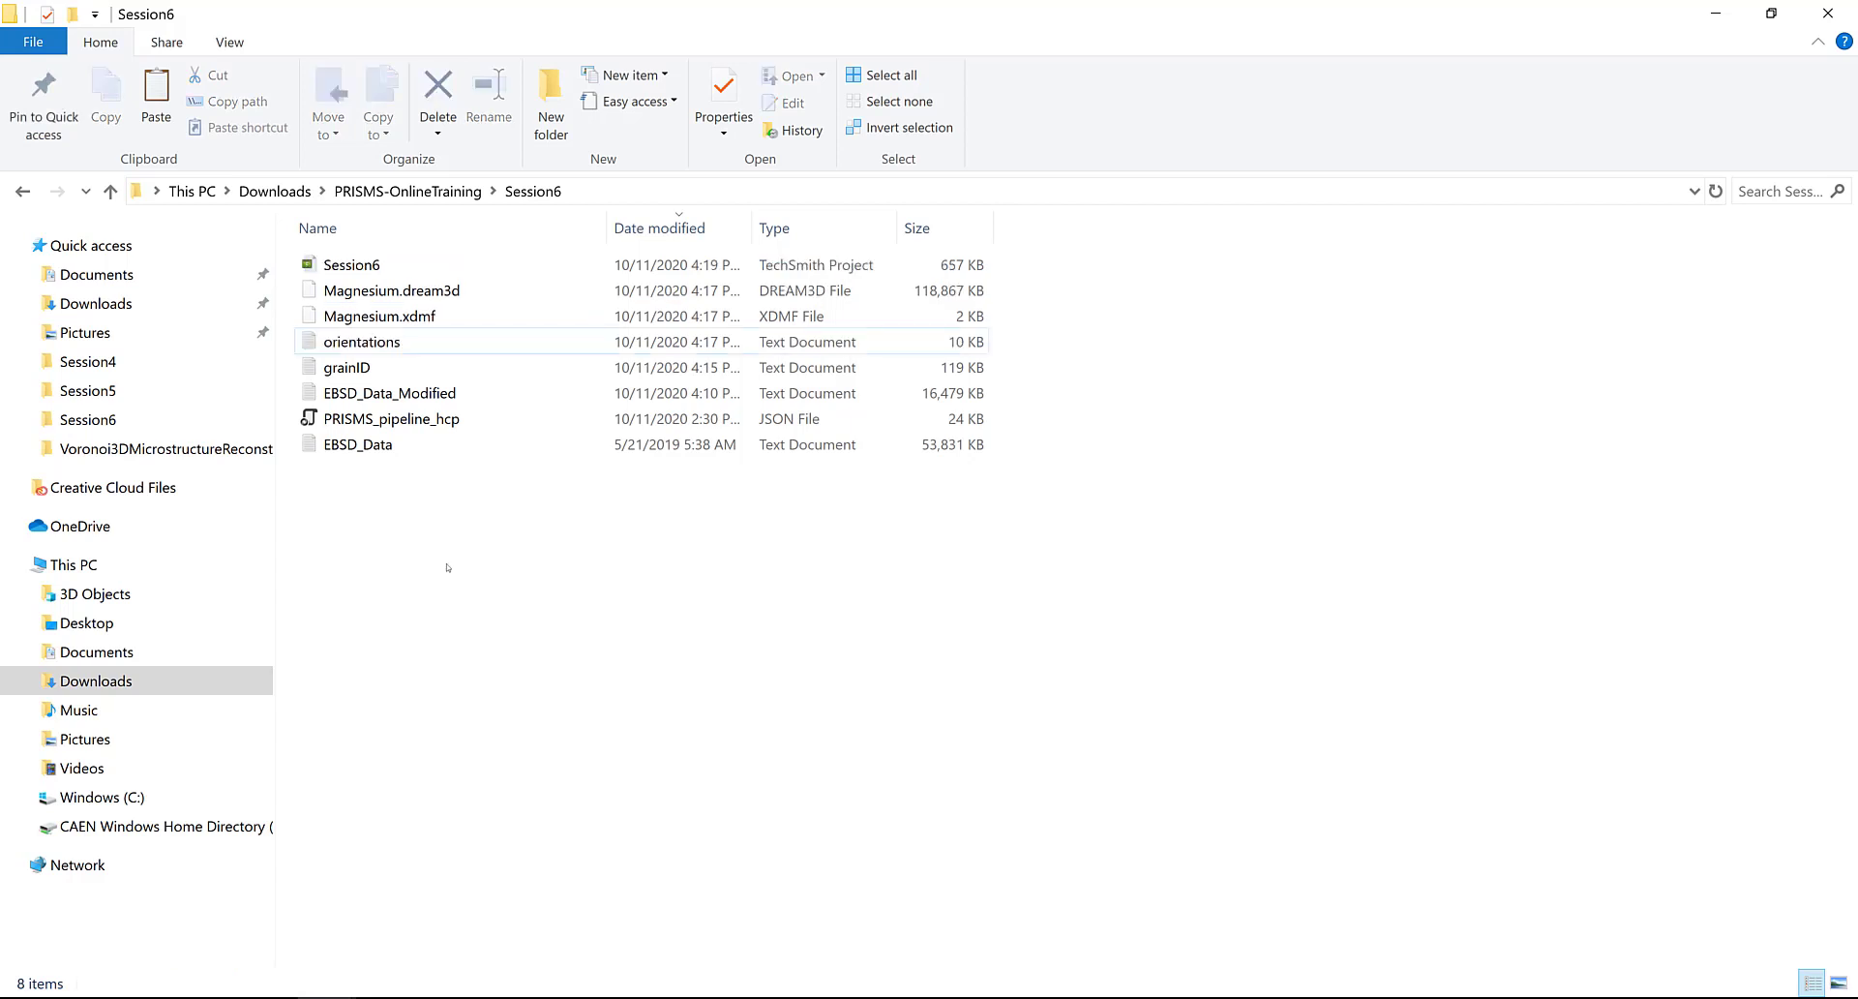
{"action": "left_click", "coordinate": [378, 315]}
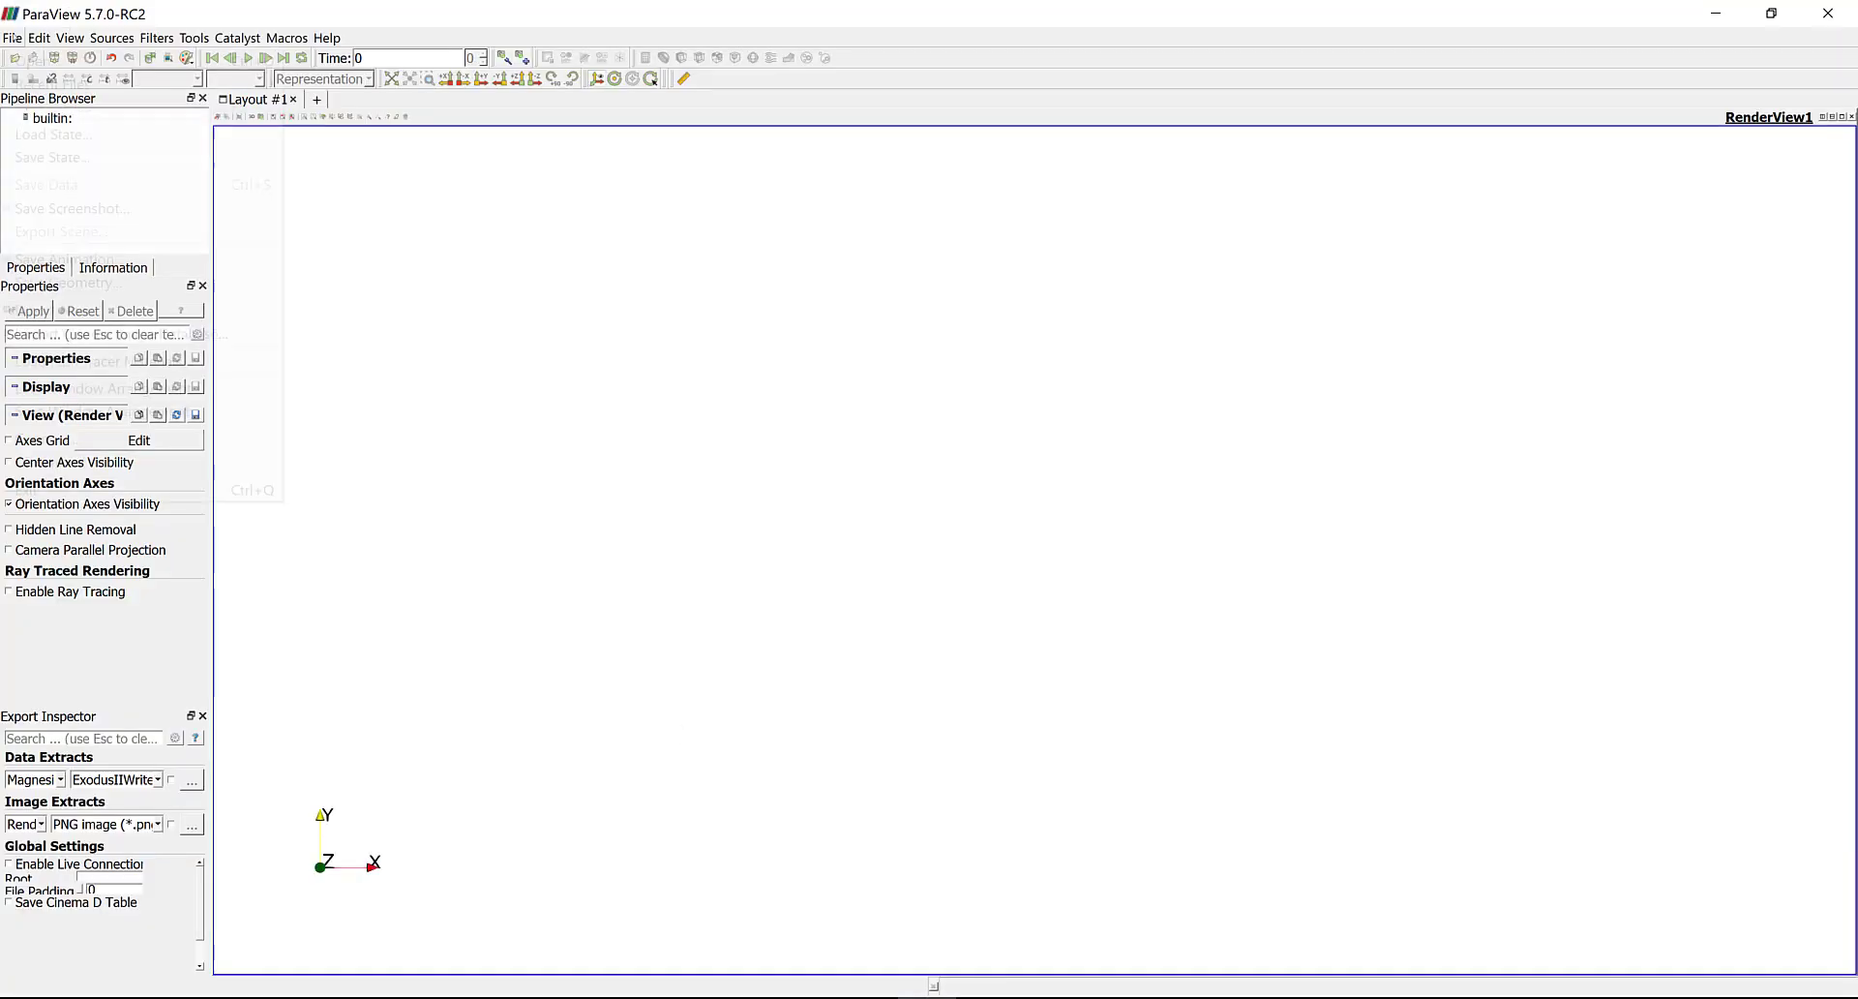
- Load Magnesium.xdmf as a Surface With Edges cube coloured by FeatureIds, then rotate it
{"action": "left_click", "coordinate": [18, 37]}
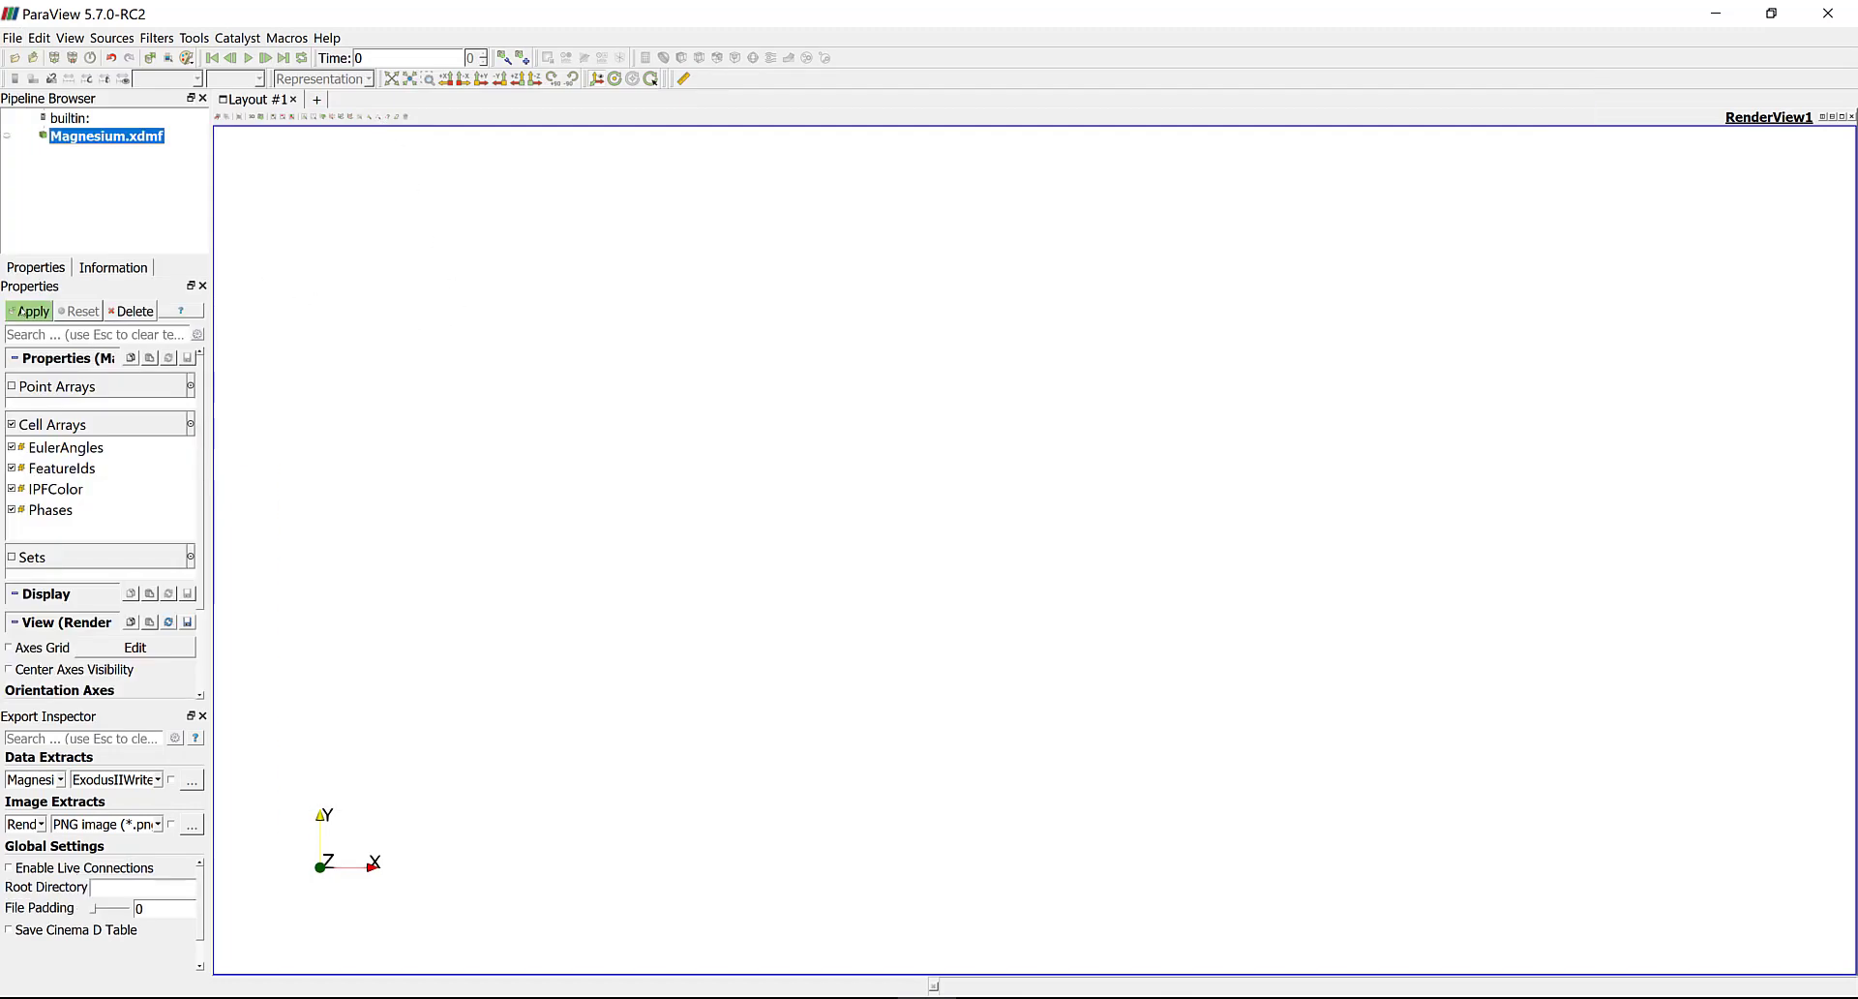
{"action": "left_click", "coordinate": [32, 310]}
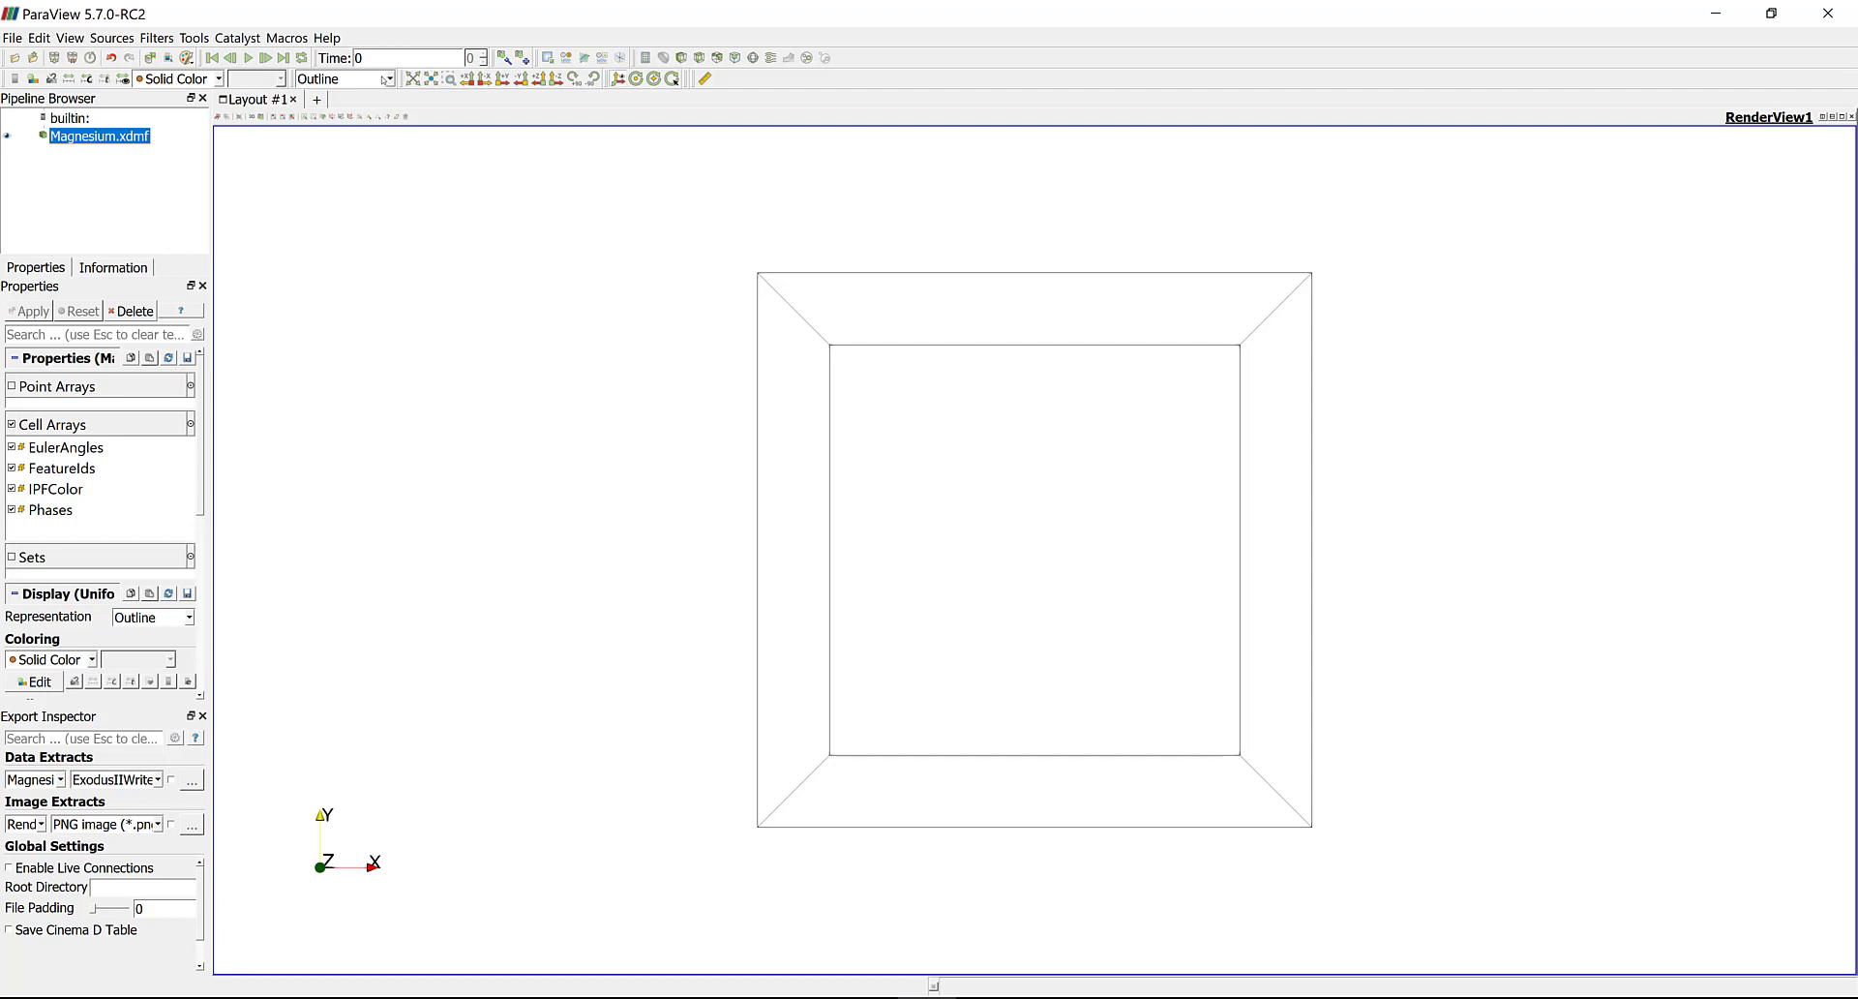
{"action": "left_click", "coordinate": [389, 78]}
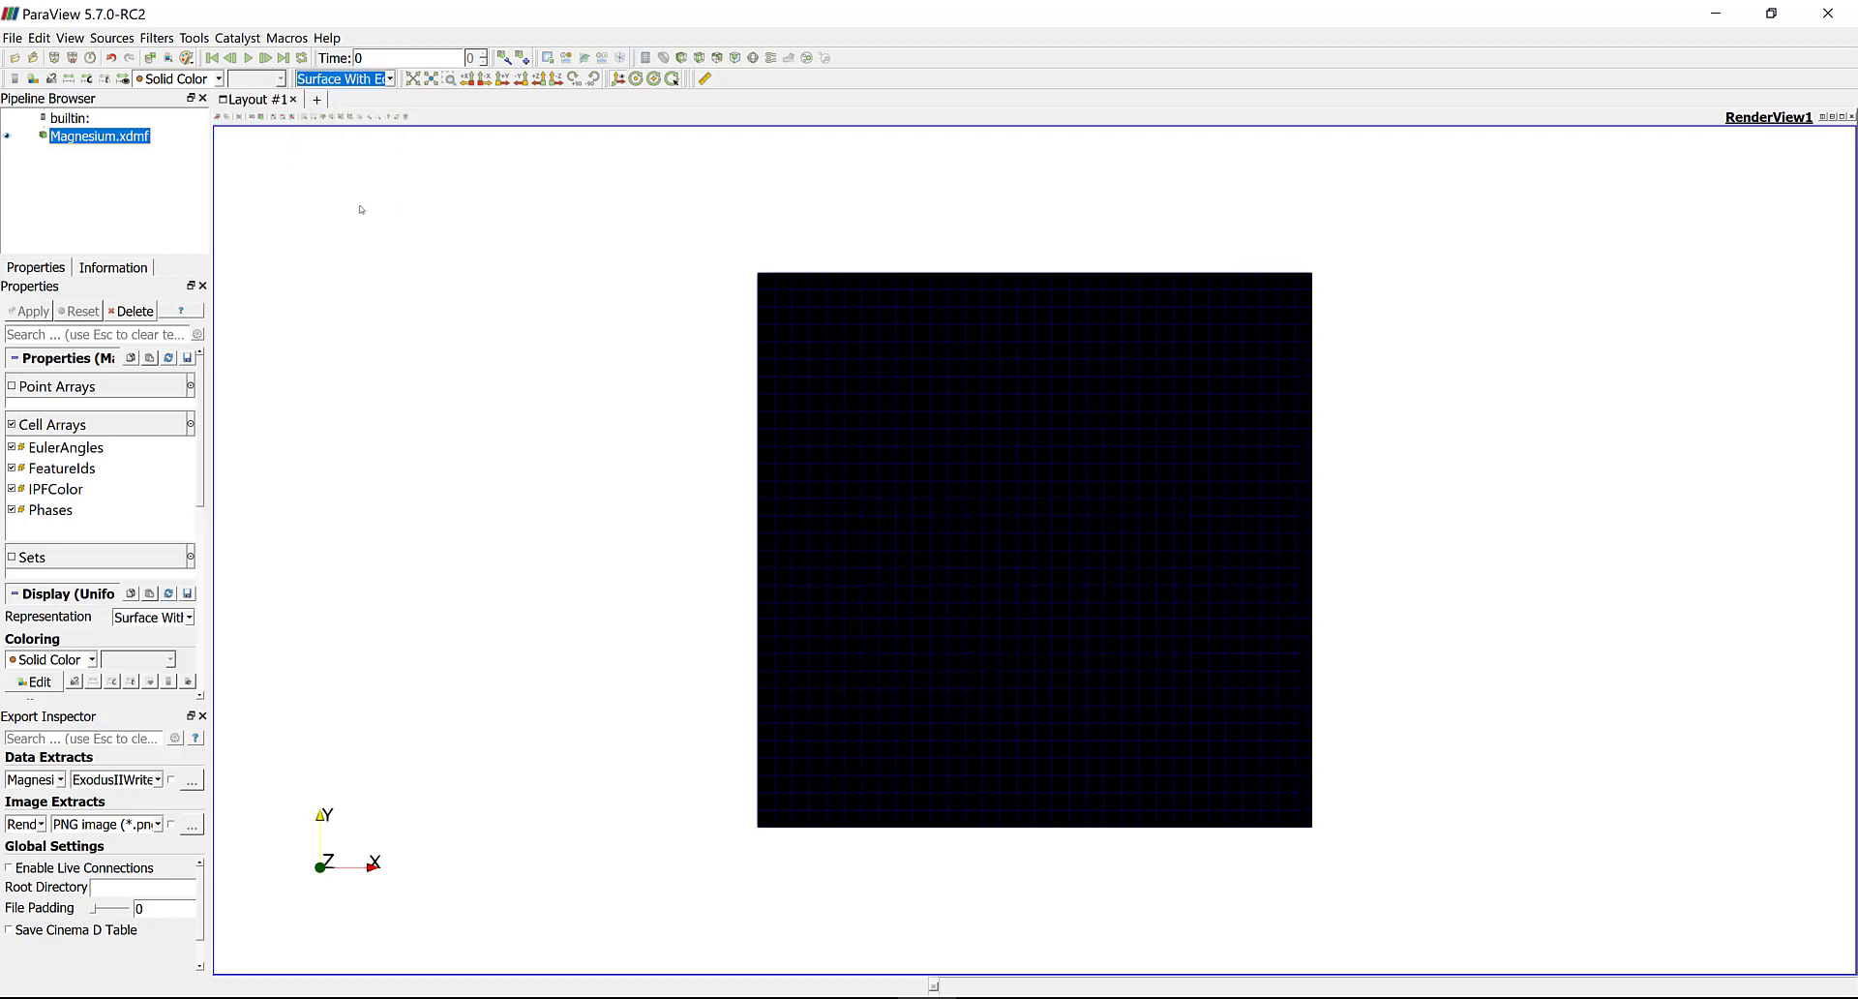
{"action": "left_click", "coordinate": [219, 78]}
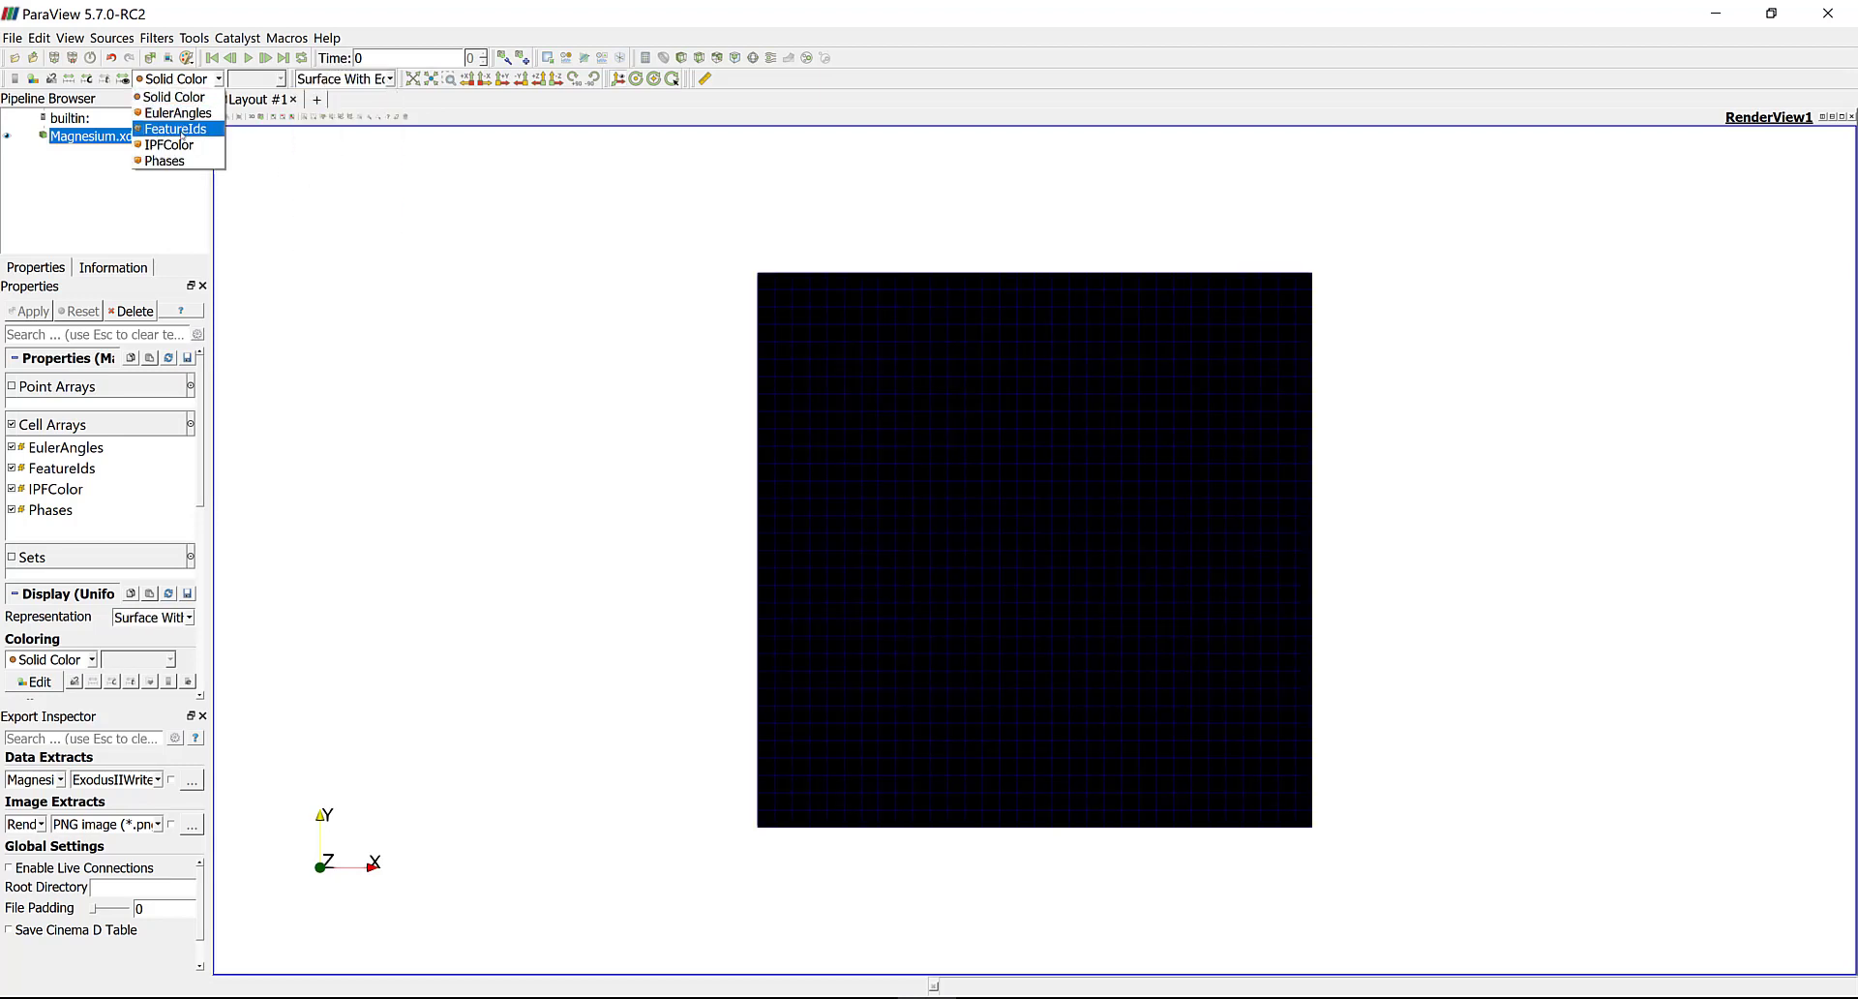
{"action": "left_click", "coordinate": [178, 129]}
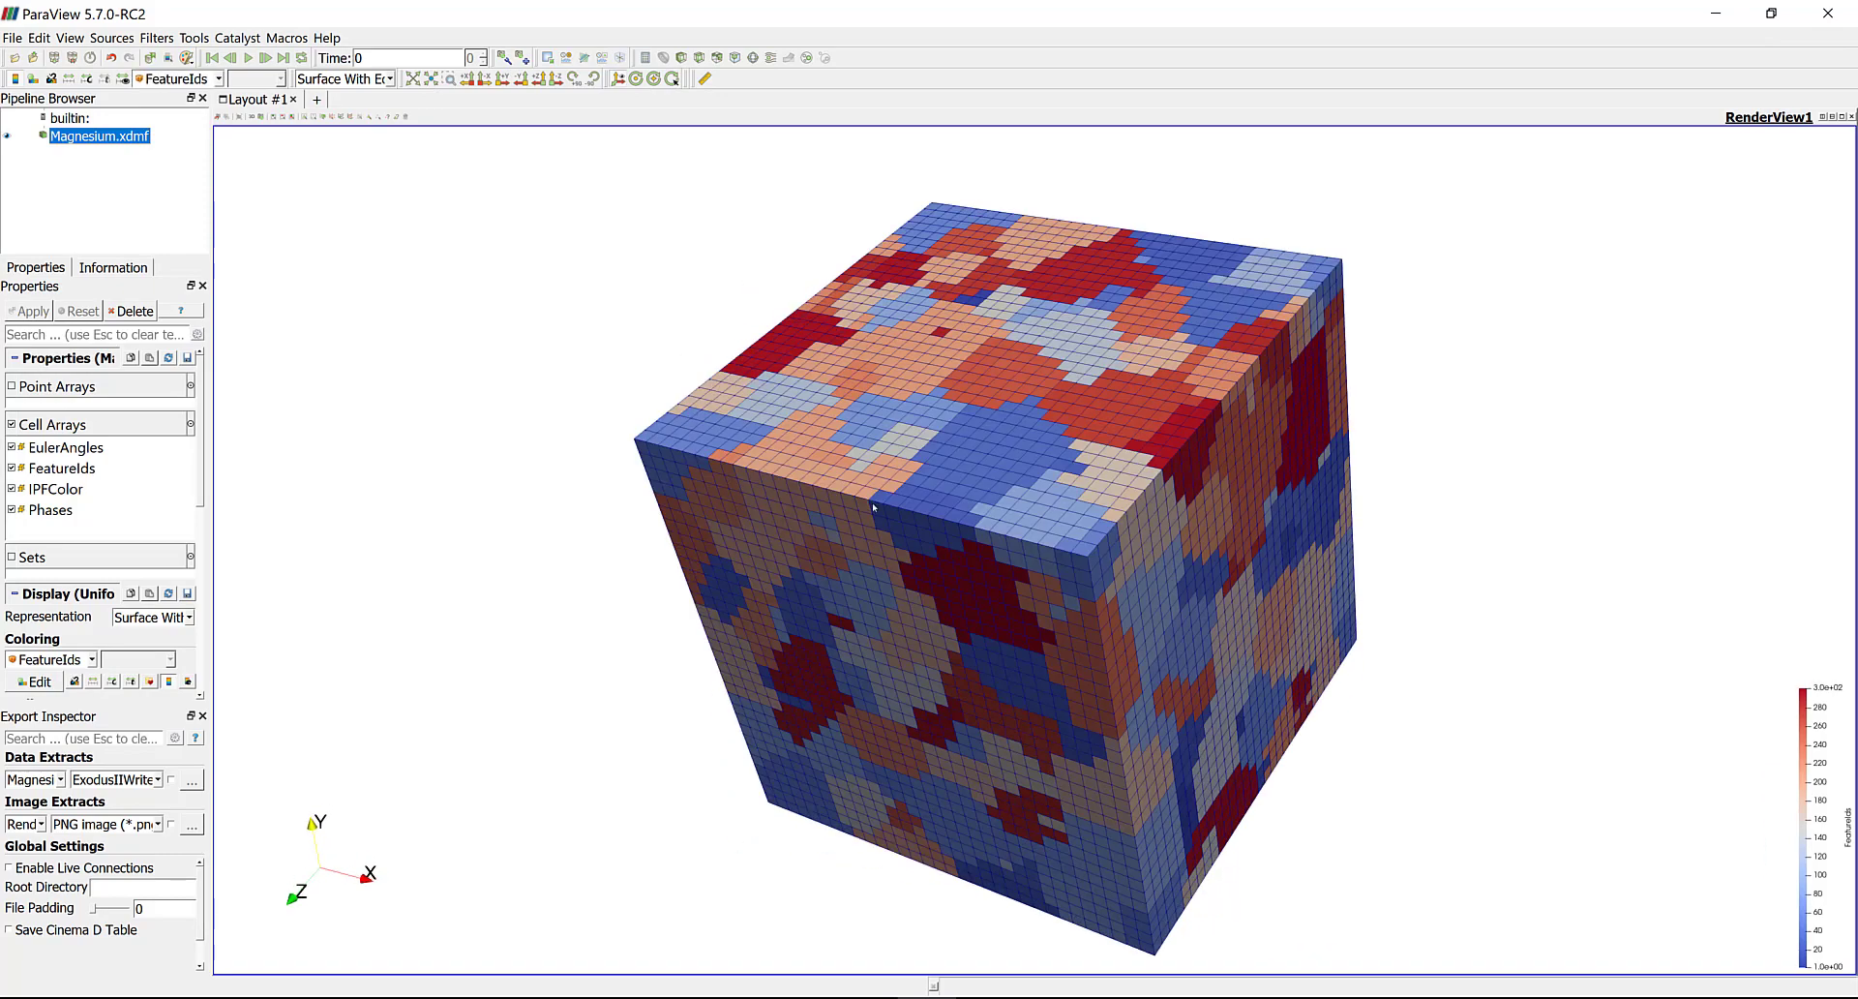
{"action": "left_click_drag", "start_coordinate": [873, 508], "coordinate": [983, 504]}
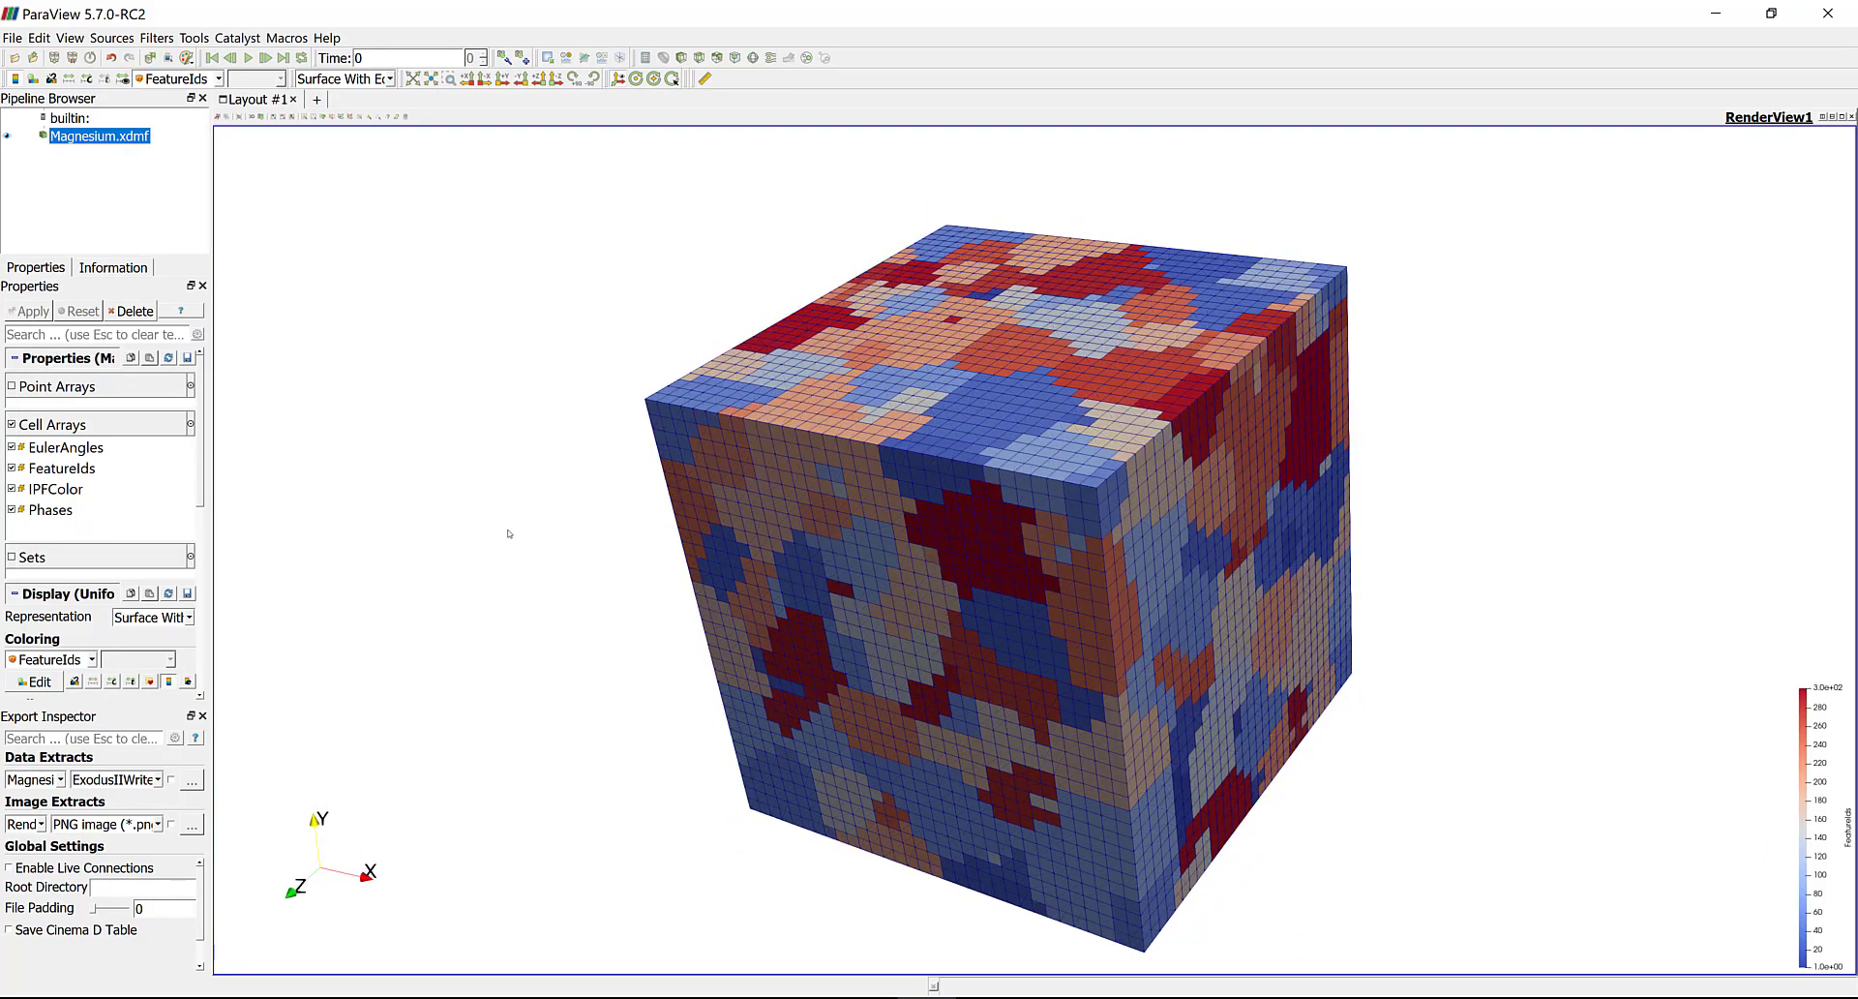
{"action": "mouse_move", "coordinate": [523, 542]}
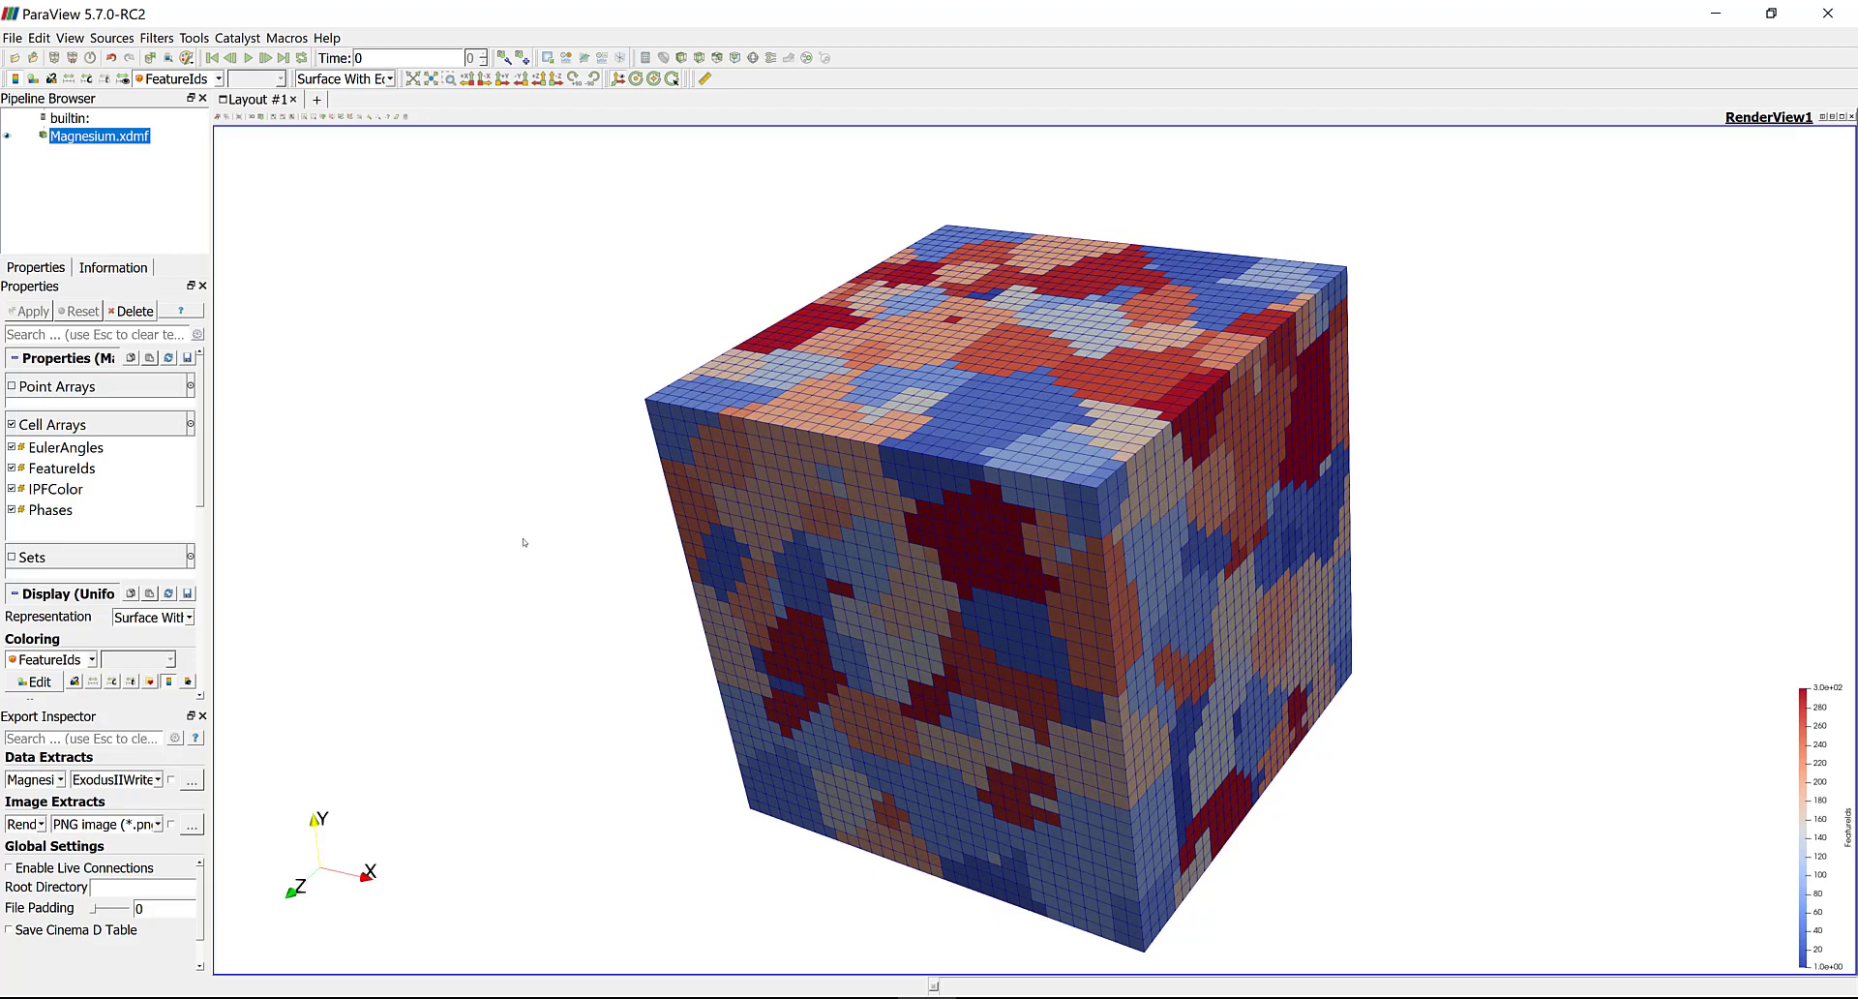